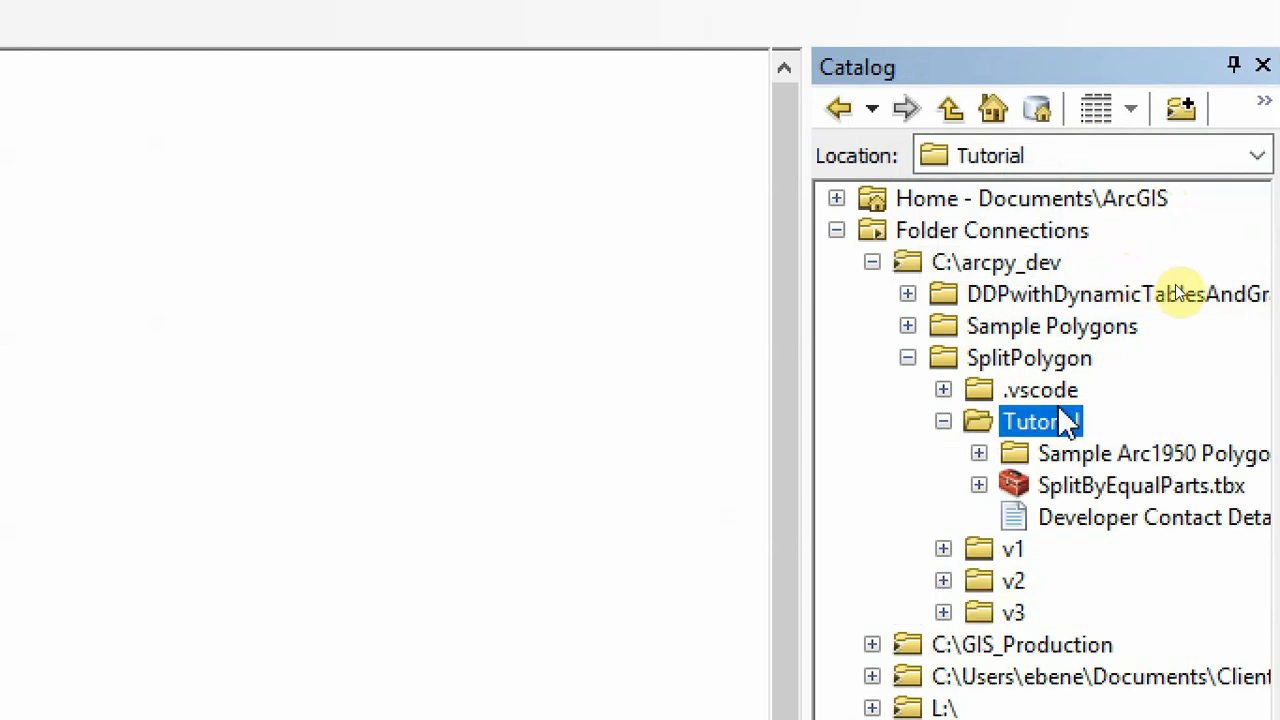
- Expand SplitByEqualParts.tbx under Tutorial and select its Split Polygon script
{"action": "left_click", "coordinate": [1152, 516]}
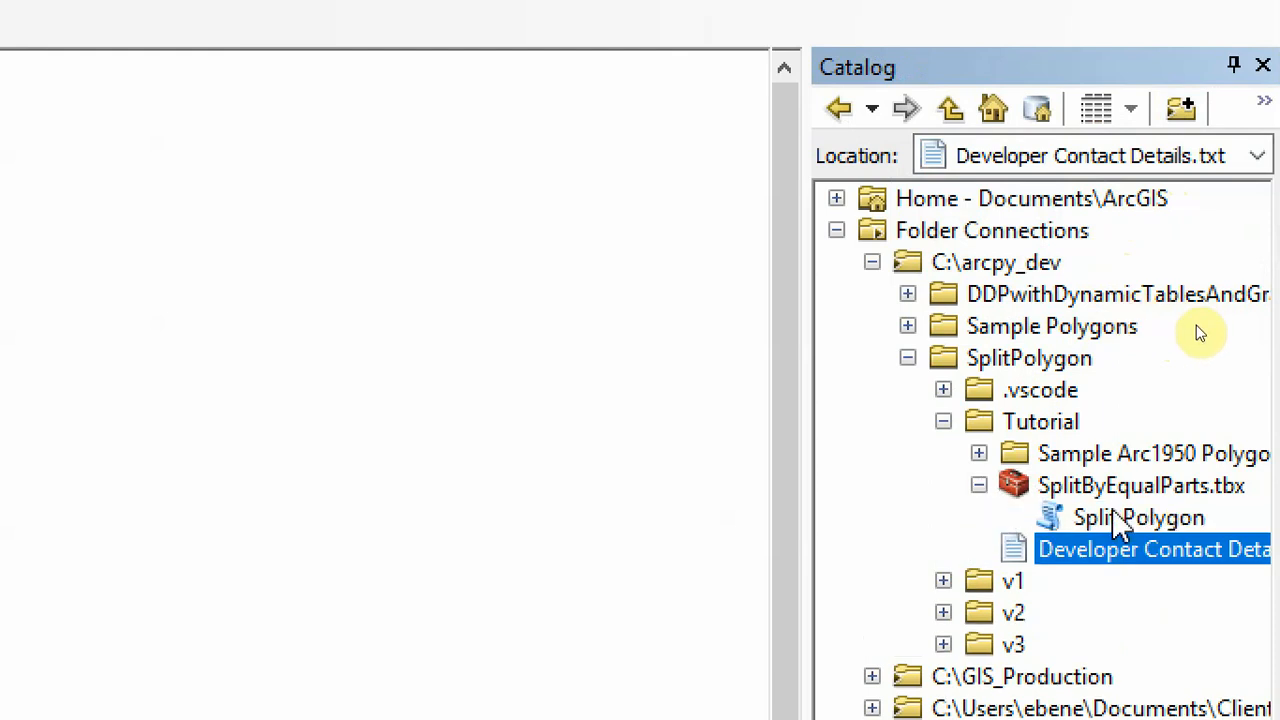
{"action": "mouse_move", "coordinate": [1130, 508]}
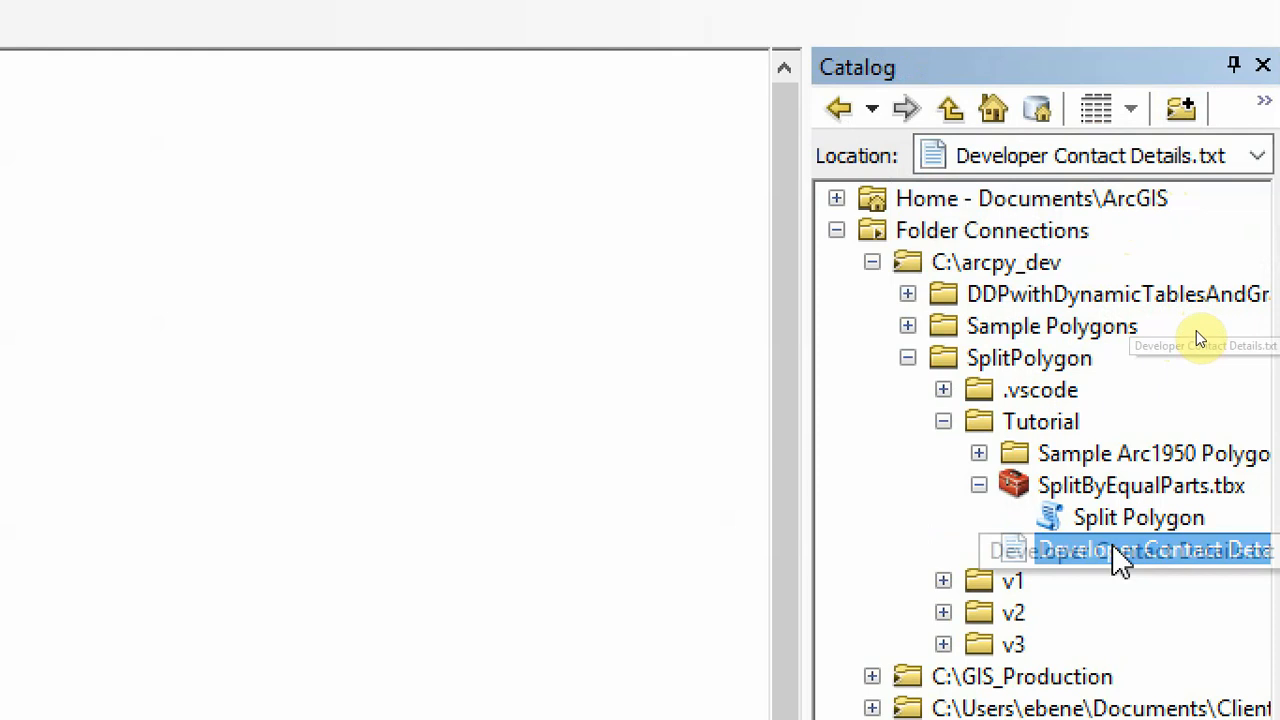
{"action": "left_click", "coordinate": [1138, 516]}
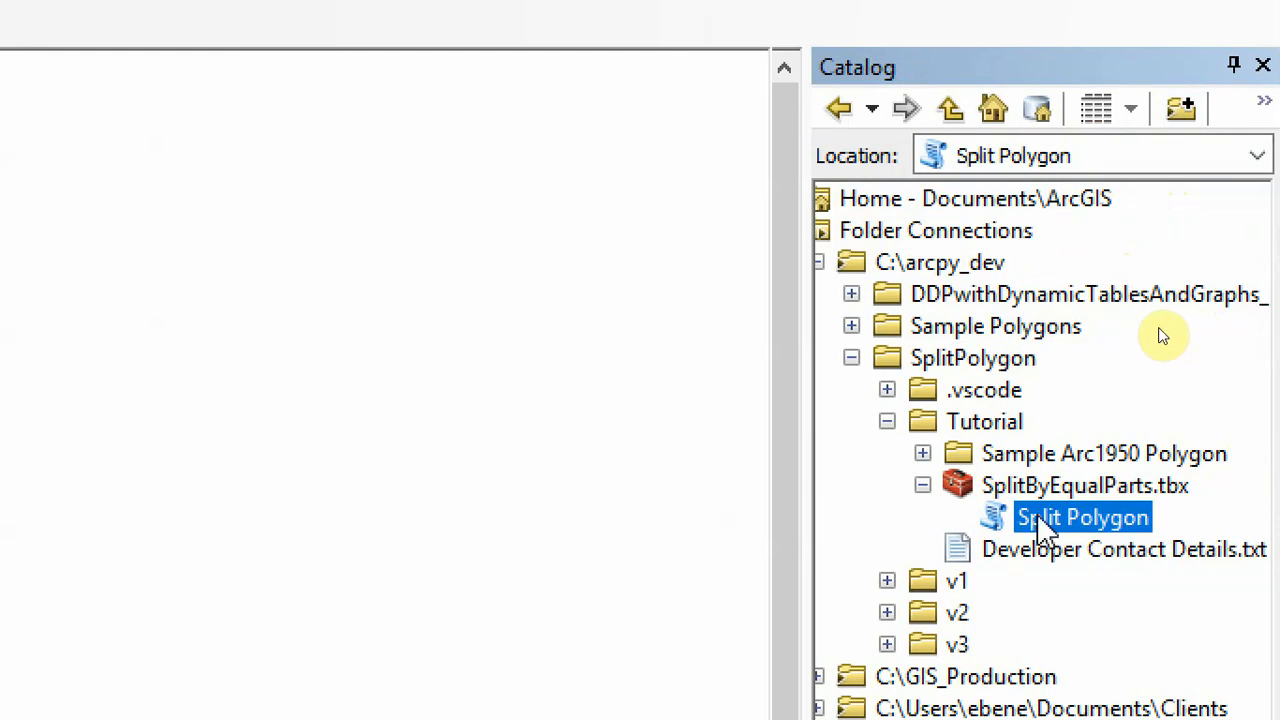
{"action": "mouse_move", "coordinate": [1176, 336]}
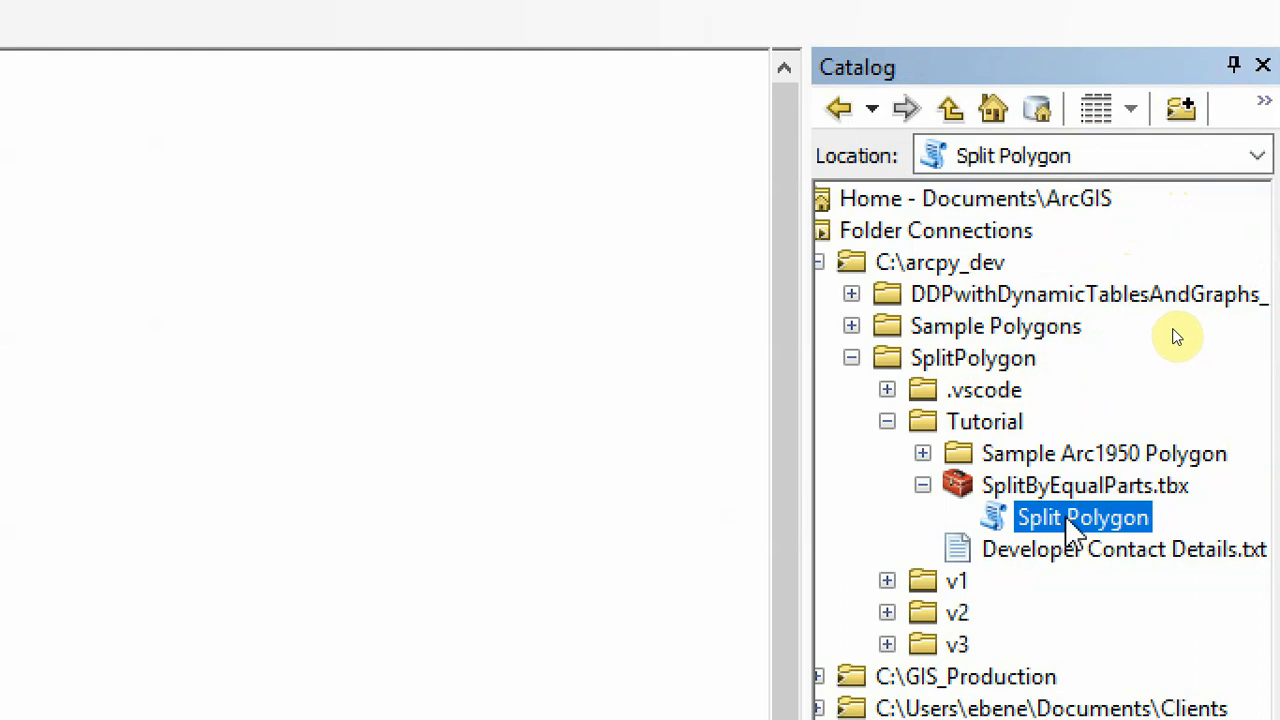
{"action": "right_click", "coordinate": [1082, 516]}
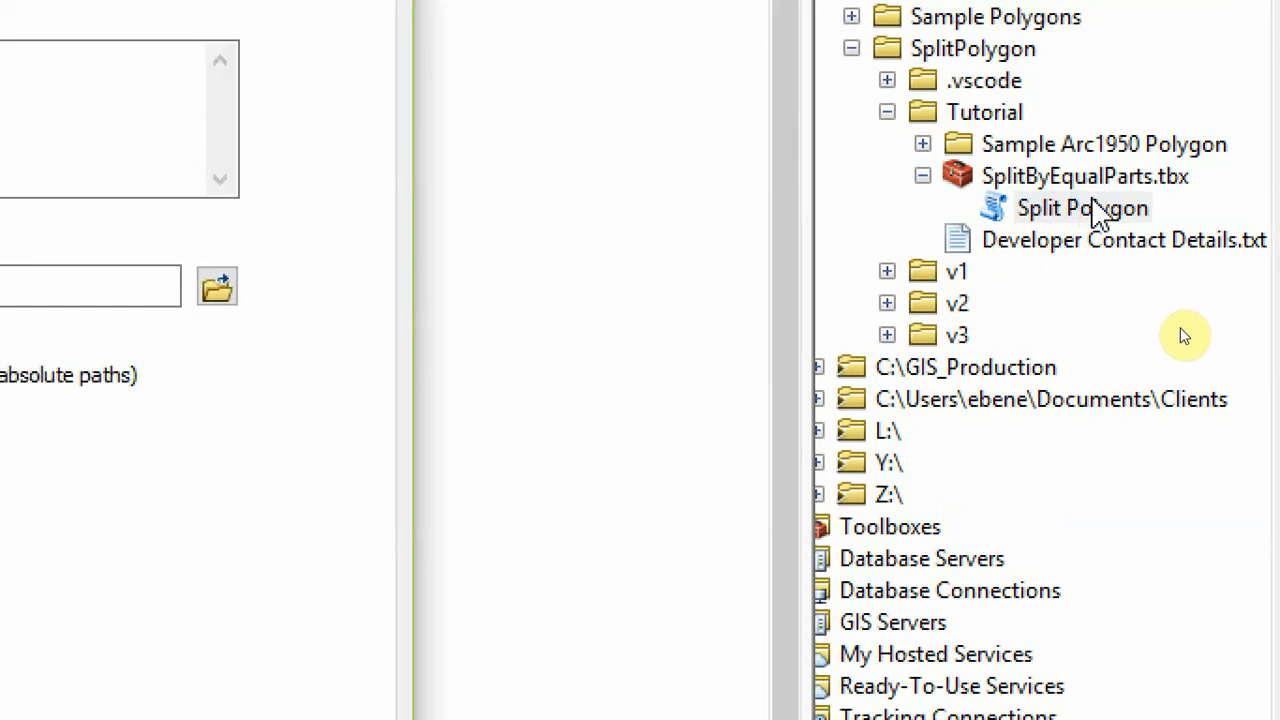
{"action": "double_click", "coordinate": [1082, 206]}
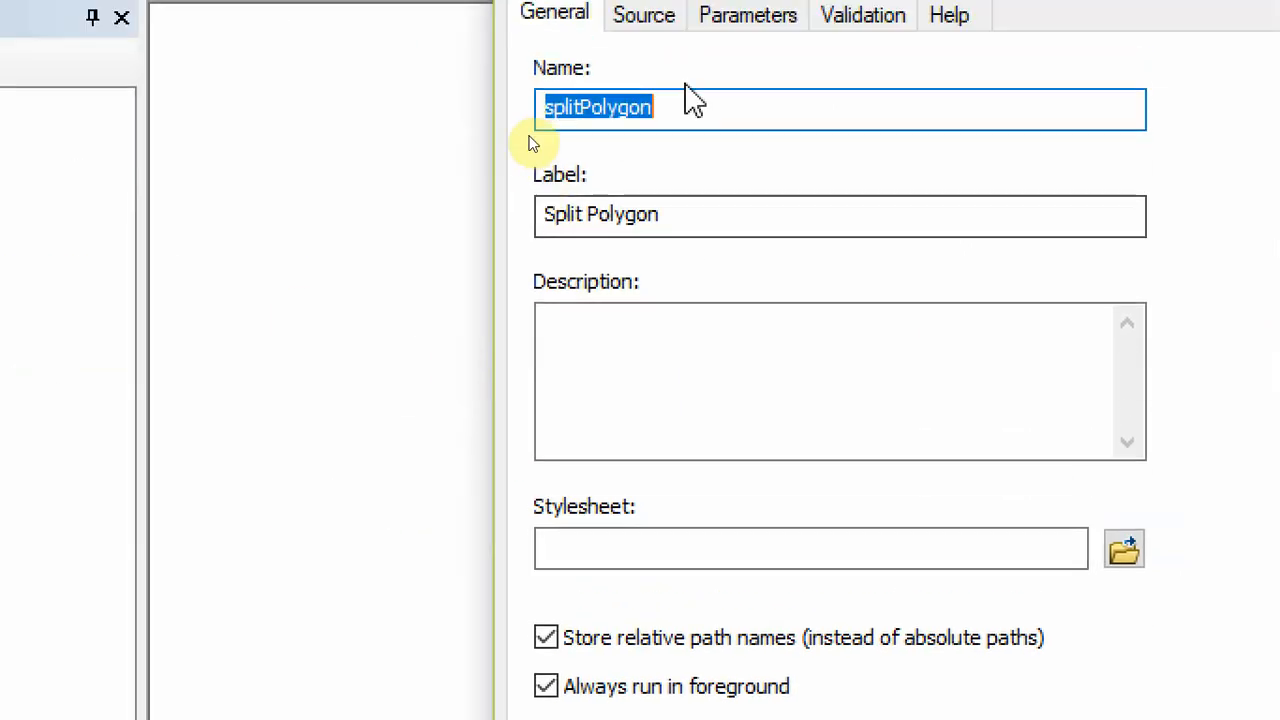
{"action": "left_click", "coordinate": [644, 100]}
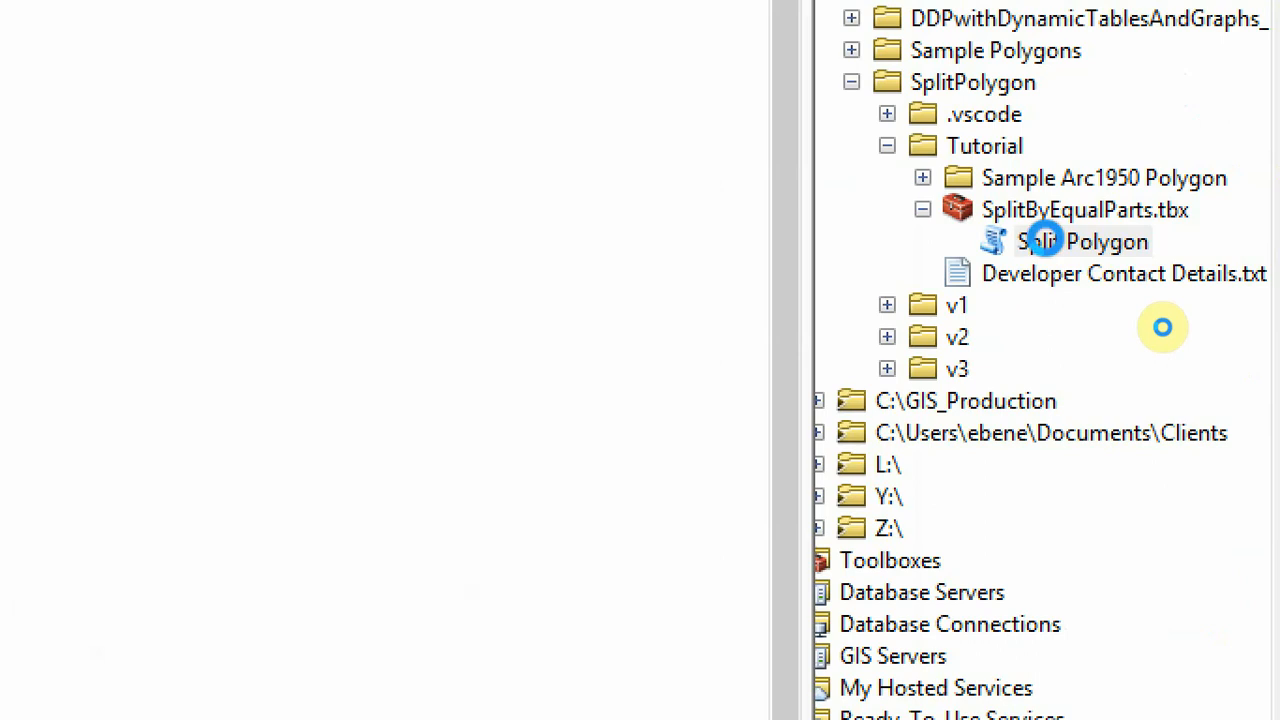
- Delete the old Split Polygon script via its context menu, then bring up the toolbox's options
{"action": "right_click", "coordinate": [1084, 240]}
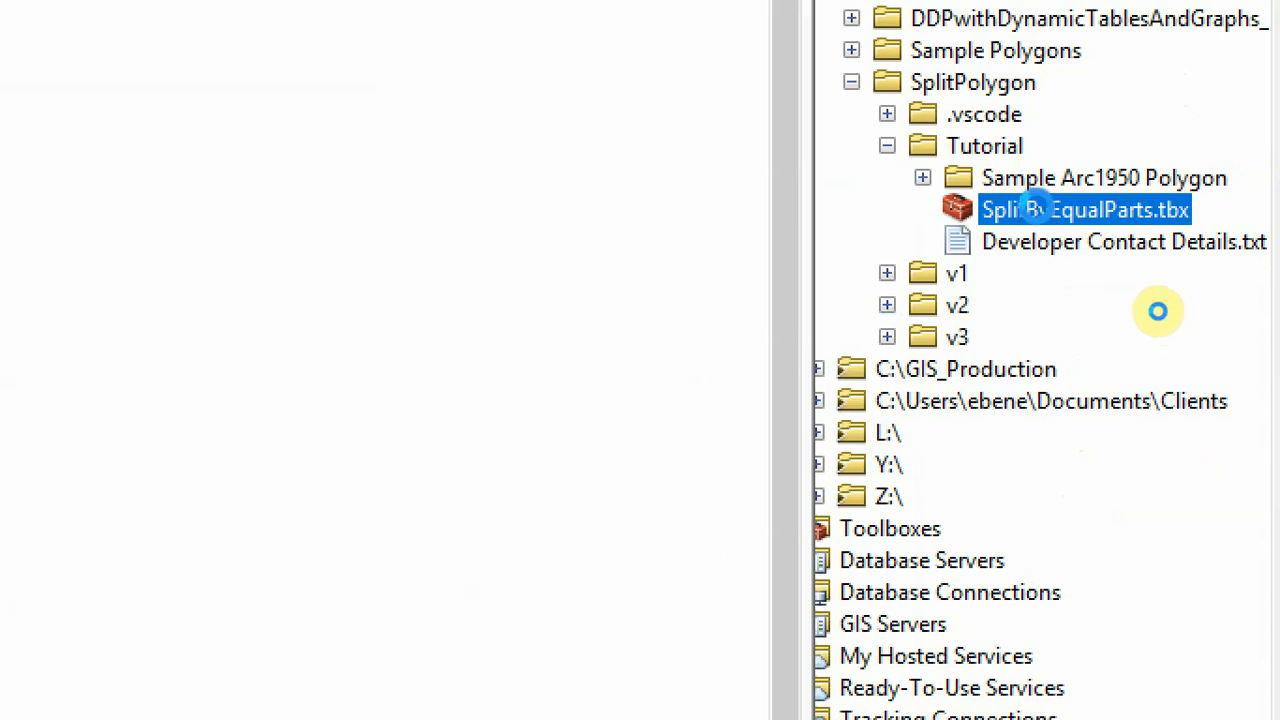
{"action": "right_click", "coordinate": [1084, 210]}
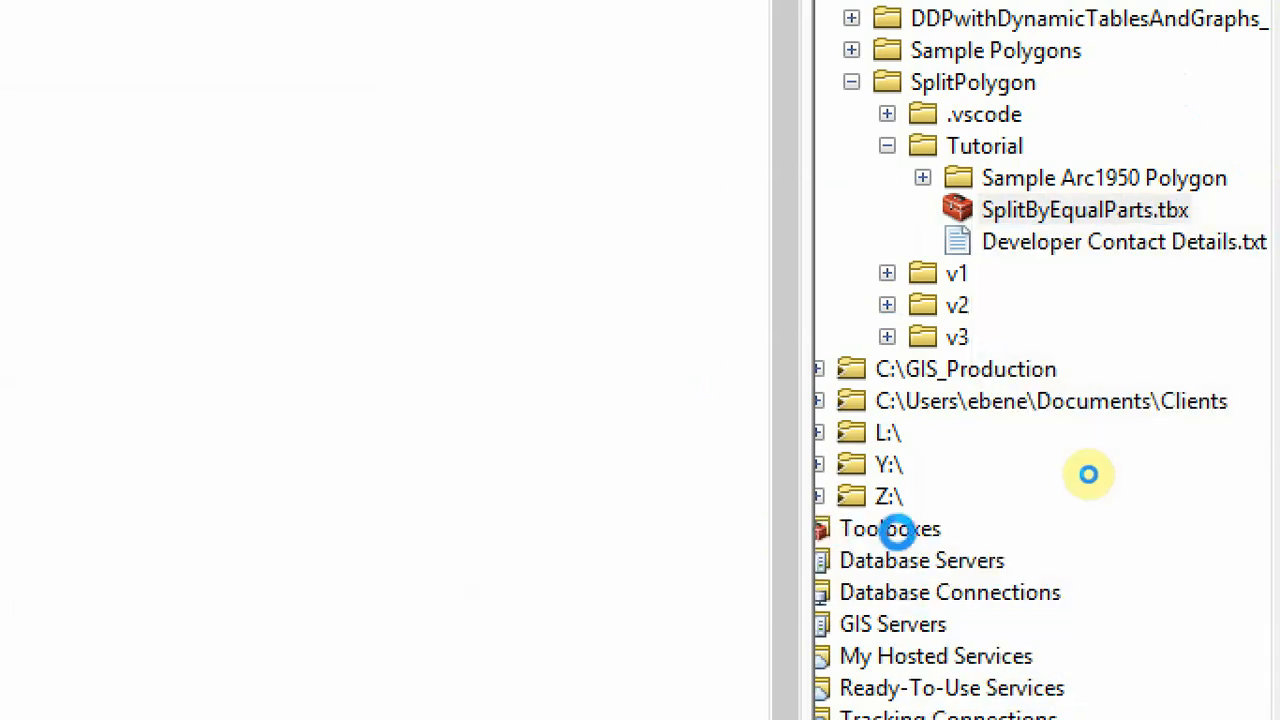
- Add a new script named splitPolygon labelled 'Split Polygon tool', keeping relative paths and foreground running
{"action": "left_click", "coordinate": [896, 528]}
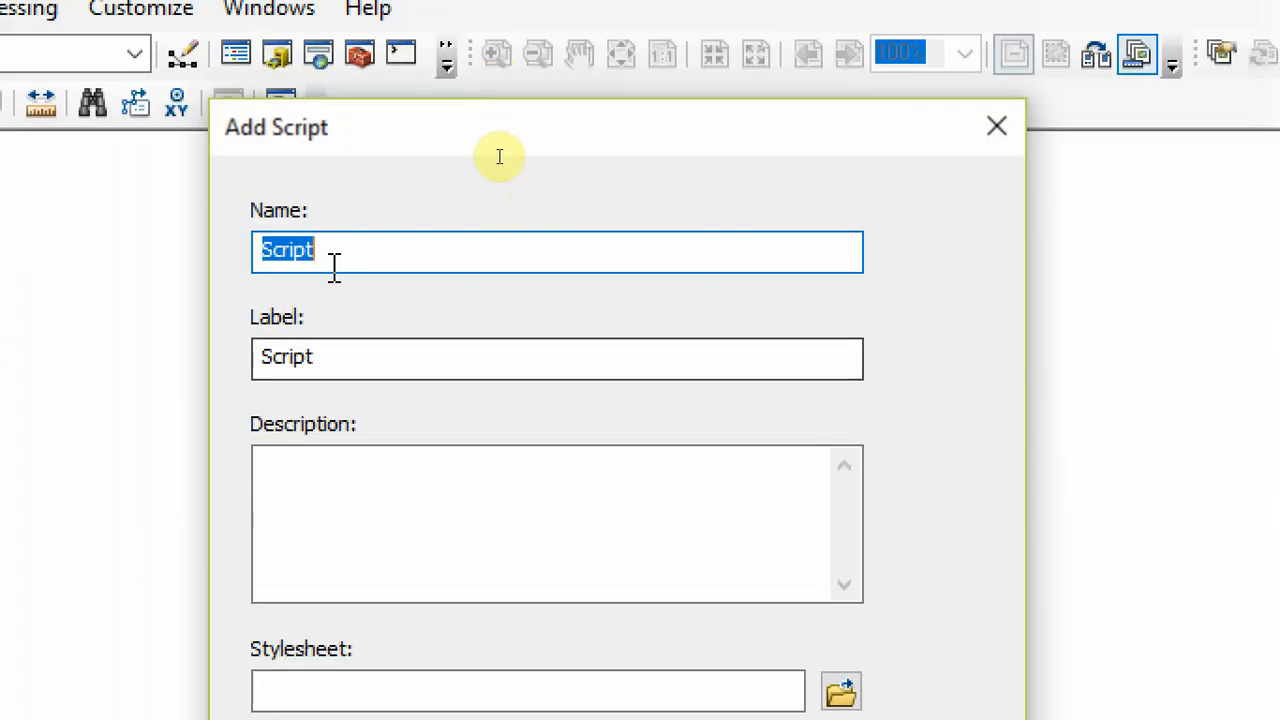
{"action": "mouse_move", "coordinate": [184, 244]}
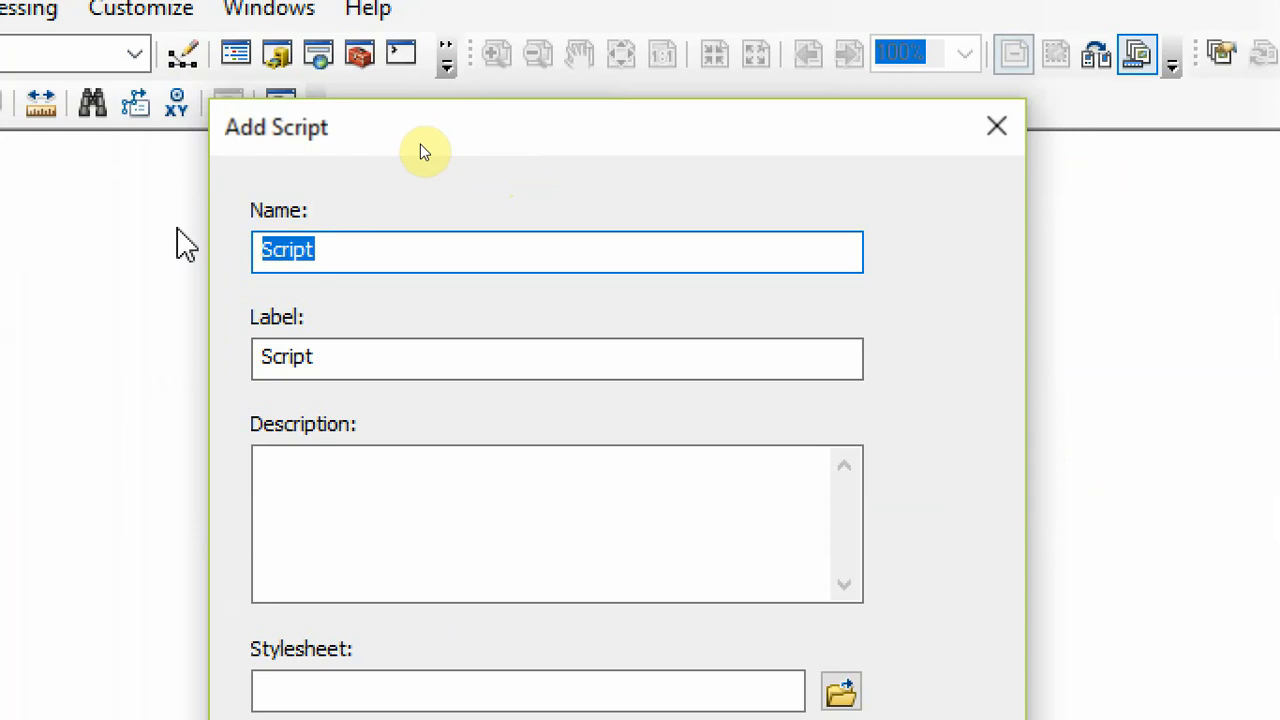
{"action": "type", "text": "s"}
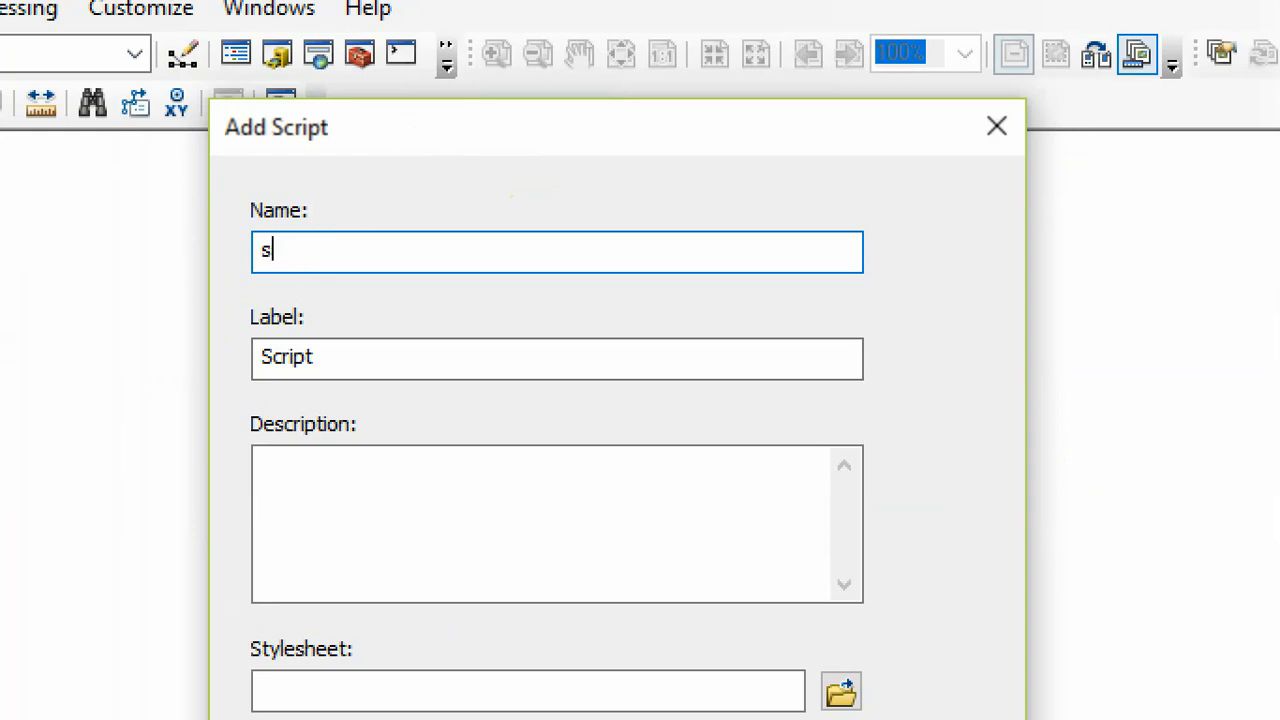
{"action": "type", "text": "plitPolygon"}
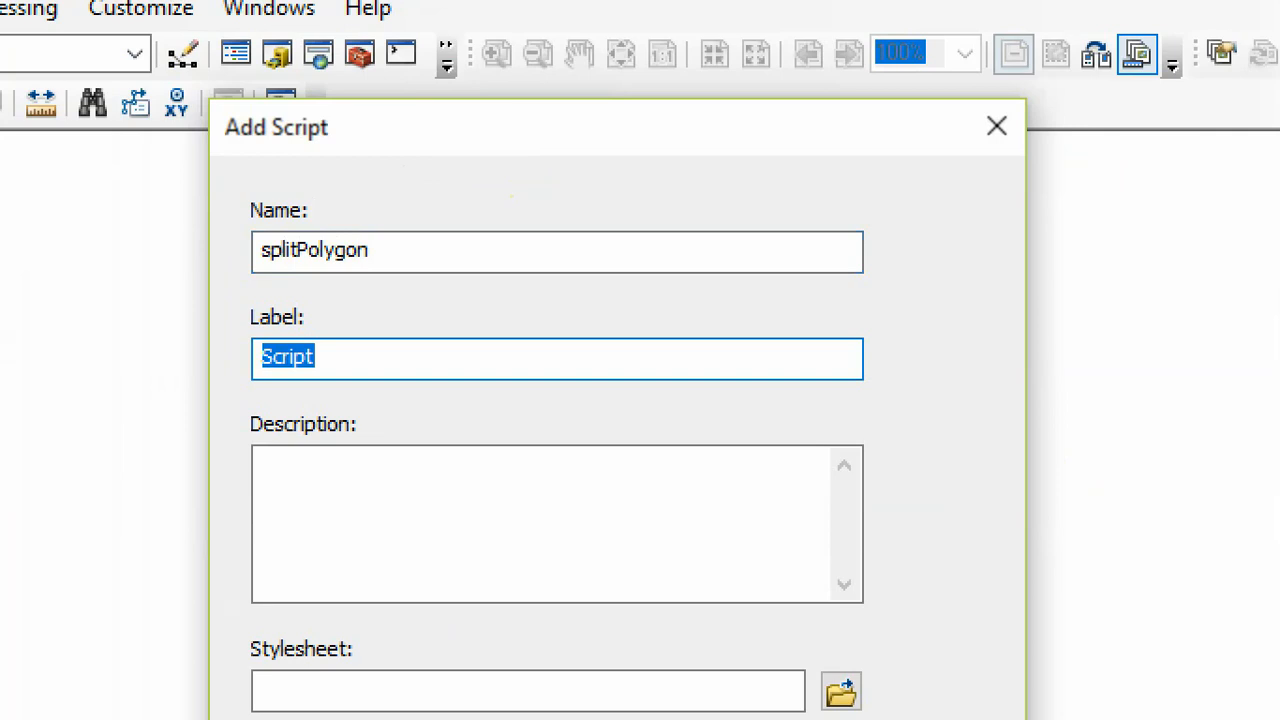
{"action": "type", "text": "S"}
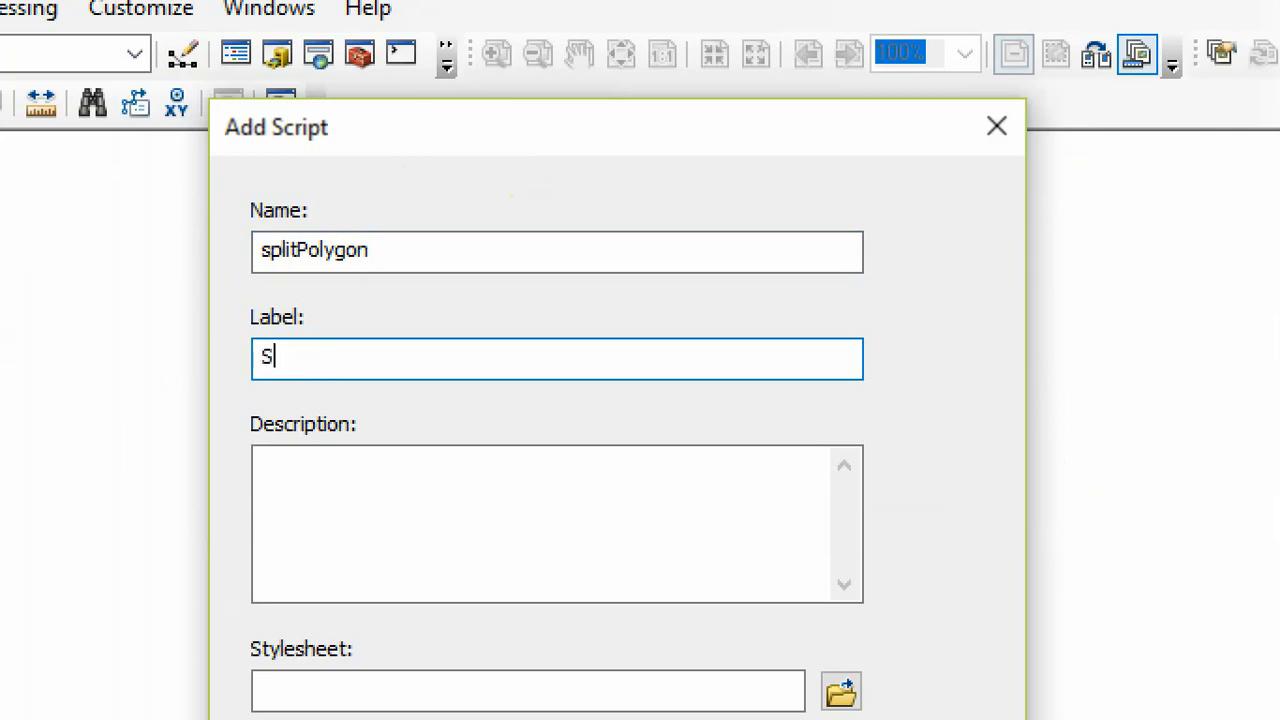
{"action": "type", "text": "plit Poly"}
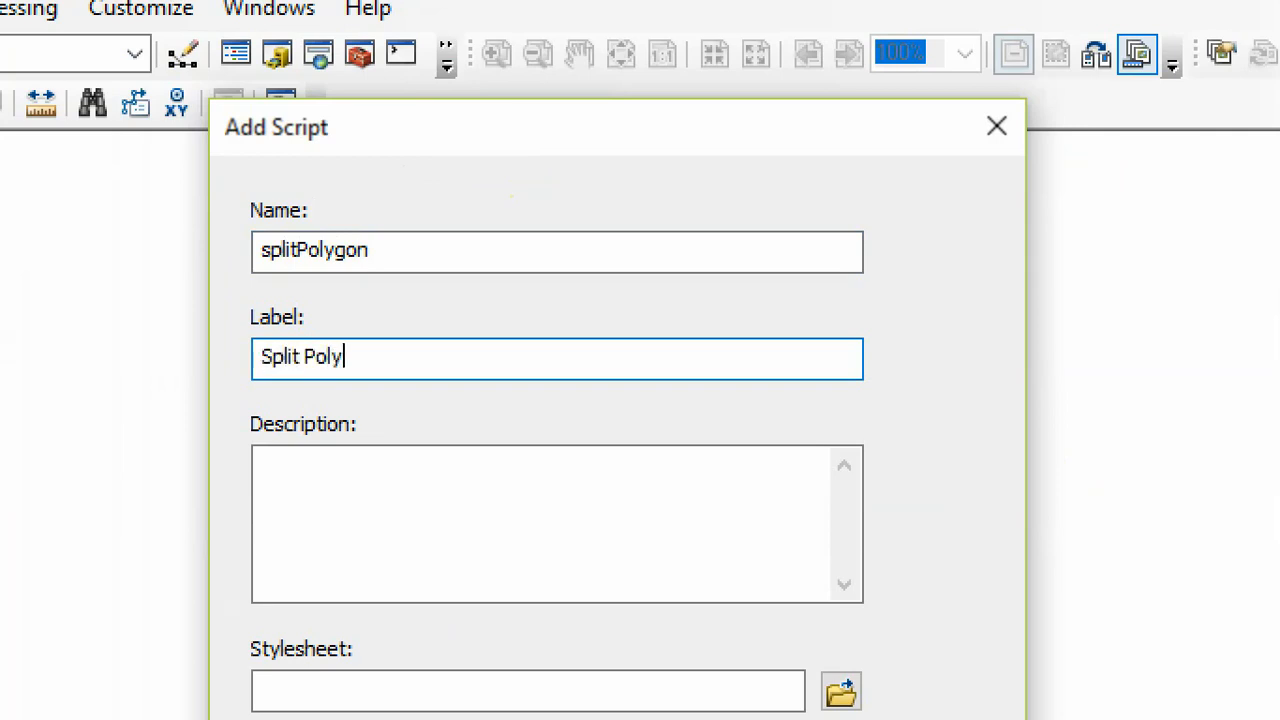
{"action": "type", "text": "gon tool"}
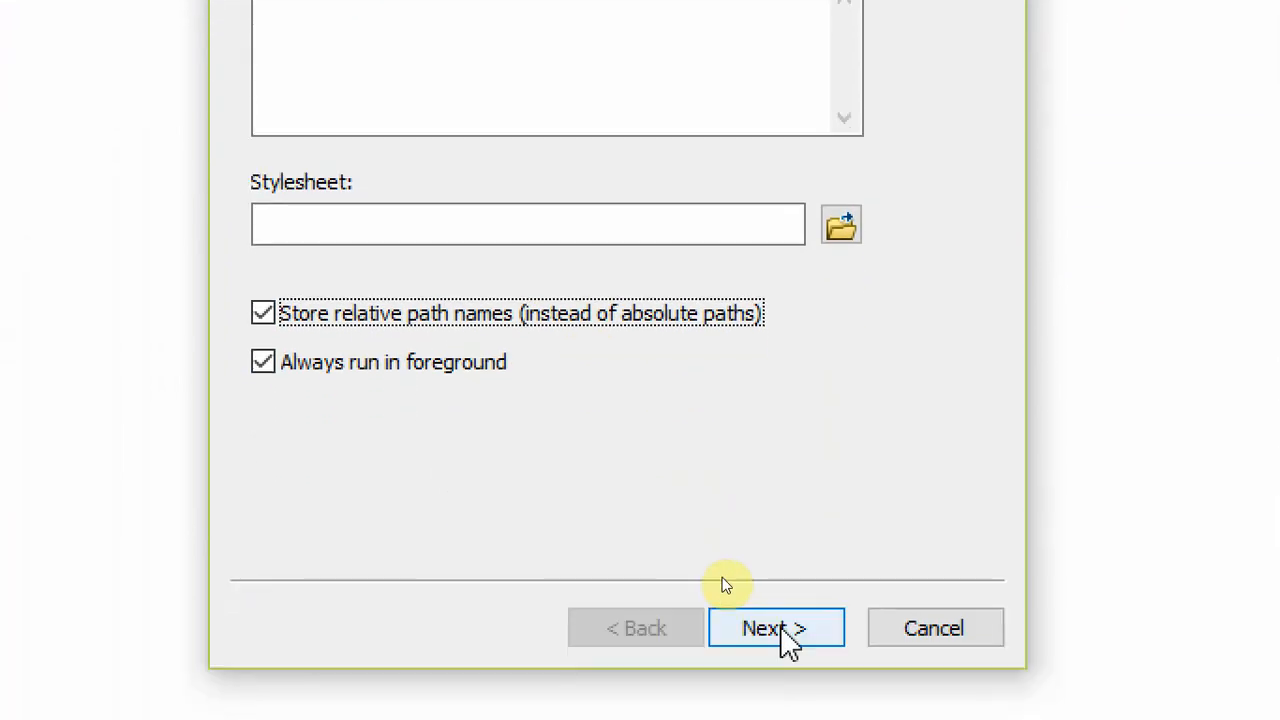
- Advance to the script-file page and browse for unza_split_equalparts.py in the Tutorial folder
{"action": "left_click", "coordinate": [776, 628]}
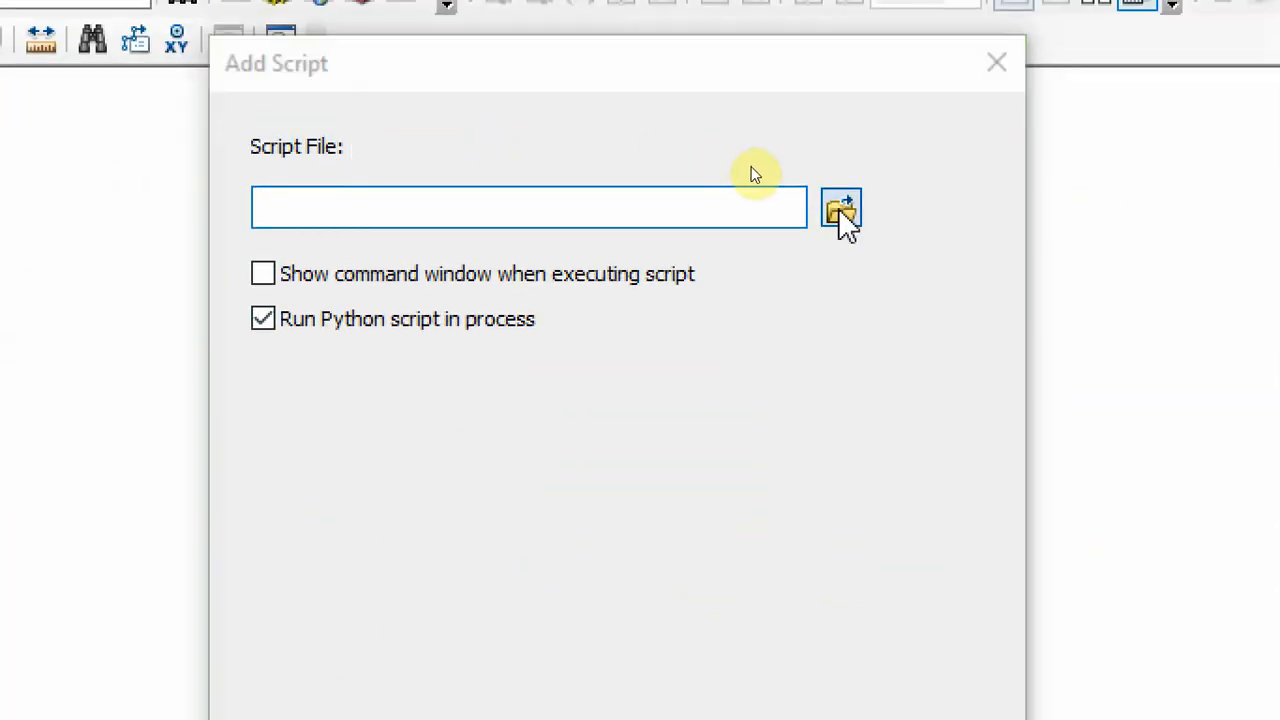
{"action": "left_click", "coordinate": [840, 210]}
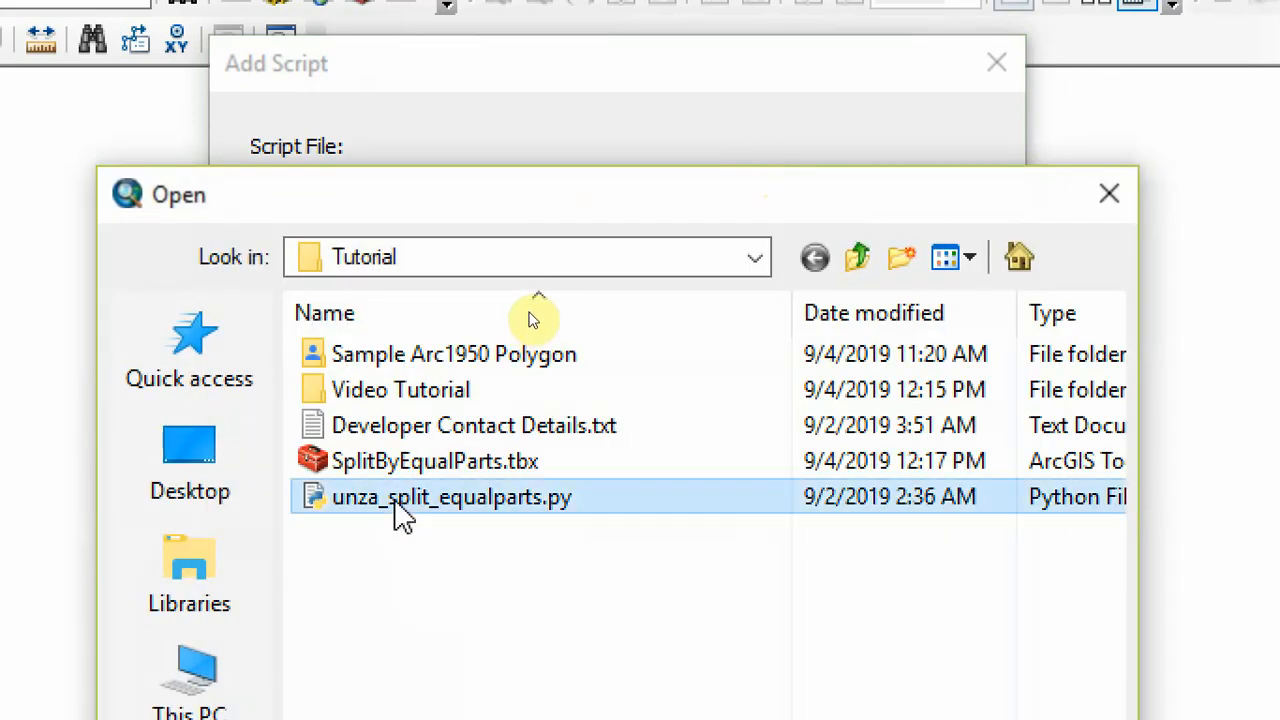
{"action": "mouse_move", "coordinate": [596, 564]}
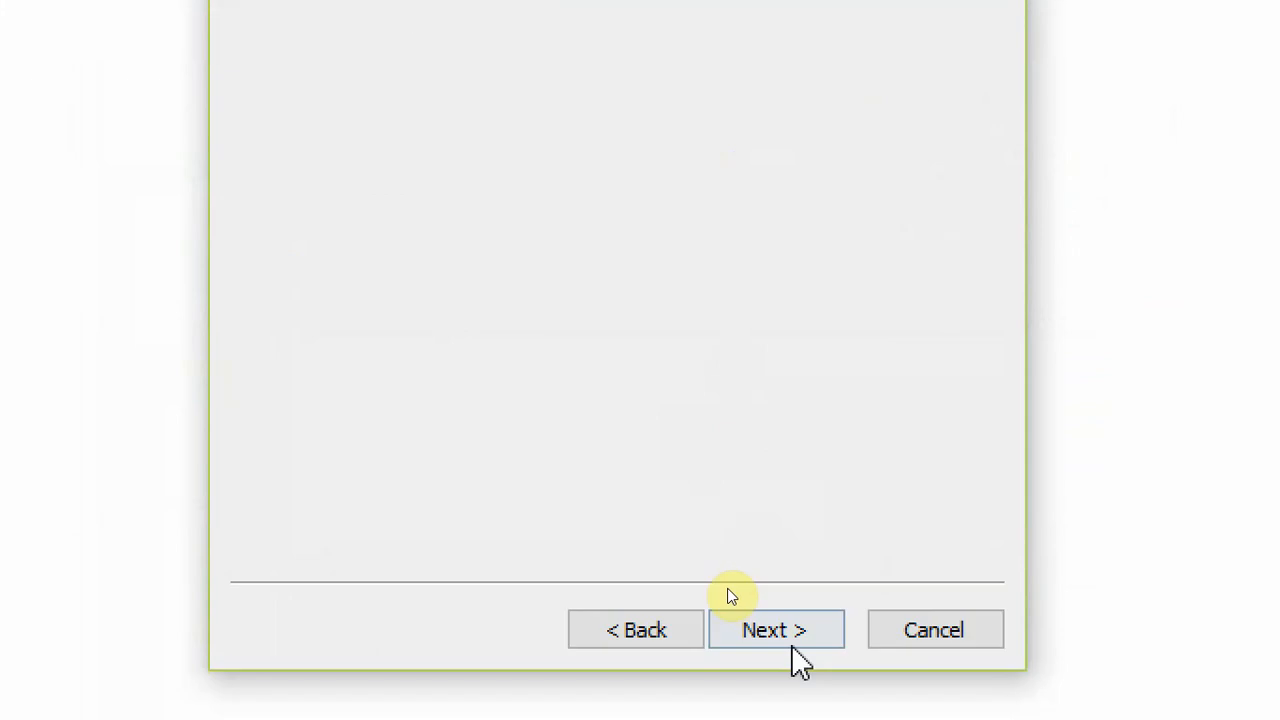
- On the parameters page, name the first parameter Input Shapefile
{"action": "left_click", "coordinate": [776, 628]}
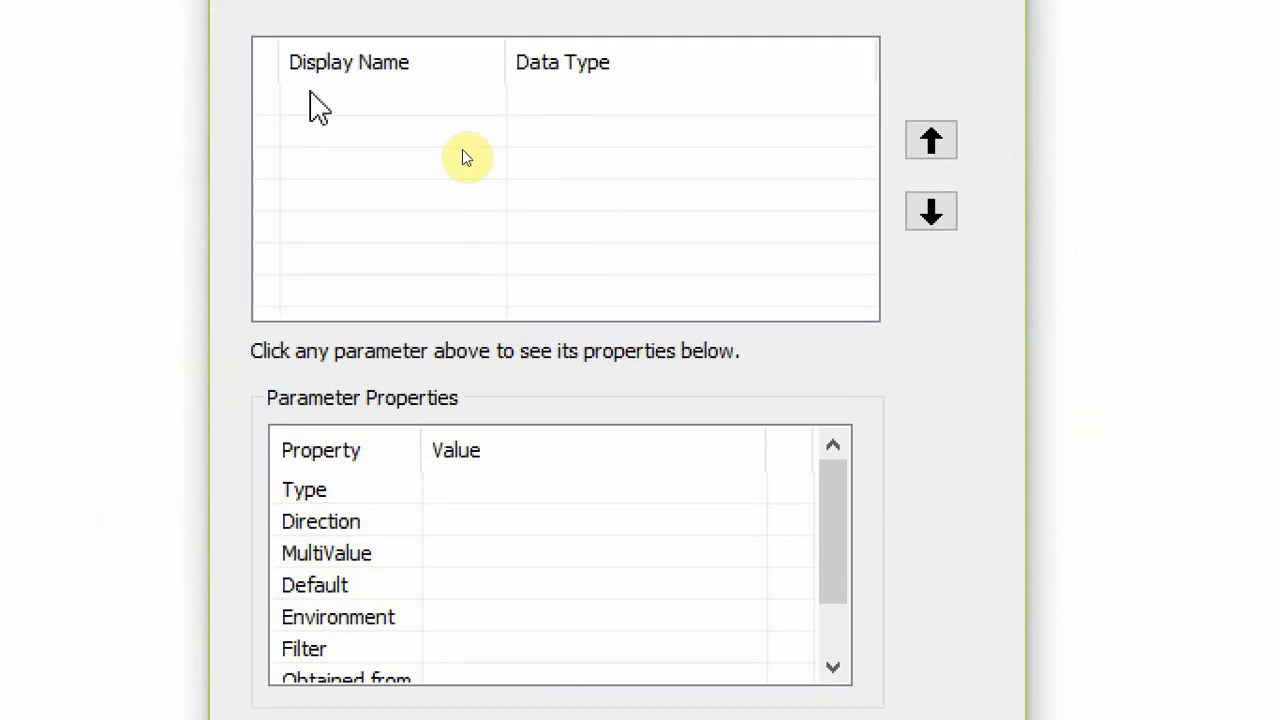
{"action": "left_click", "coordinate": [430, 156]}
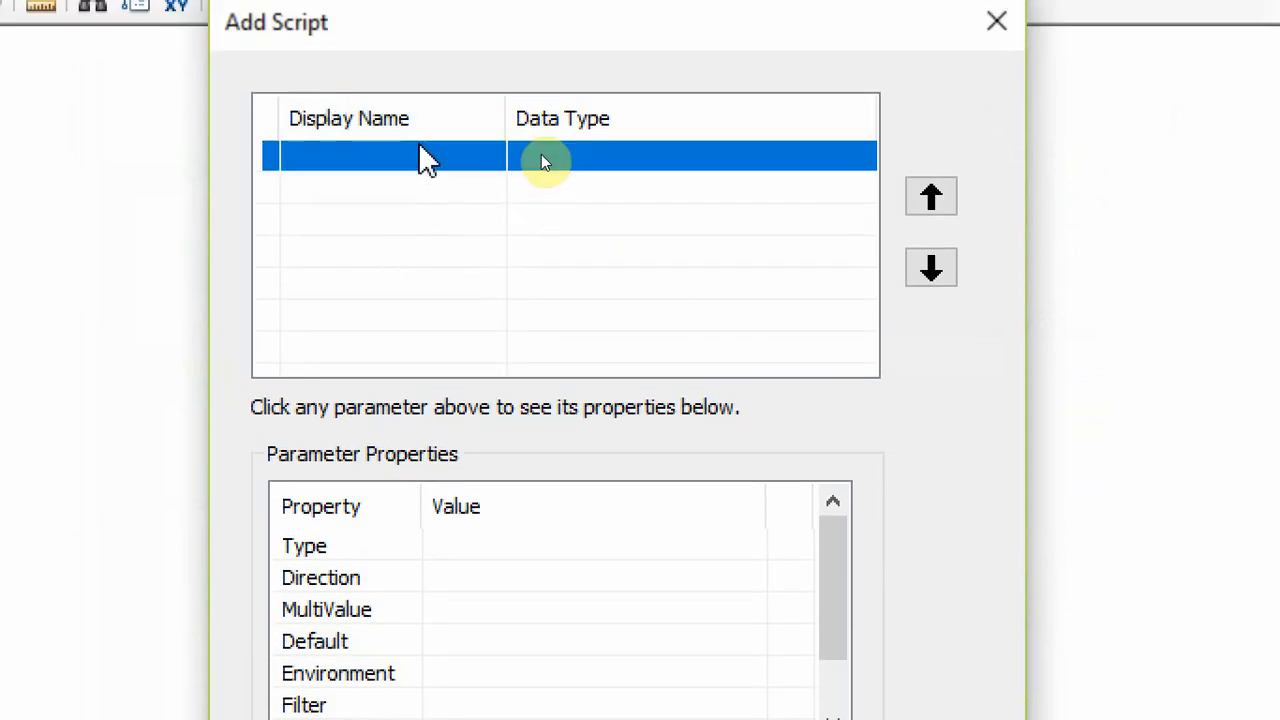
{"action": "left_click", "coordinate": [396, 156]}
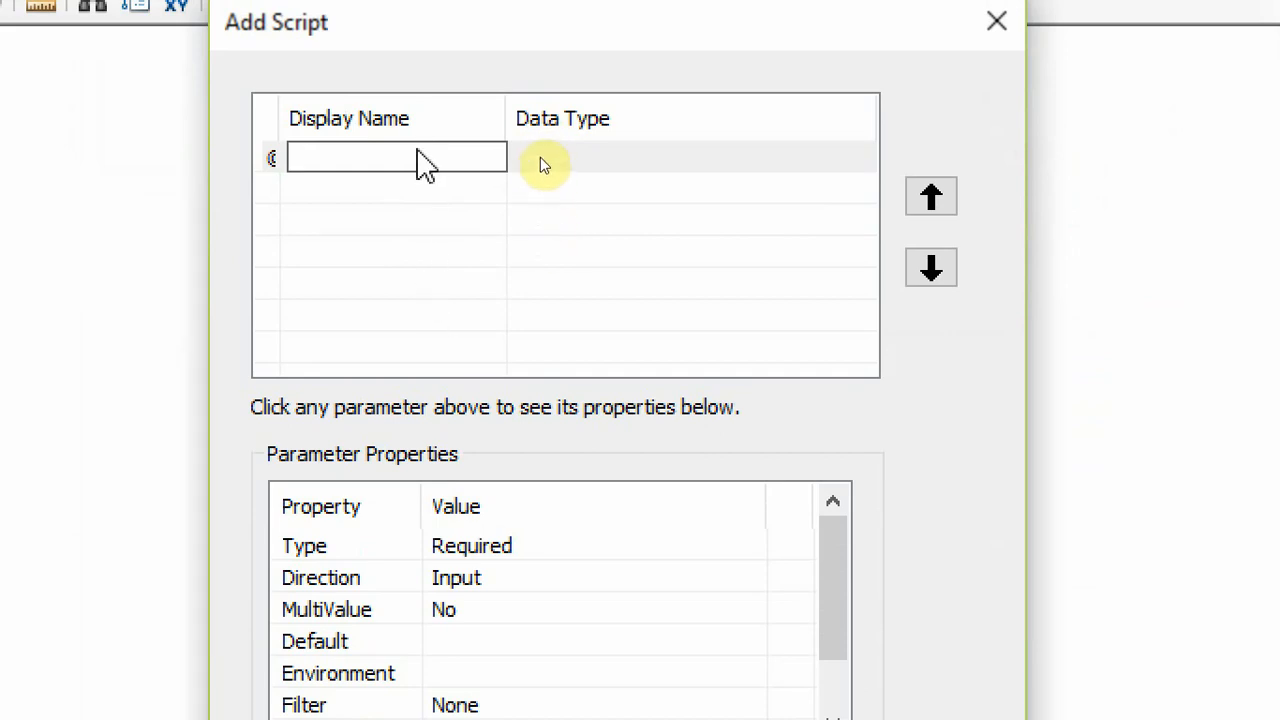
{"action": "left_click", "coordinate": [396, 156]}
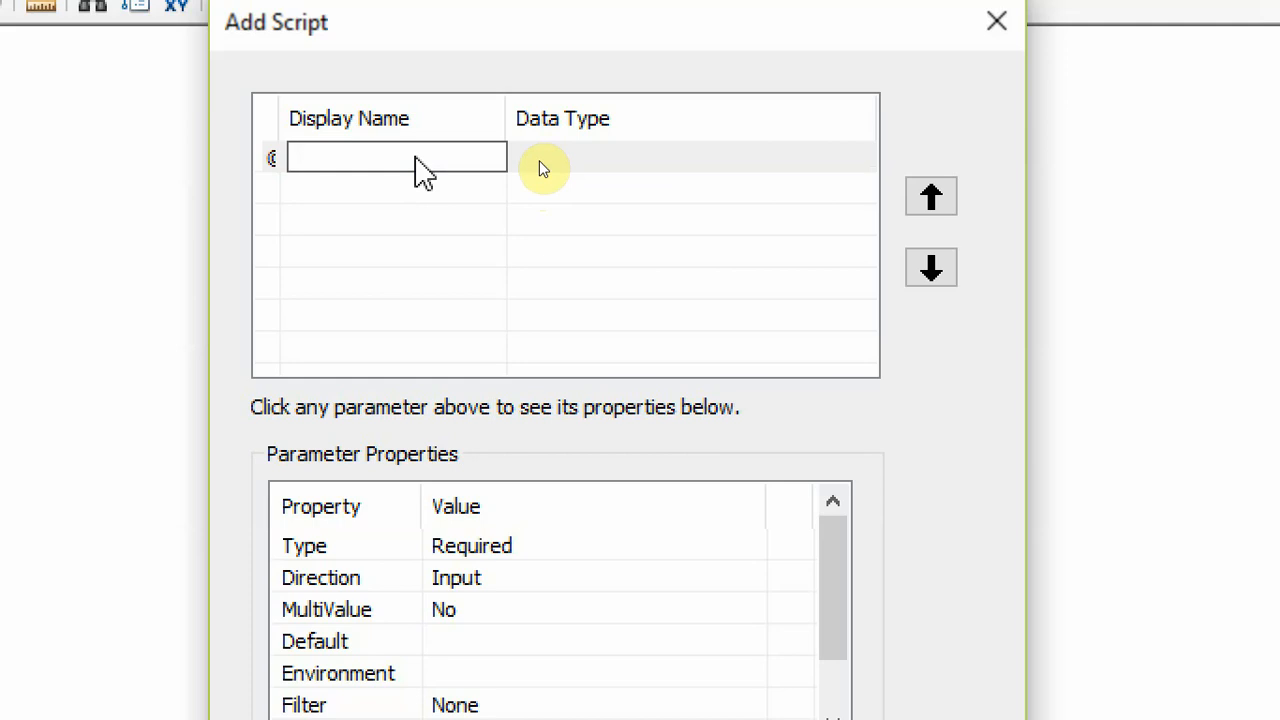
{"action": "type", "text": "Ip"}
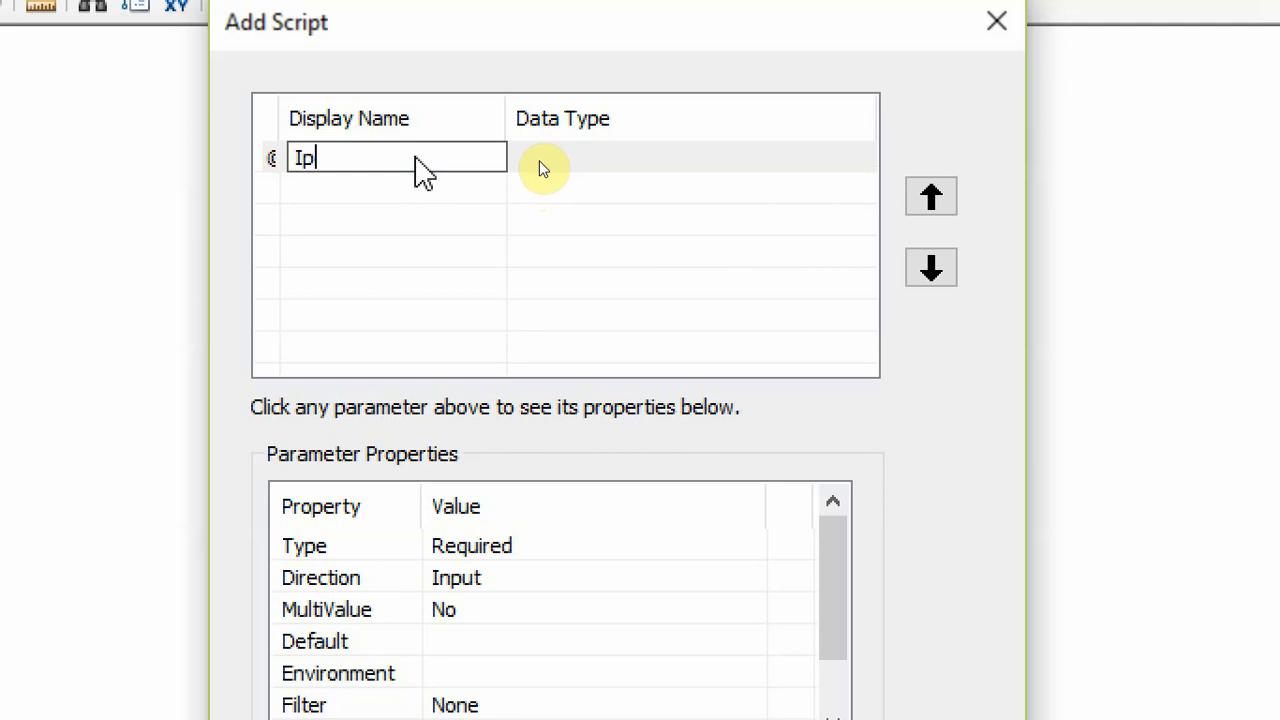
{"action": "type", "text": "npu"}
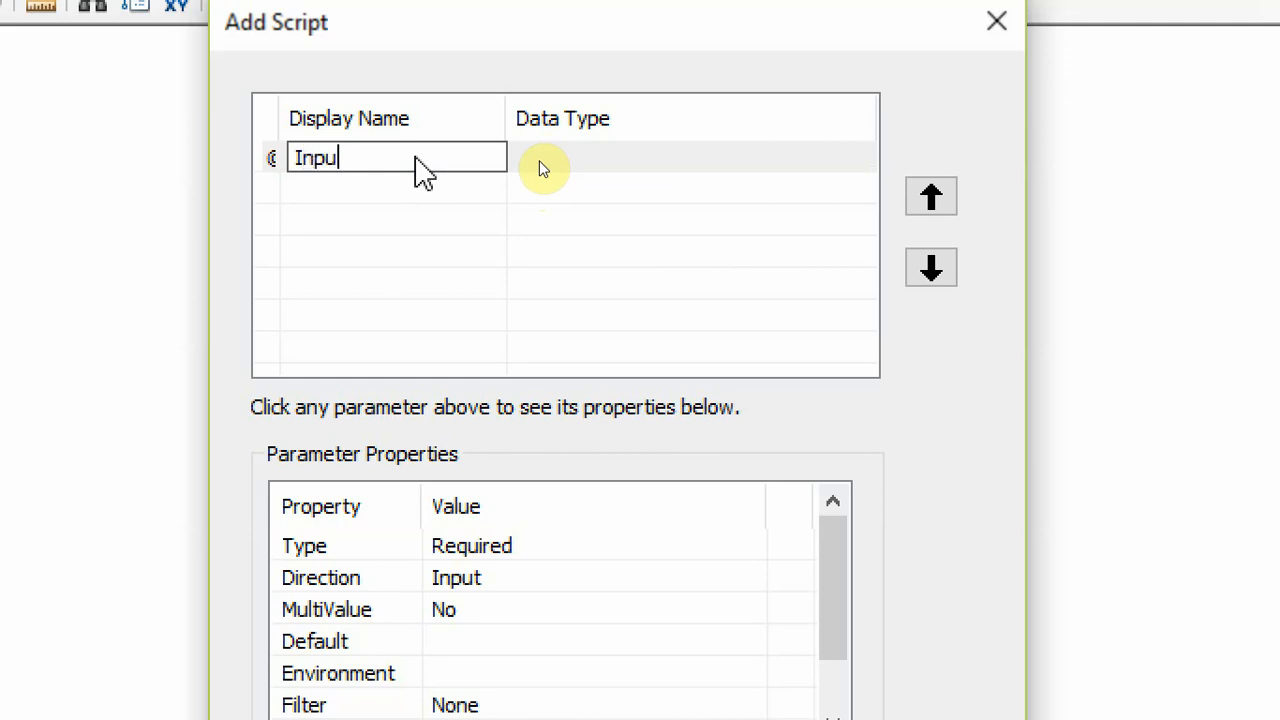
{"action": "type", "text": "File"}
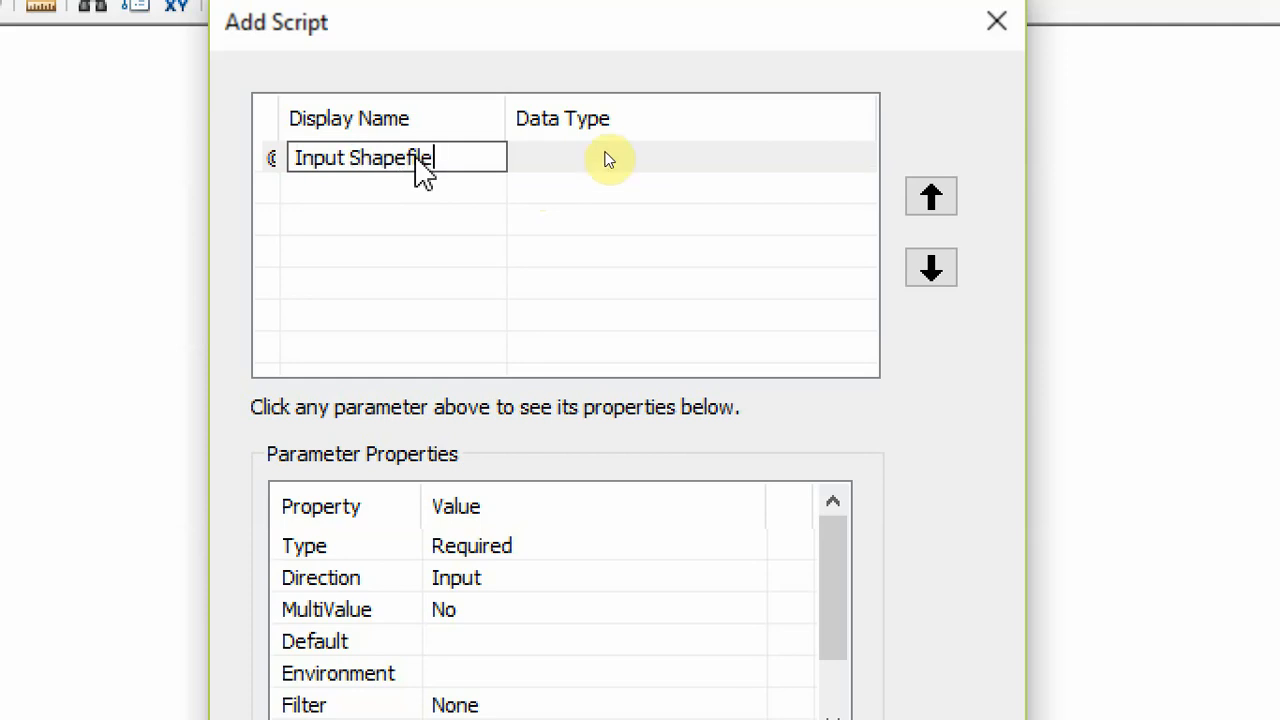
- Make Input Shapefile a Feature Layer and start a second parameter row
{"action": "left_click", "coordinate": [684, 156]}
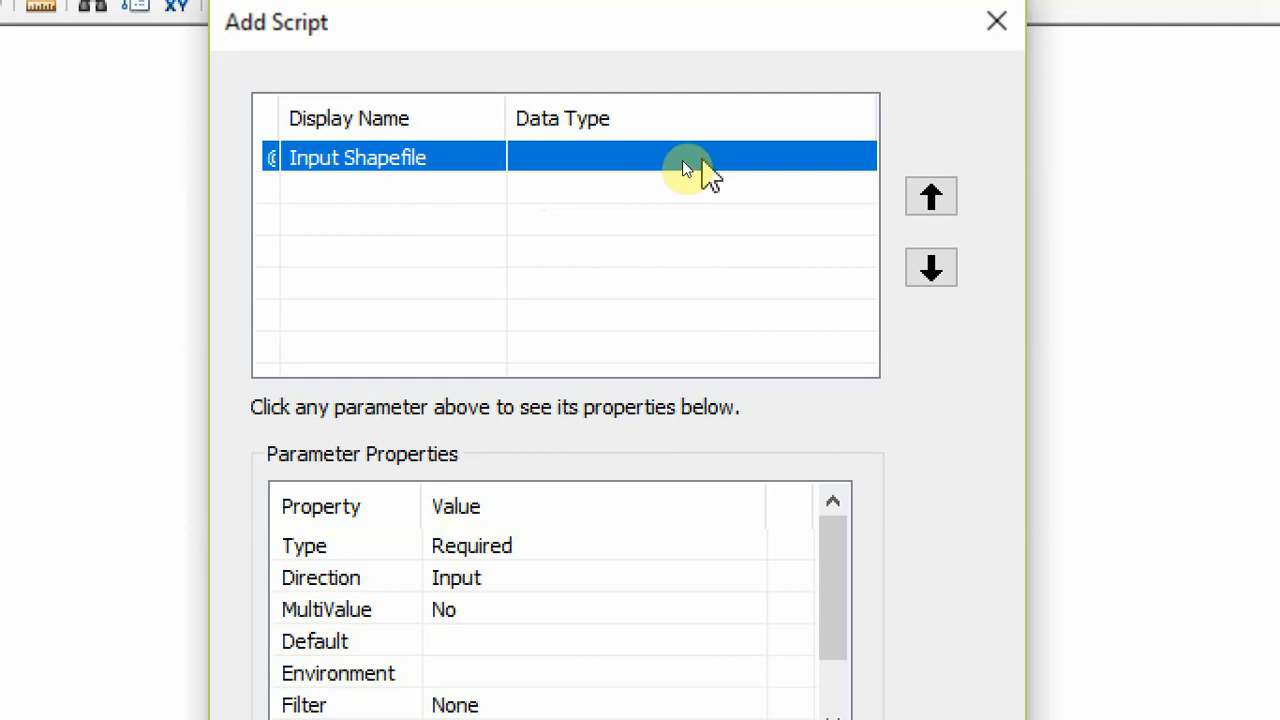
{"action": "left_click", "coordinate": [684, 156]}
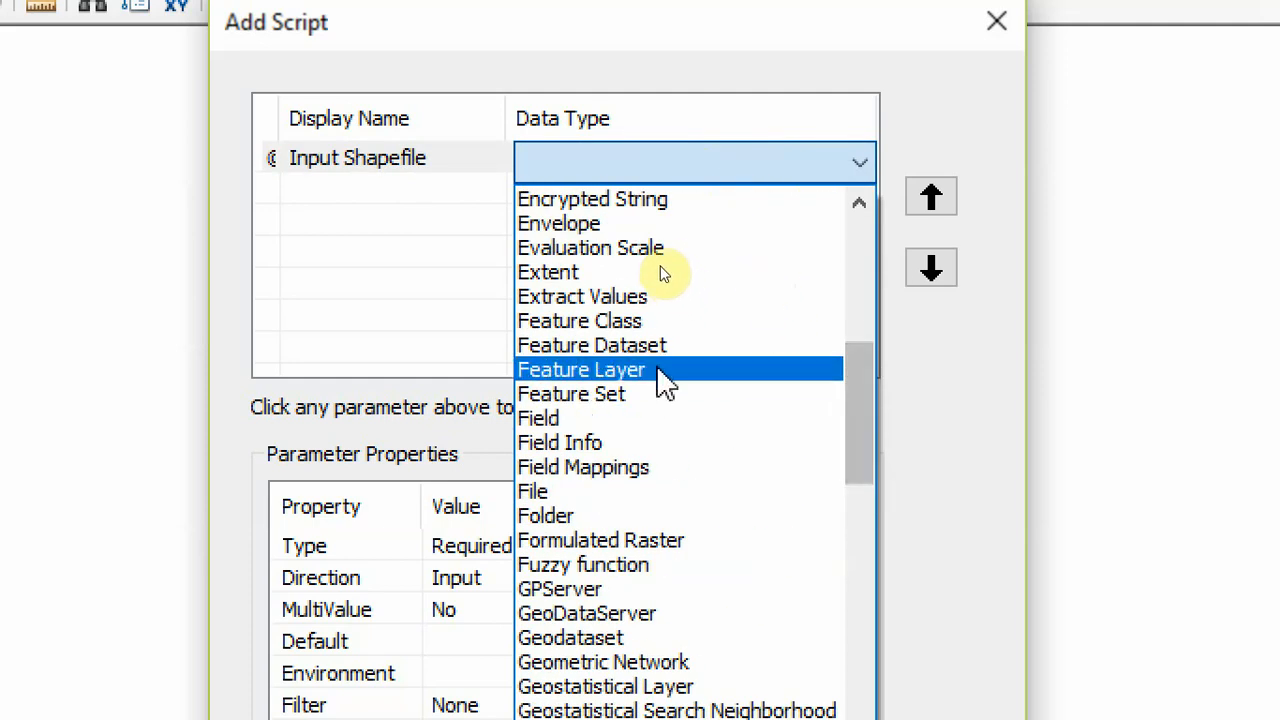
{"action": "left_click", "coordinate": [580, 368]}
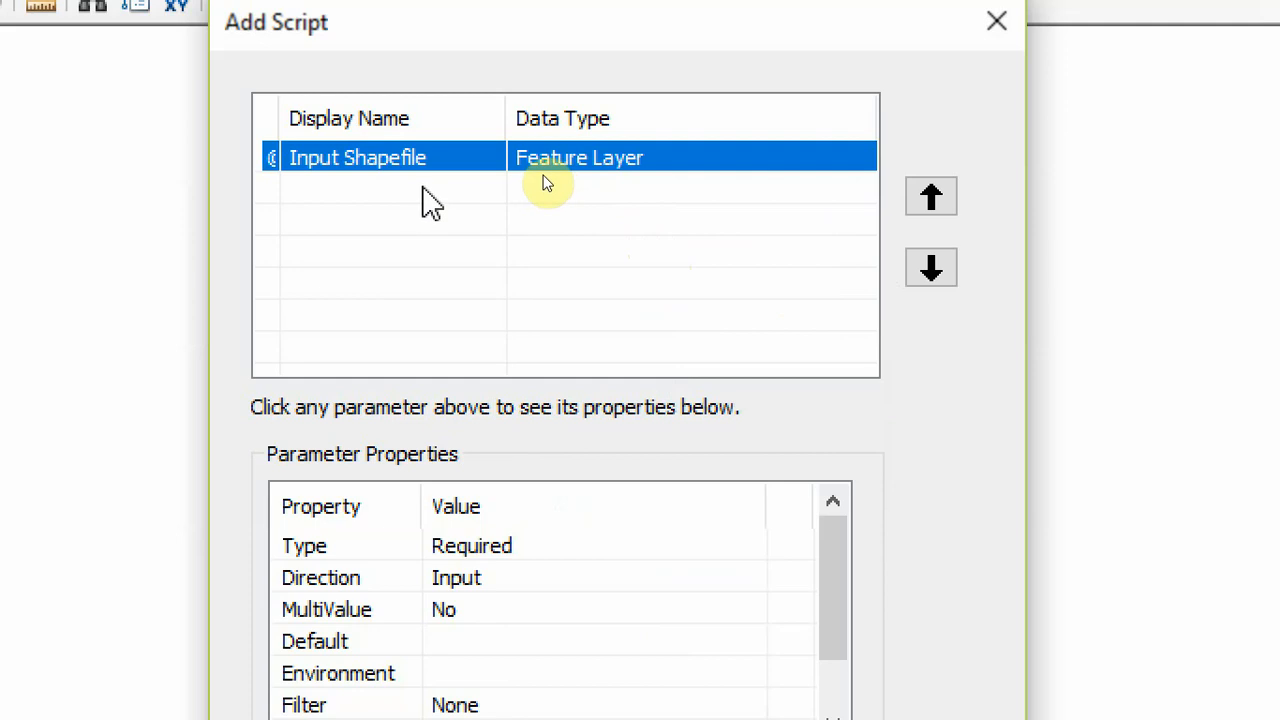
{"action": "left_click", "coordinate": [396, 188]}
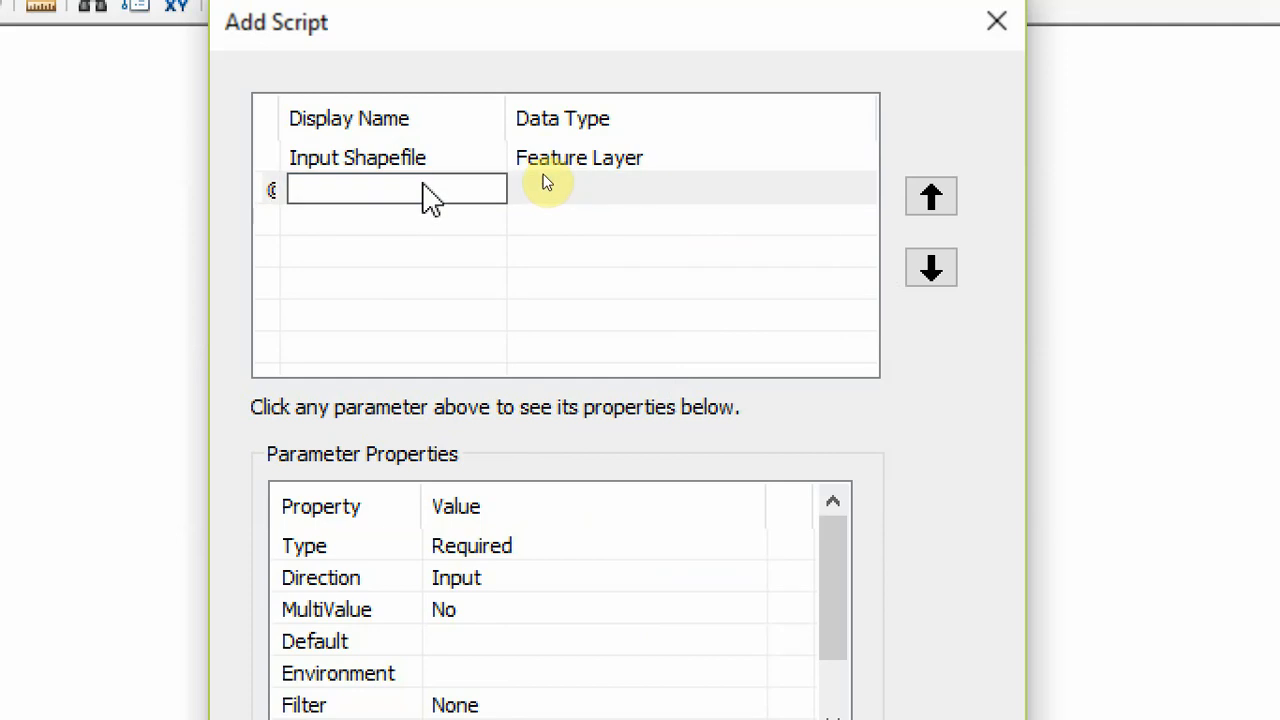
- Add a No of subdivisions parameter of type String with default 10, then start a third row
{"action": "type", "text": "No of"}
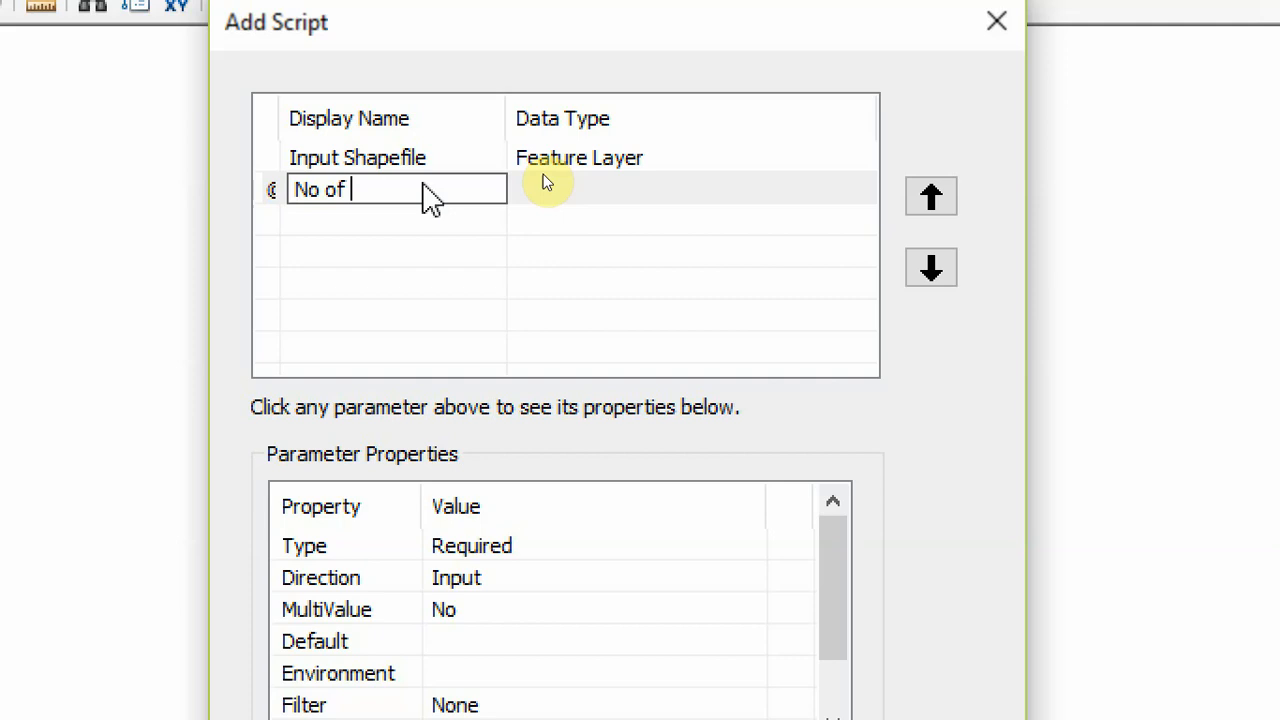
{"action": "type", "text": "subdivisions"}
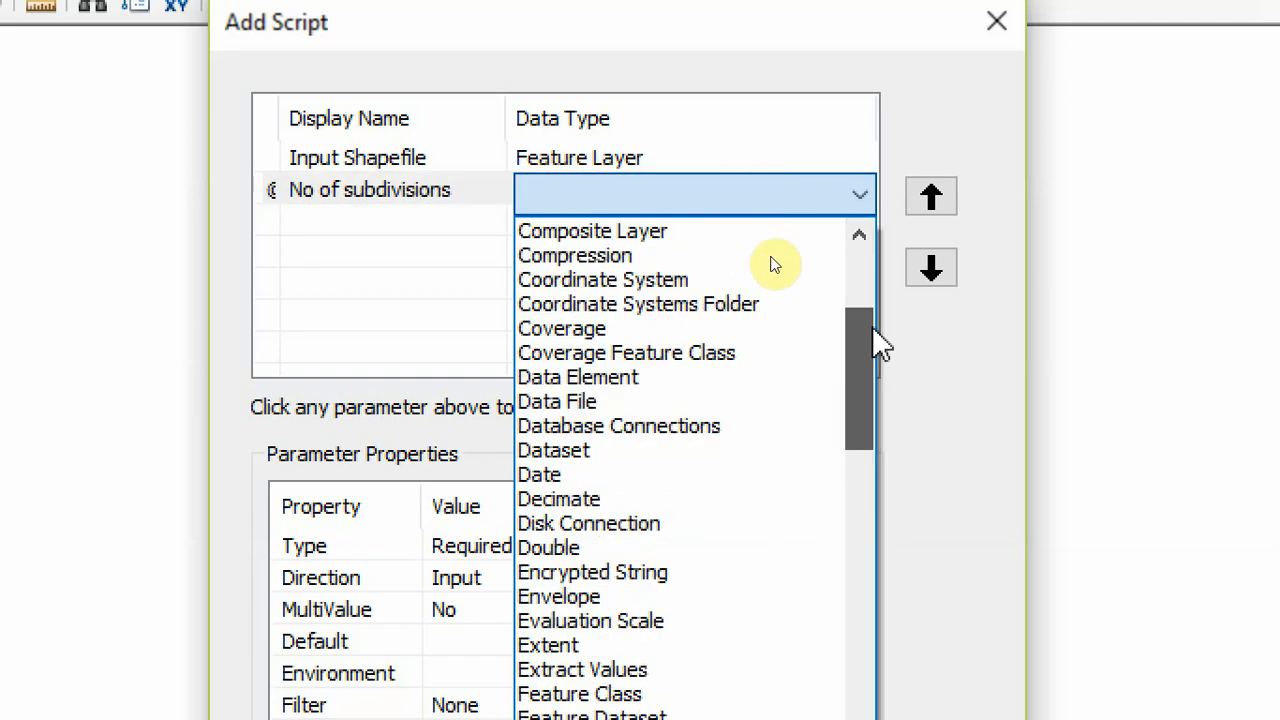
{"action": "scroll", "scroll_direction": "down", "scroll_amount": 3}
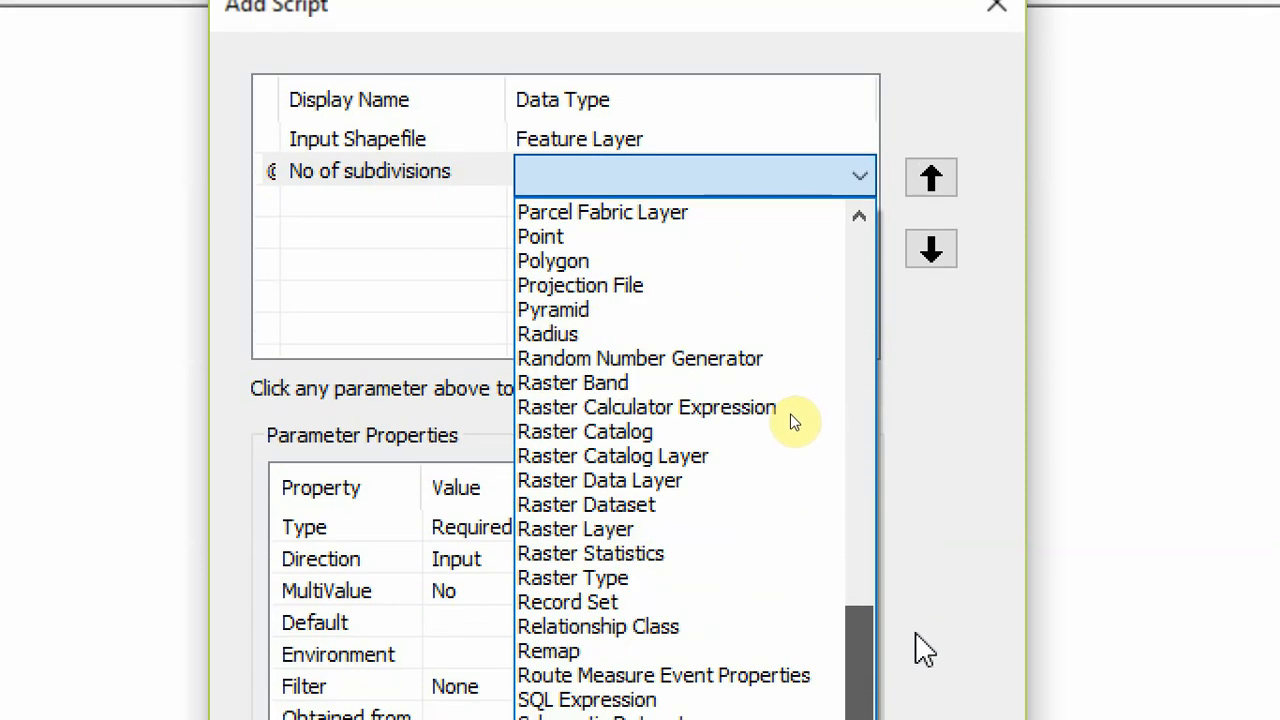
{"action": "scroll", "scroll_direction": "down", "scroll_amount": 3}
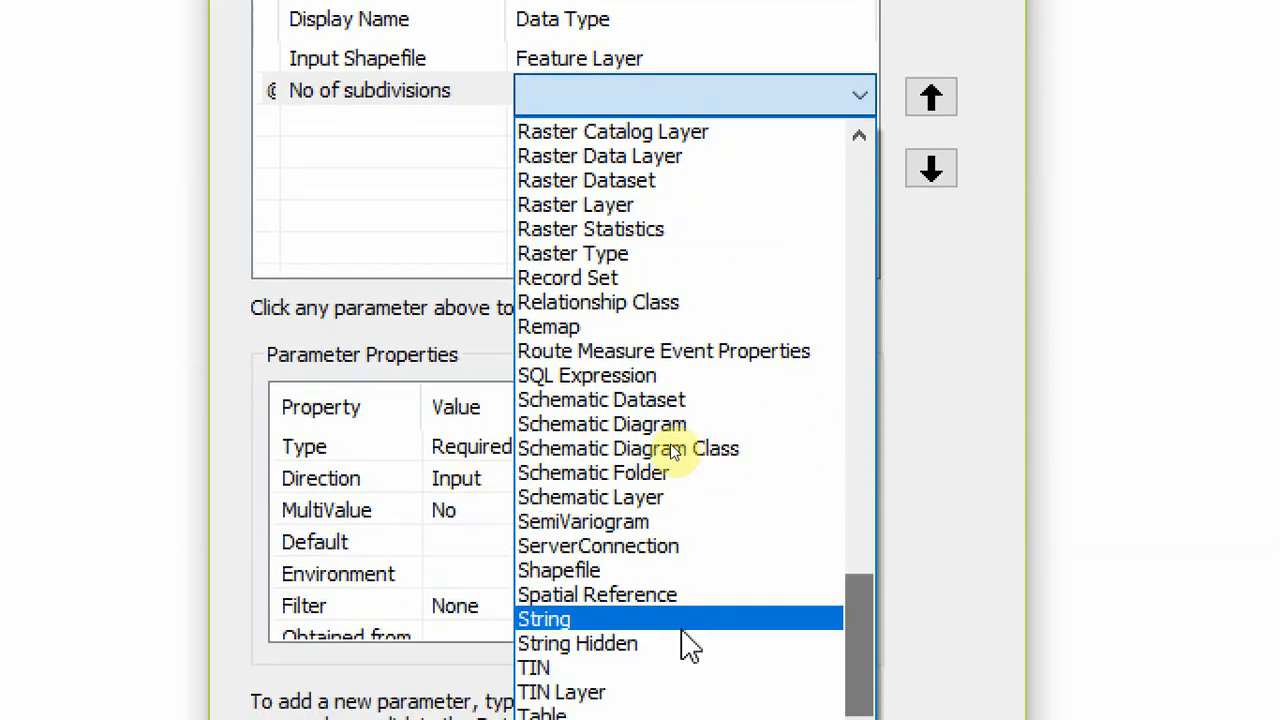
{"action": "left_click", "coordinate": [544, 618]}
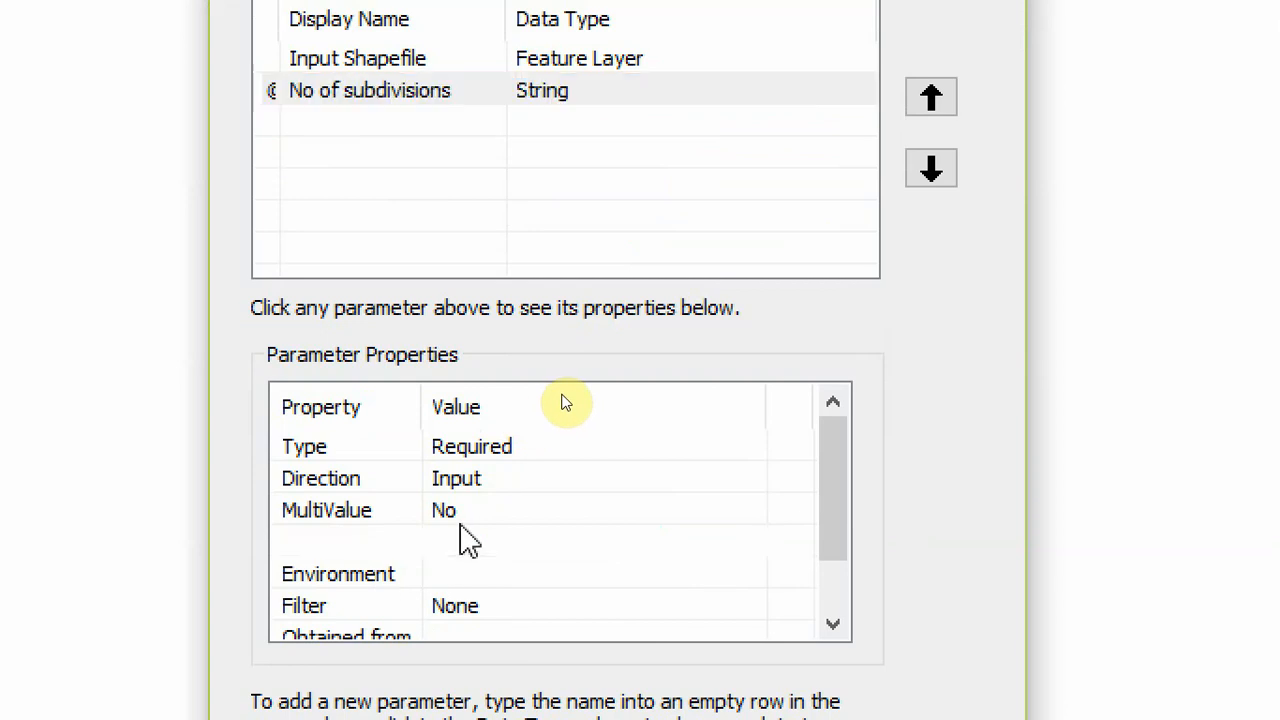
{"action": "type", "text": "10"}
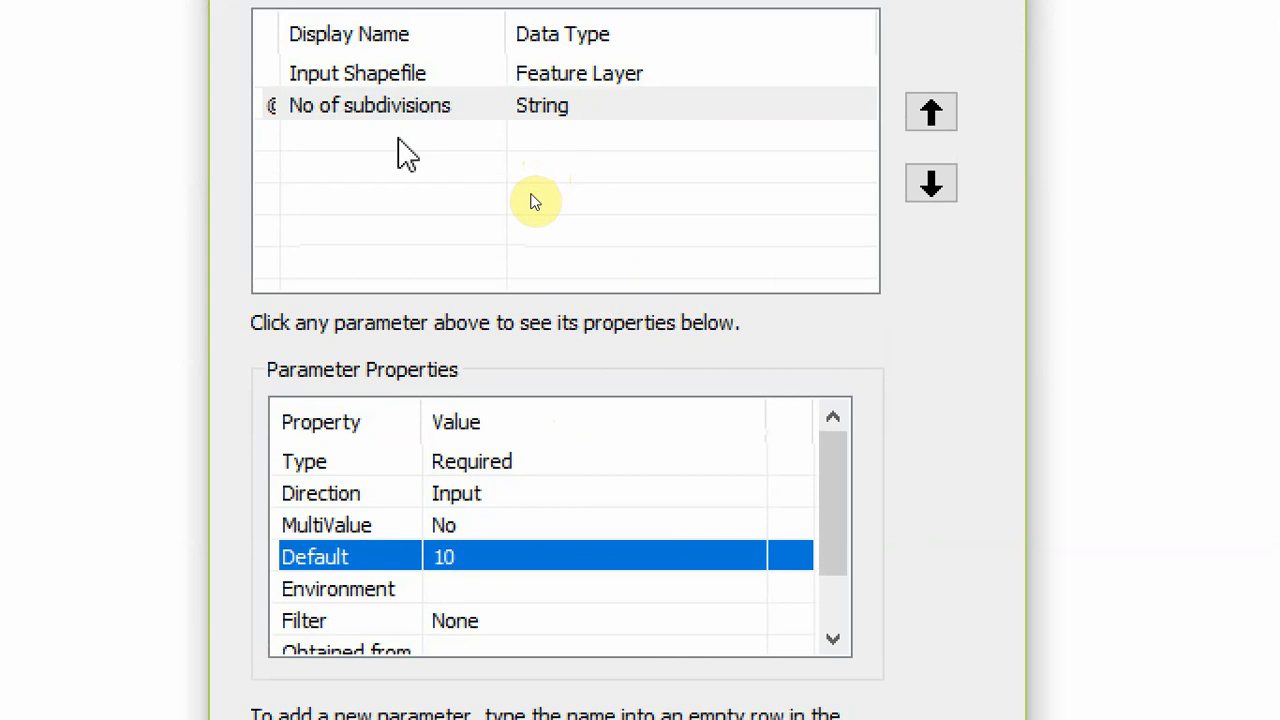
{"action": "left_click", "coordinate": [396, 136]}
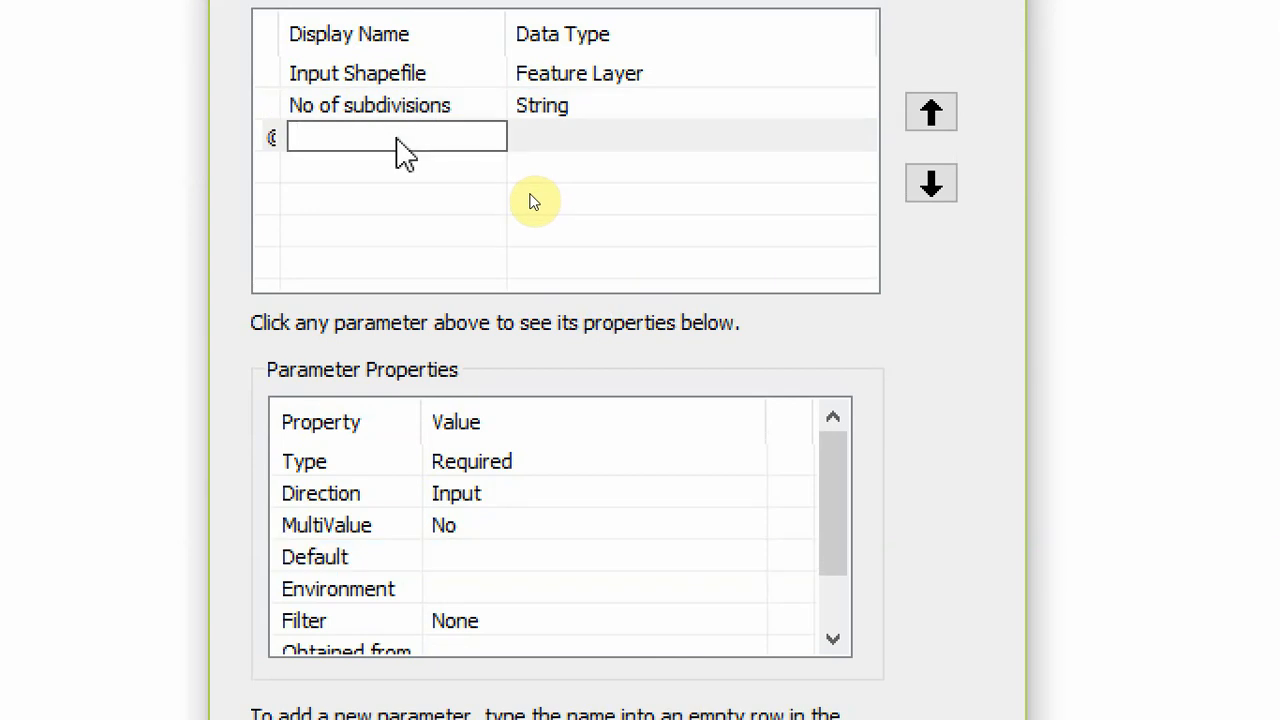
- Add a Direction of Split parameter of type String with default value NS
{"action": "type", "text": "Direct"}
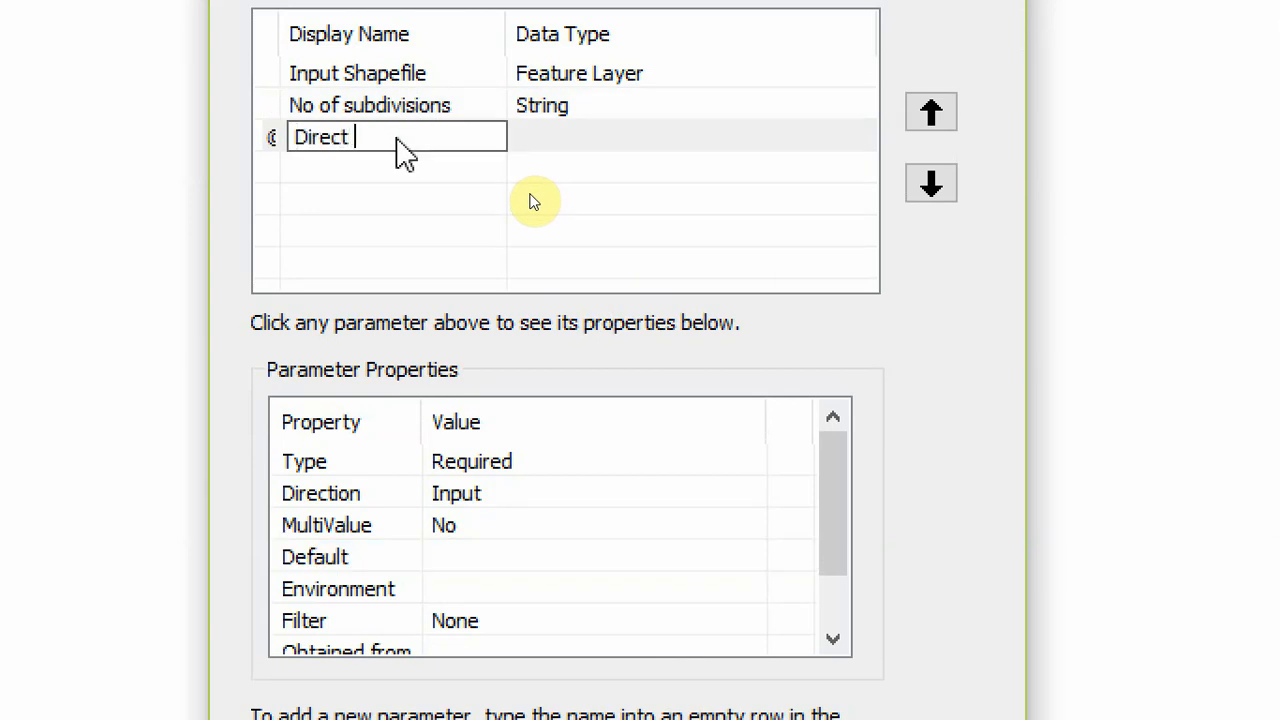
{"action": "type", "text": "of Split"}
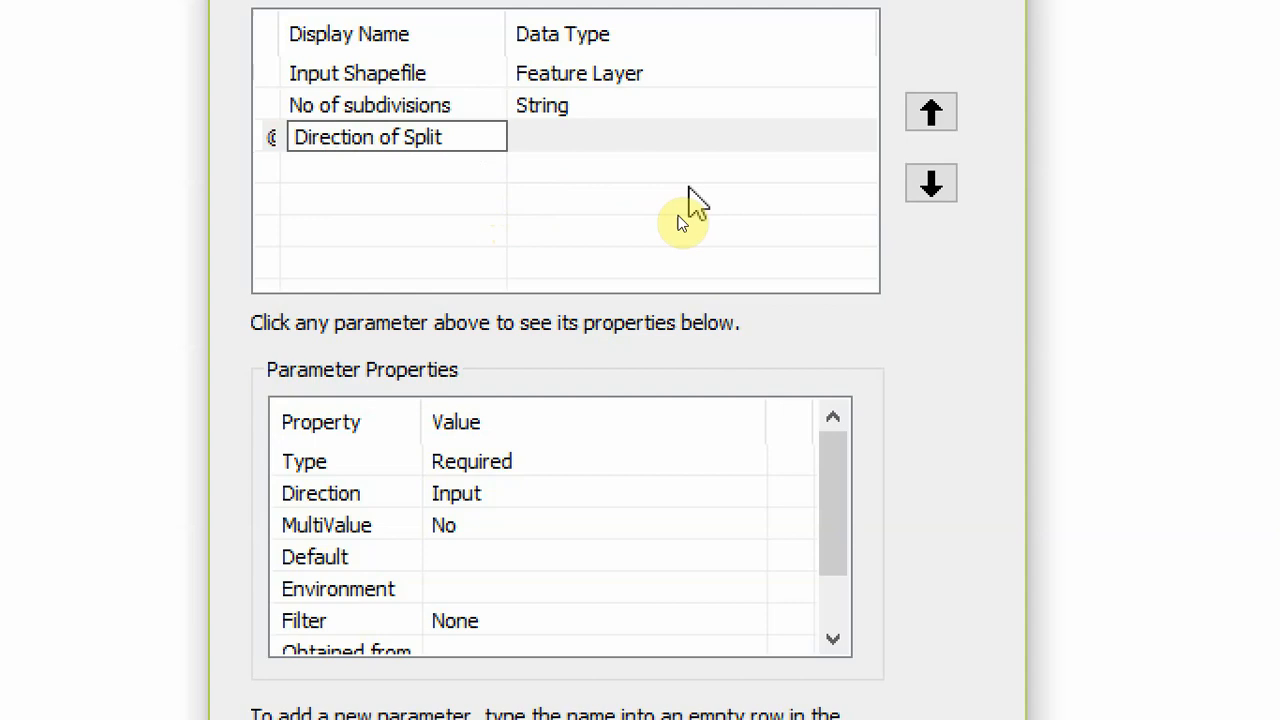
{"action": "left_click", "coordinate": [690, 136]}
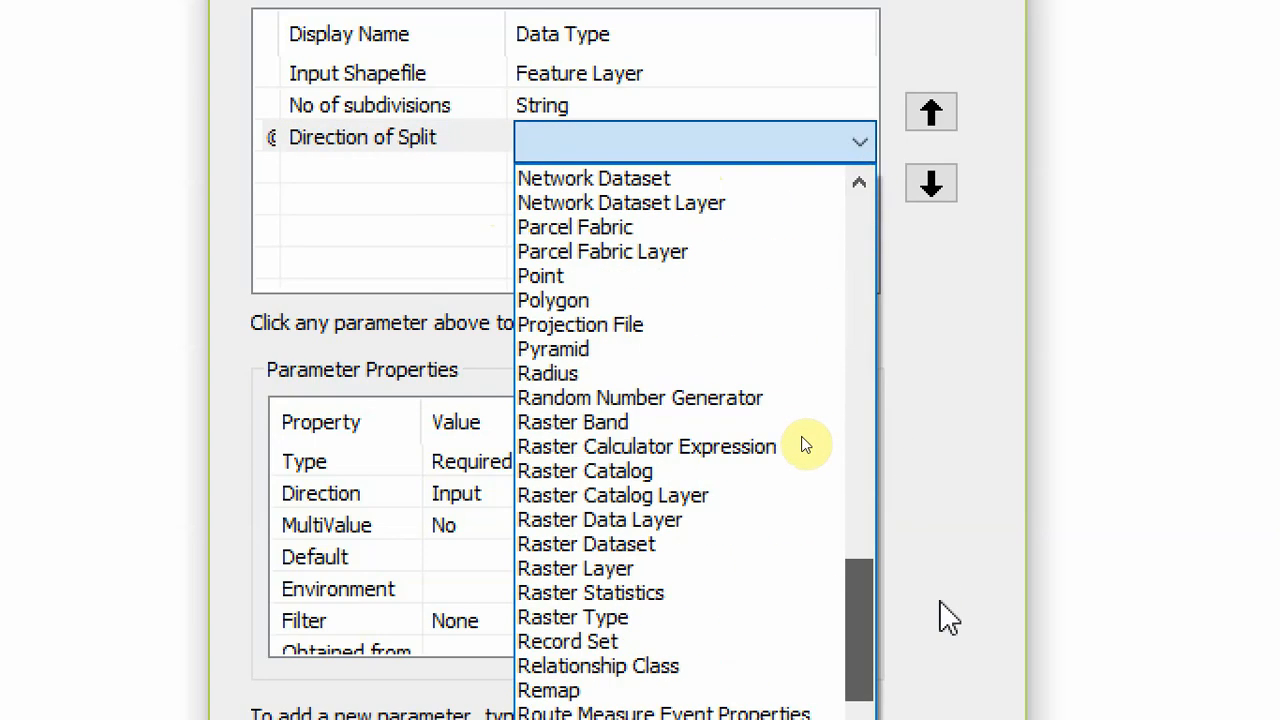
{"action": "scroll", "scroll_direction": "down", "scroll_amount": 3}
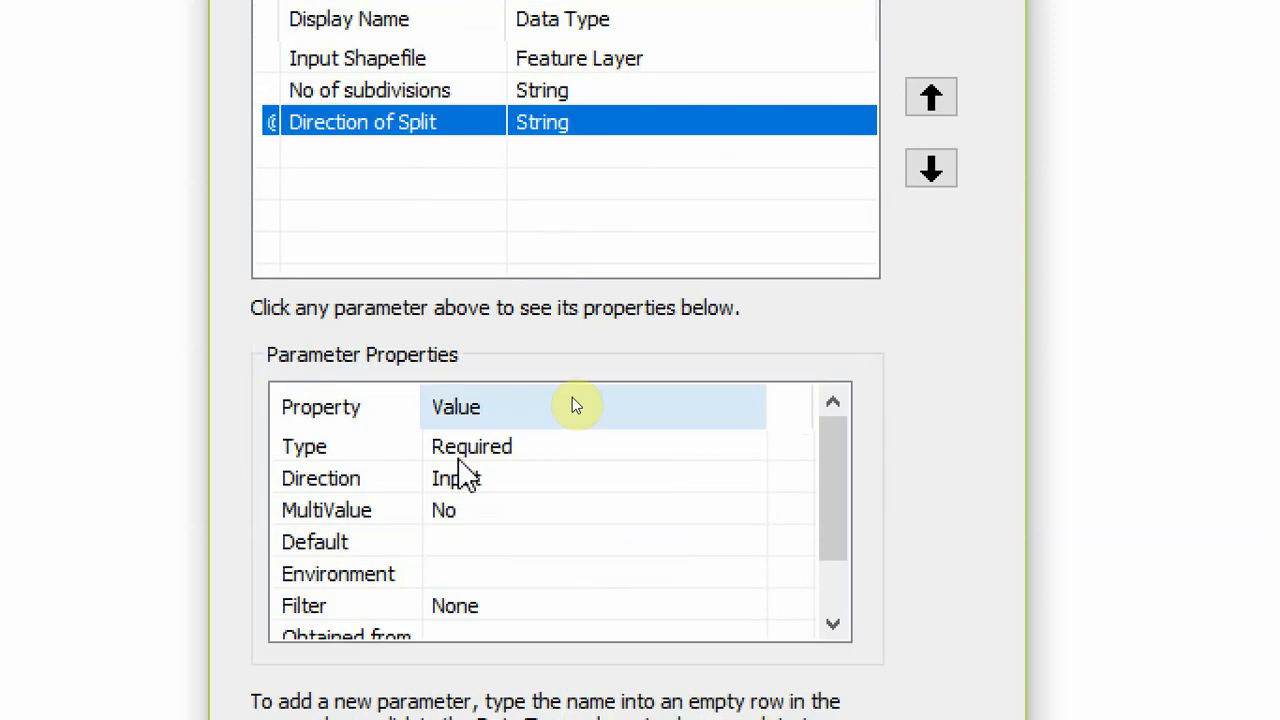
{"action": "left_click", "coordinate": [598, 540]}
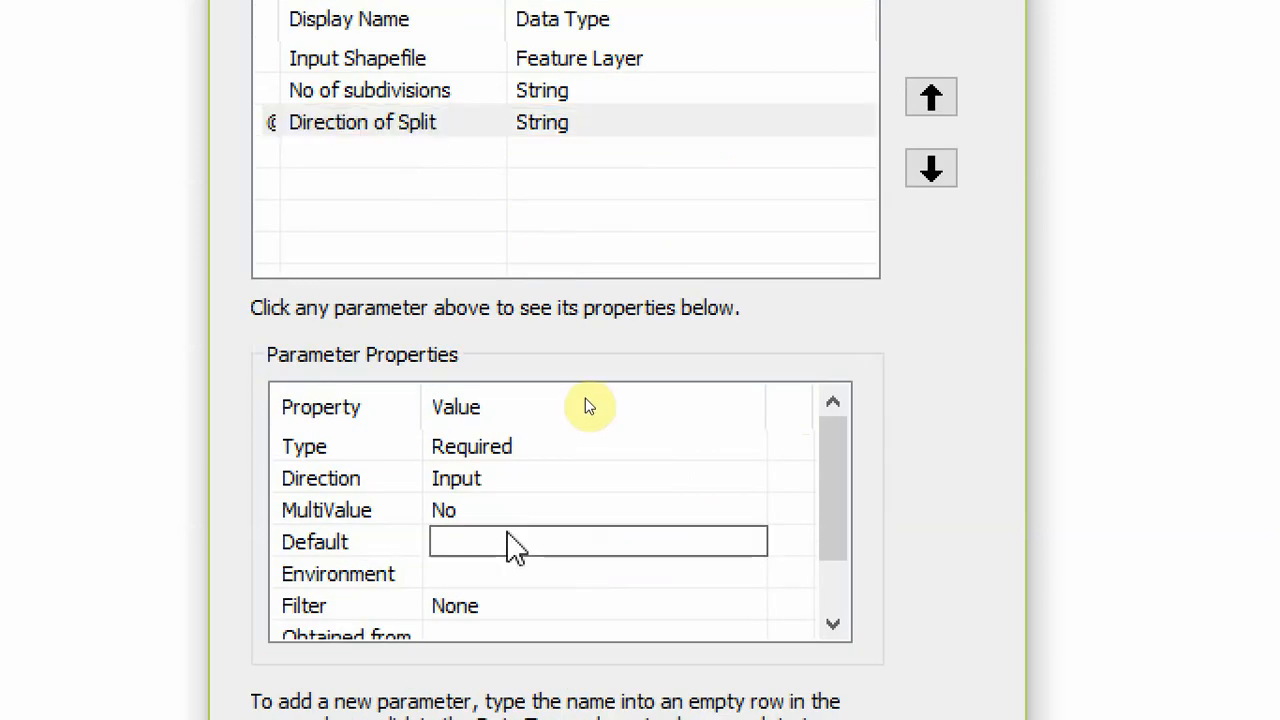
{"action": "type", "text": "NS"}
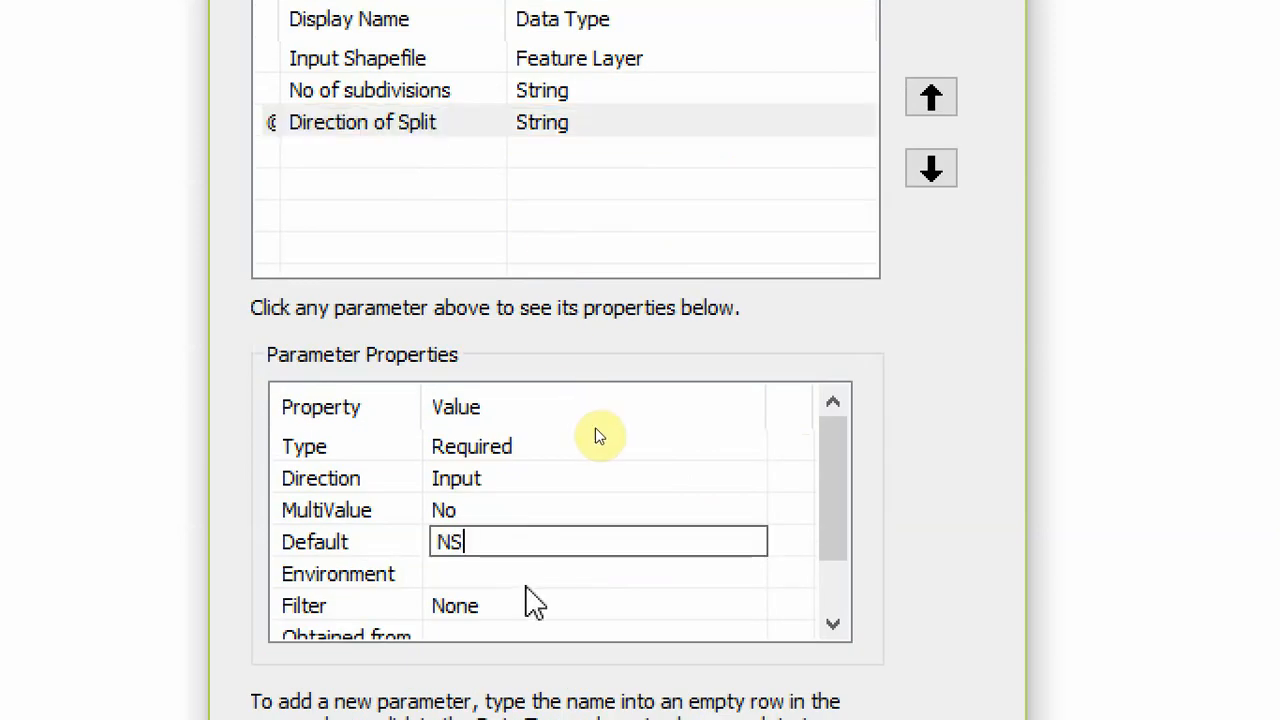
{"action": "left_click", "coordinate": [598, 610]}
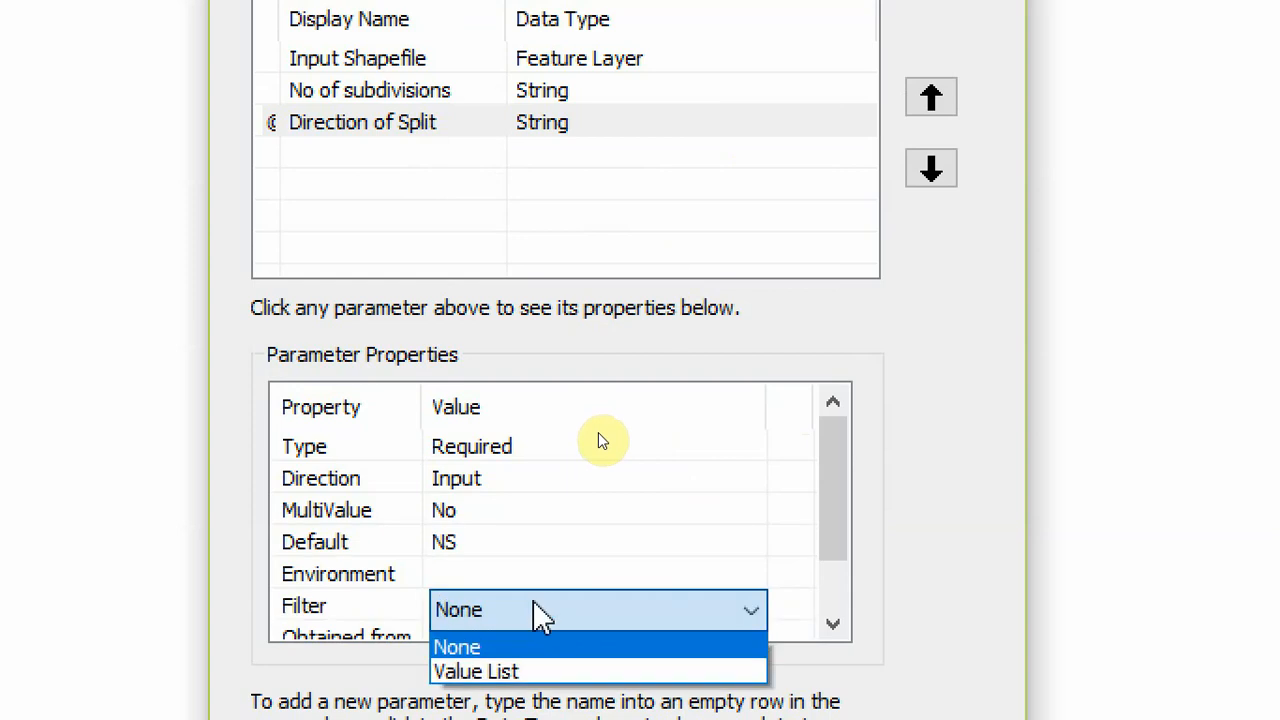
- Give Direction of Split a Value List filter containing NS and WE, applied and confirmed
{"action": "scroll", "scroll_direction": "down", "scroll_amount": 3}
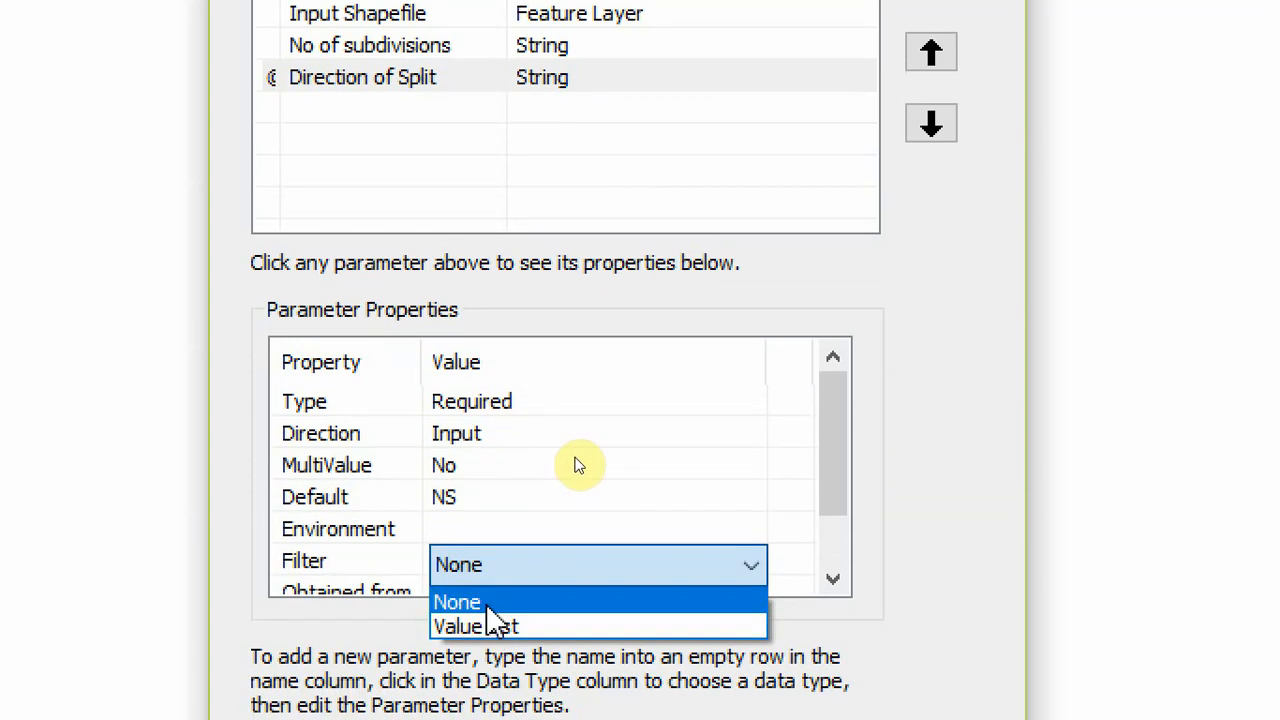
{"action": "left_click", "coordinate": [476, 626]}
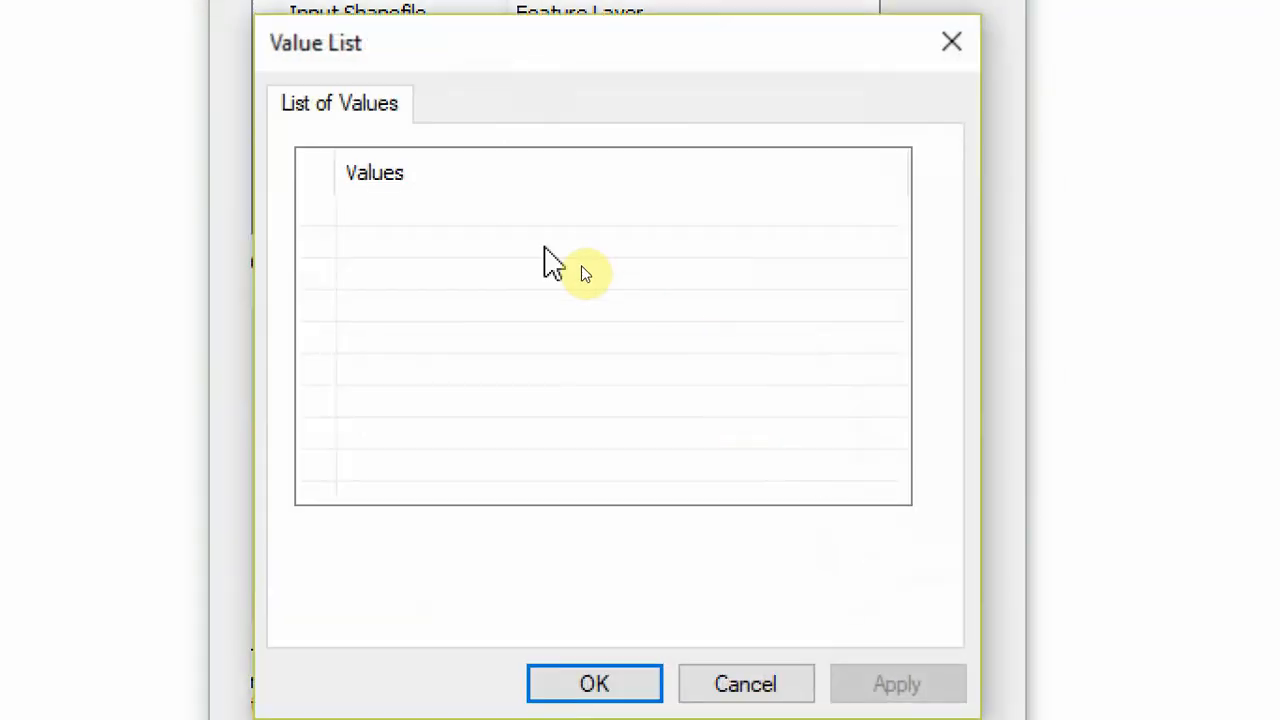
{"action": "left_click", "coordinate": [624, 210]}
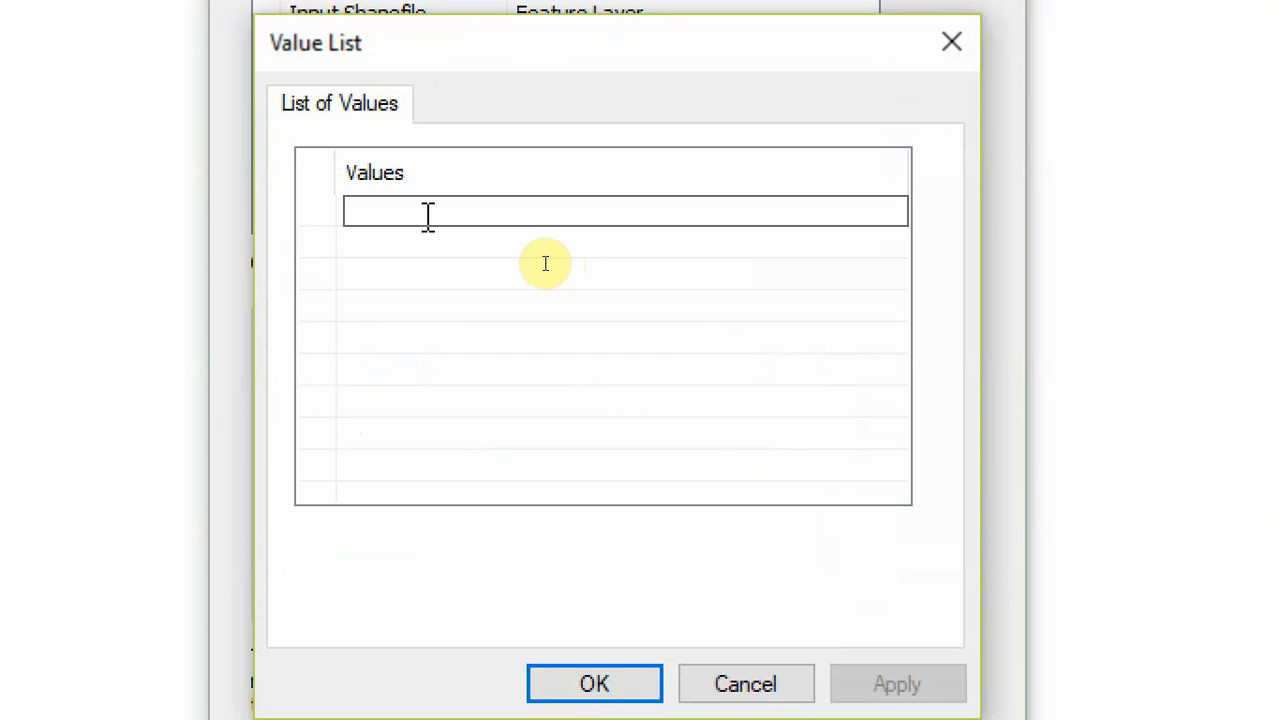
{"action": "type", "text": "NS"}
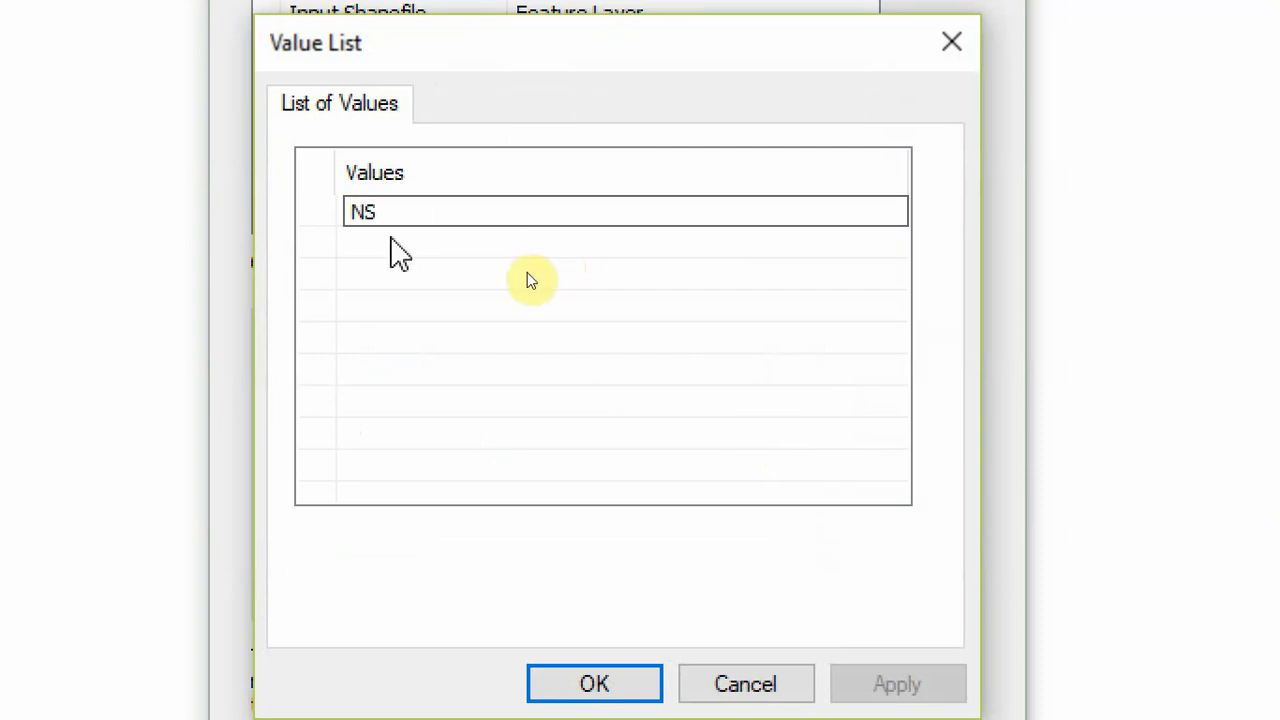
{"action": "type", "text": "WE"}
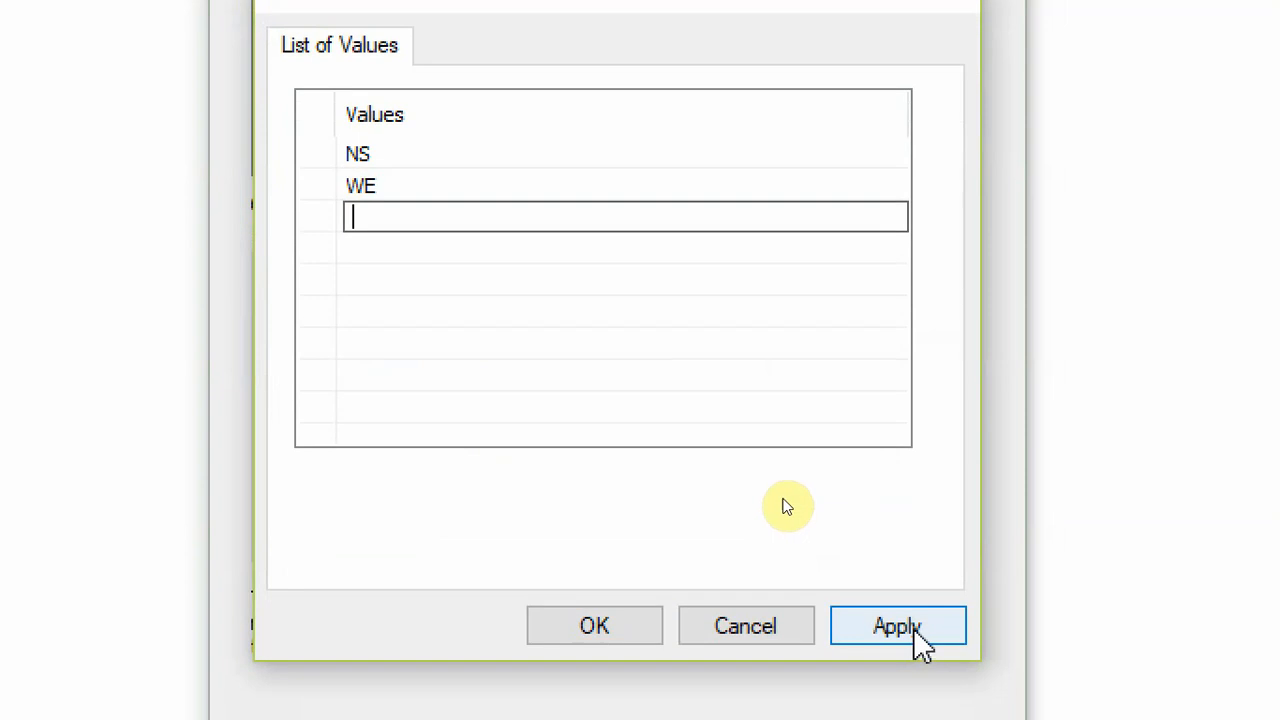
{"action": "left_click", "coordinate": [896, 624]}
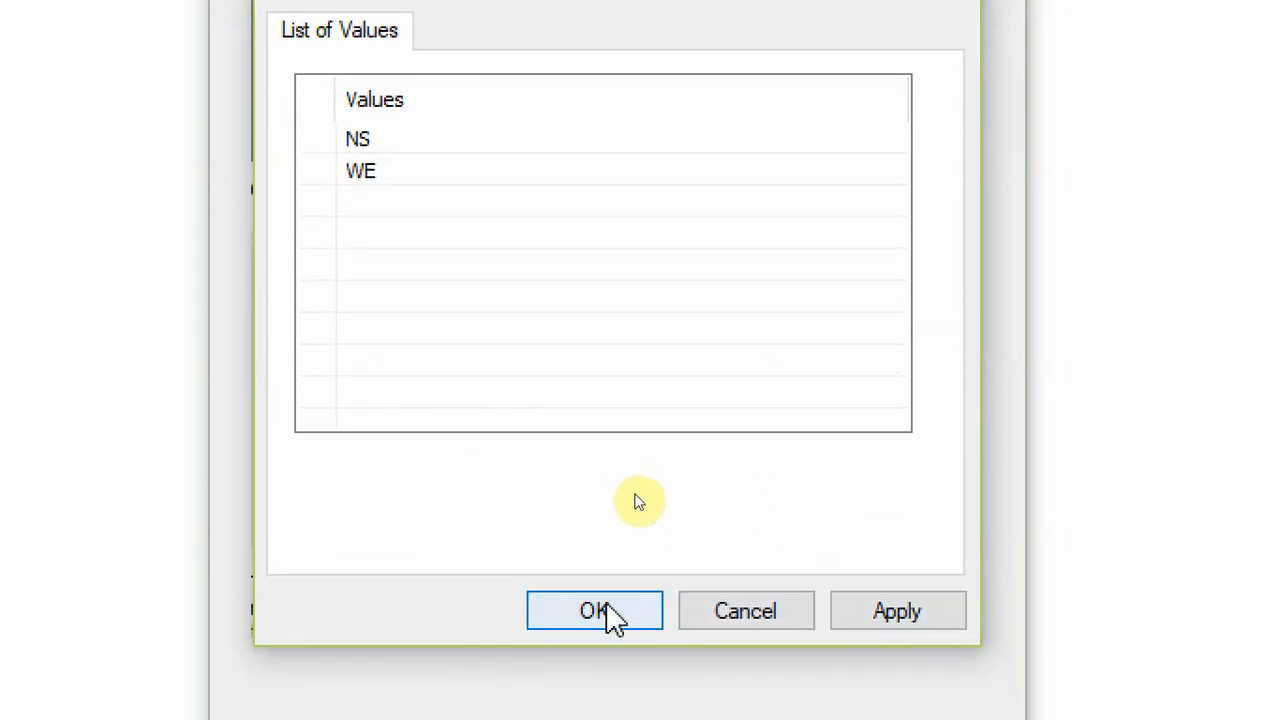
{"action": "left_click", "coordinate": [594, 612]}
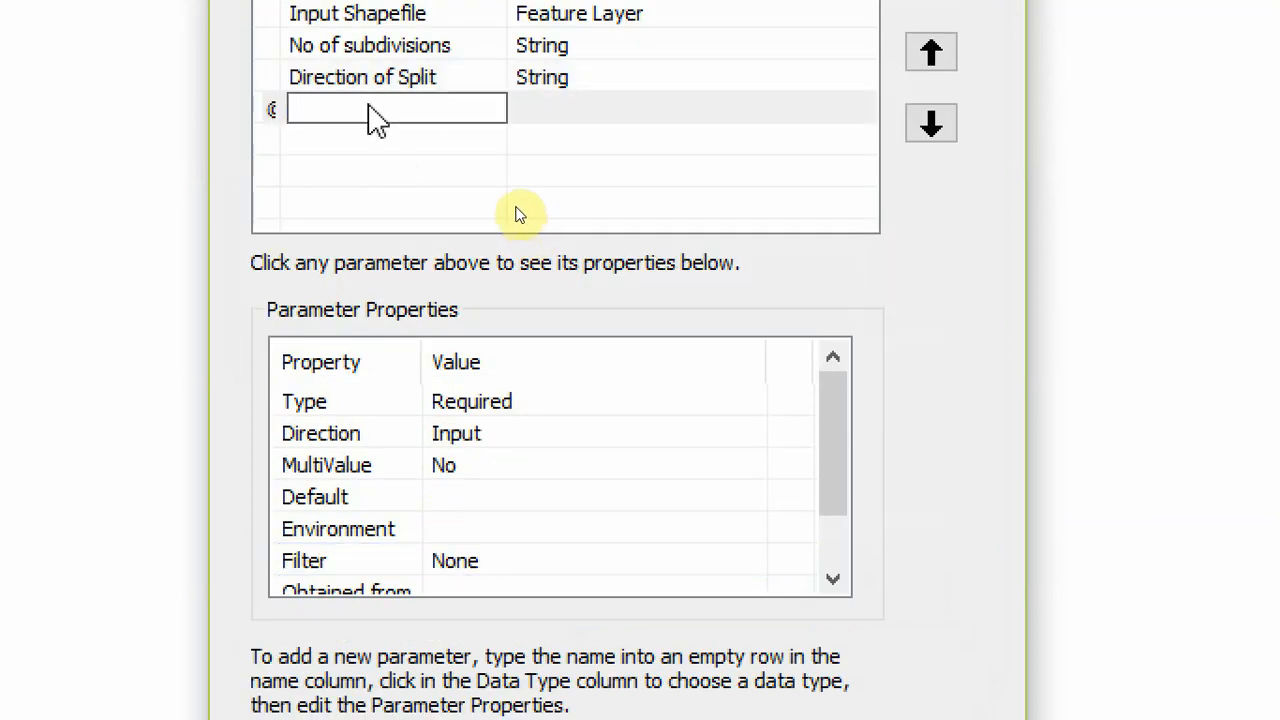
- Add an Output Shapefile Name String parameter with default cut_polygon and finish the tool
{"action": "type", "text": "Output Shape"}
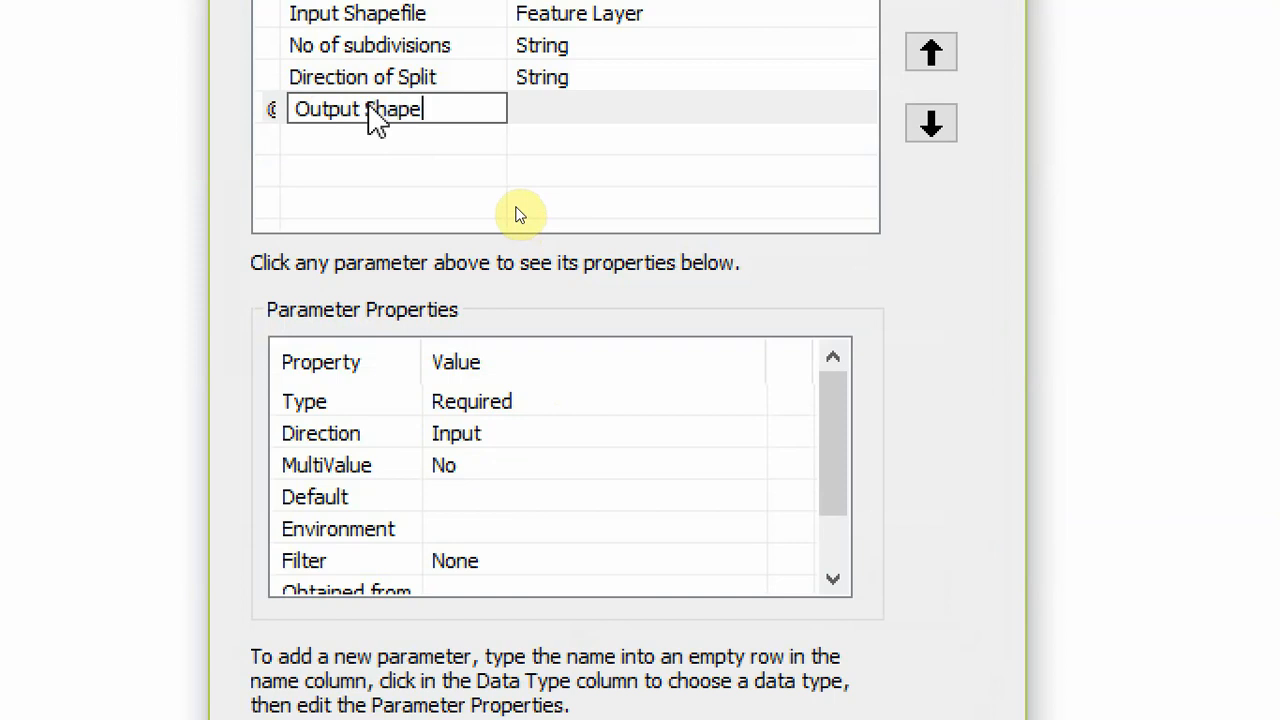
{"action": "type", "text": "file Na"}
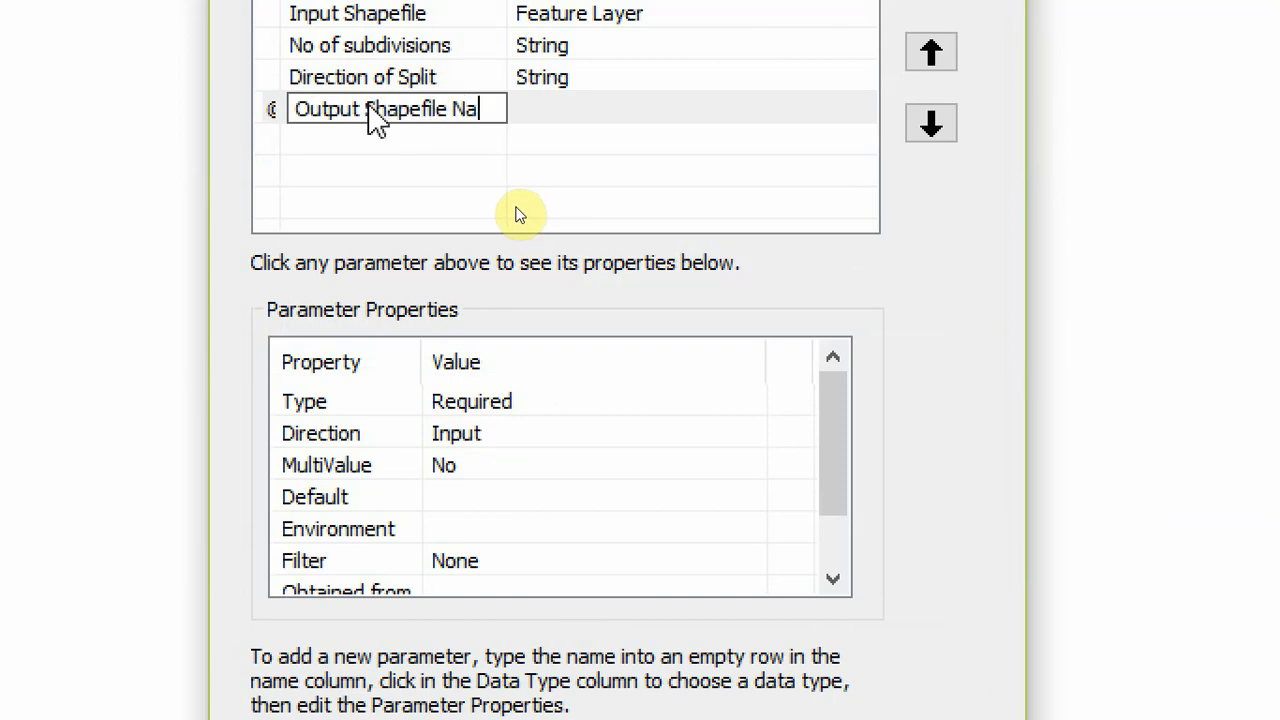
{"action": "left_click", "coordinate": [730, 216]}
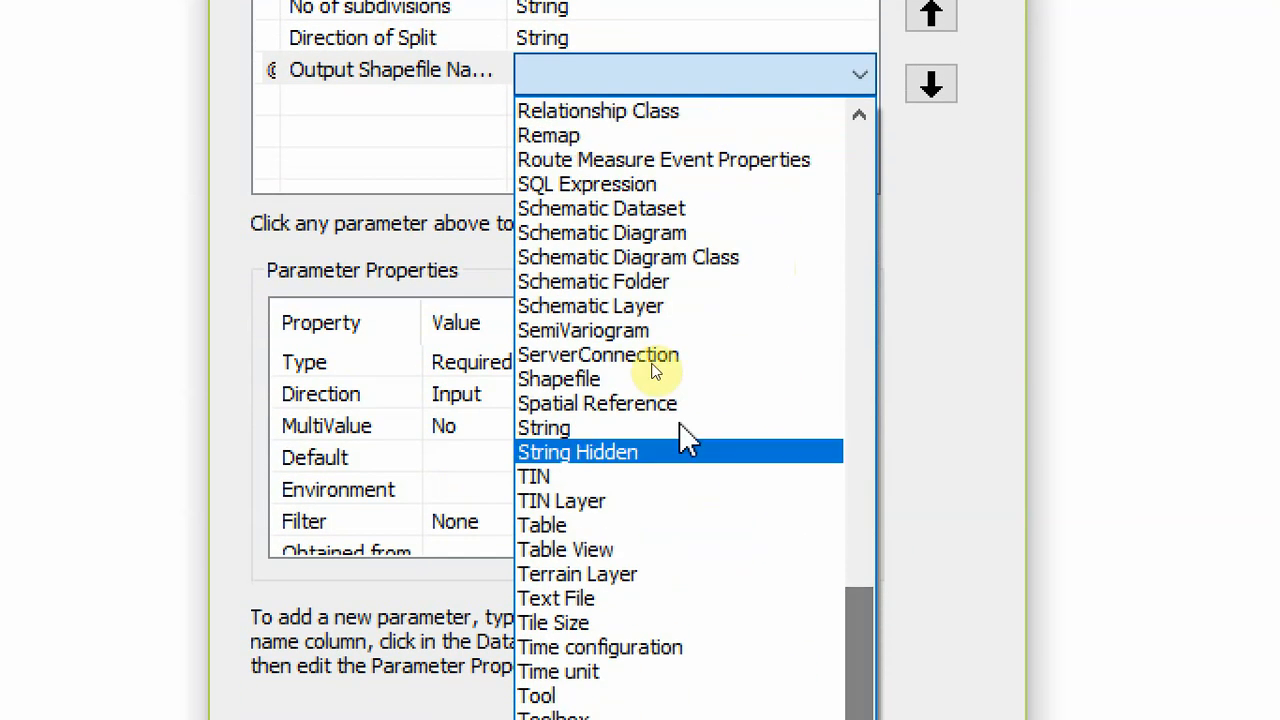
{"action": "left_click", "coordinate": [544, 428]}
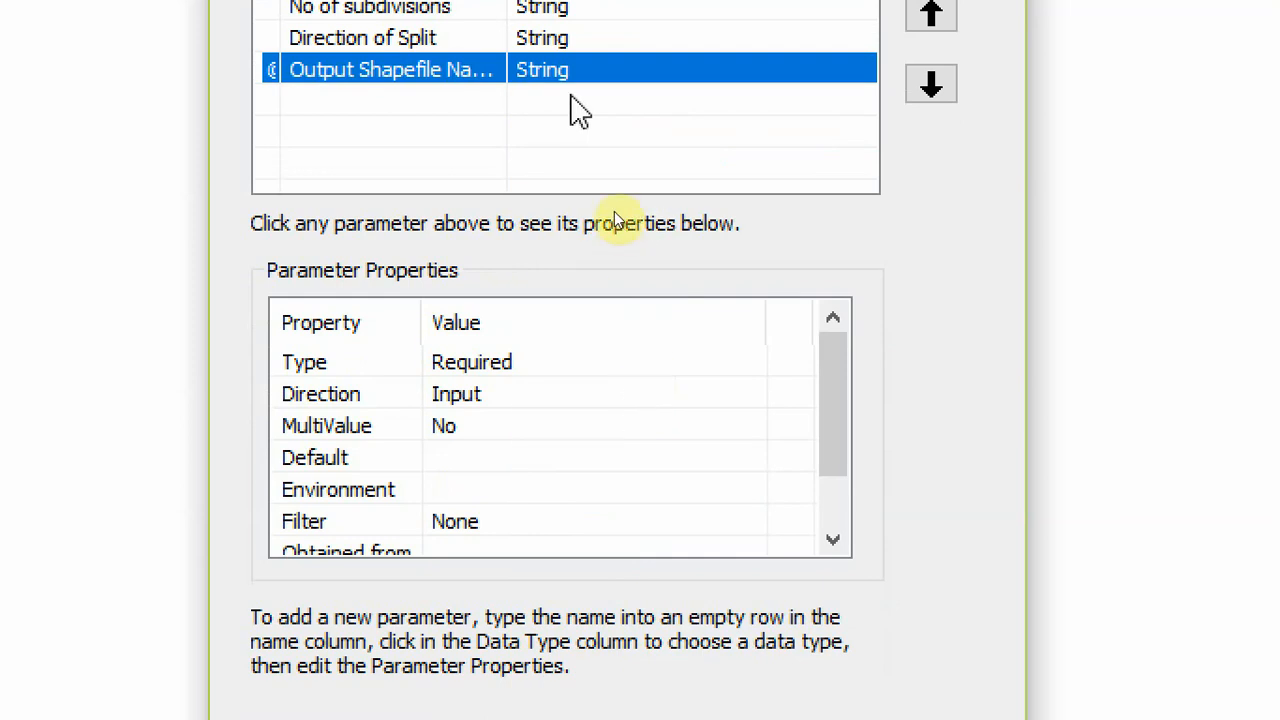
{"action": "left_click", "coordinate": [598, 492]}
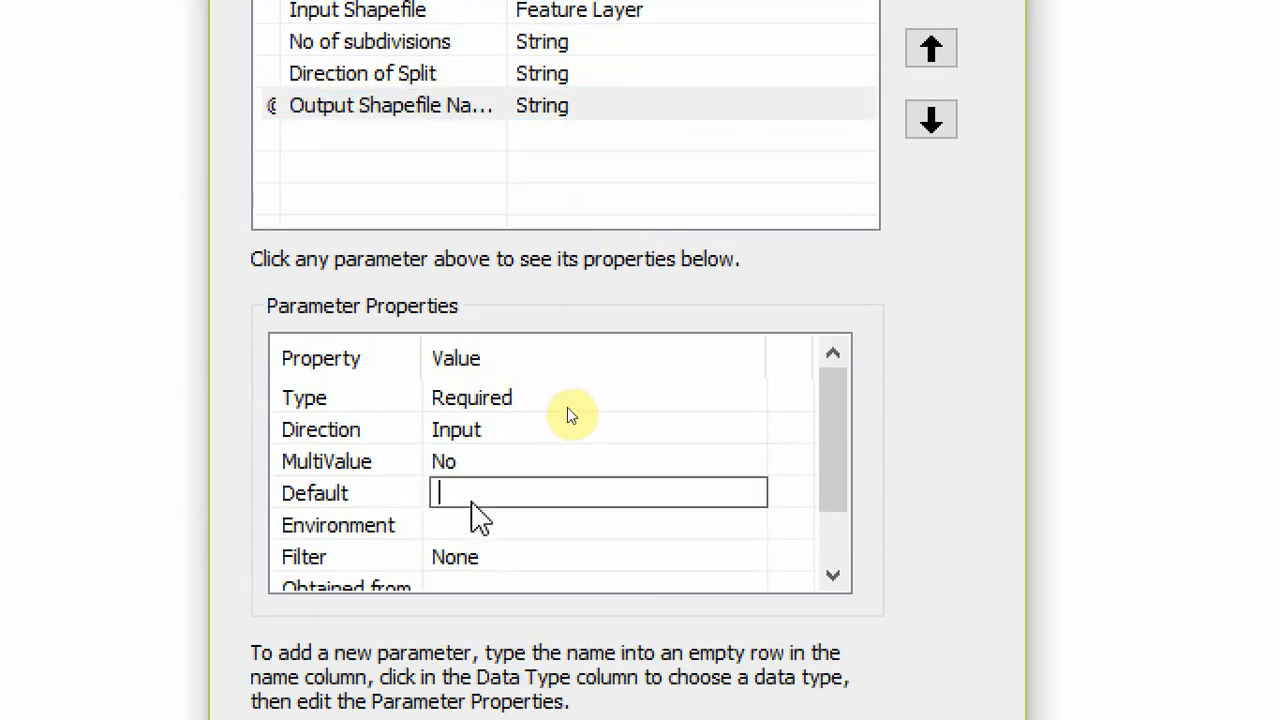
{"action": "type", "text": "cut_"}
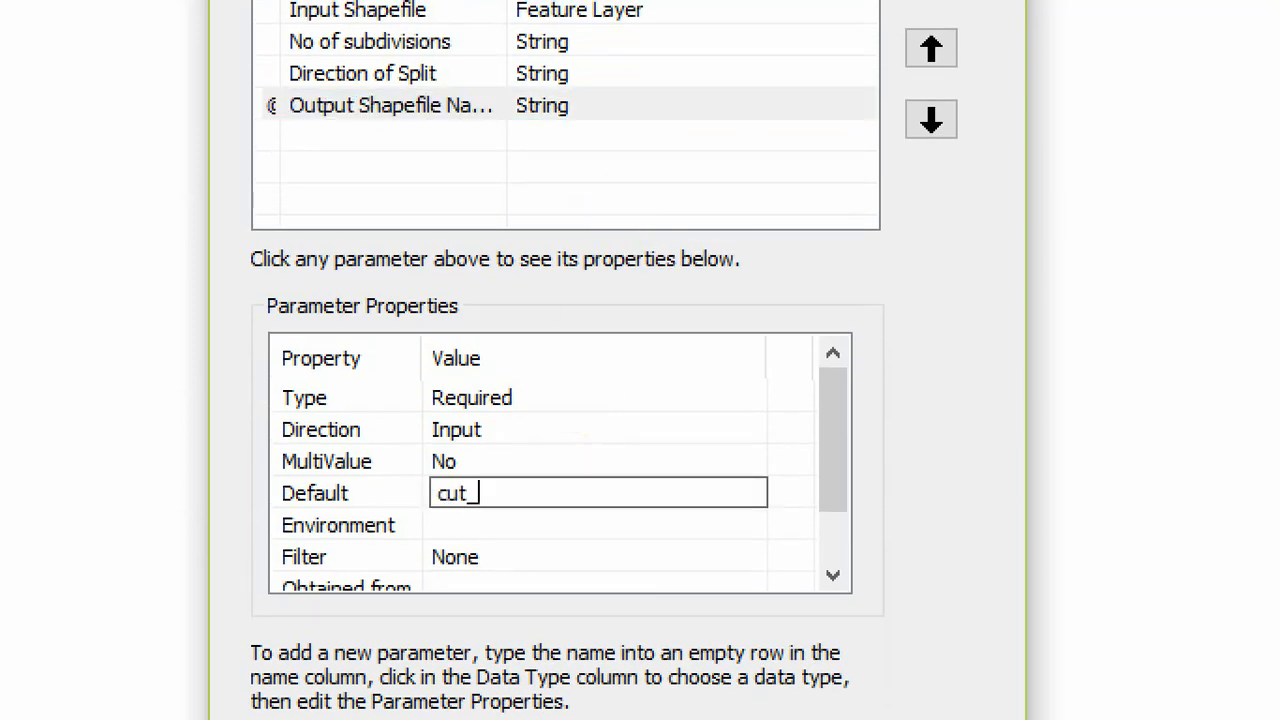
{"action": "type", "text": "polygon"}
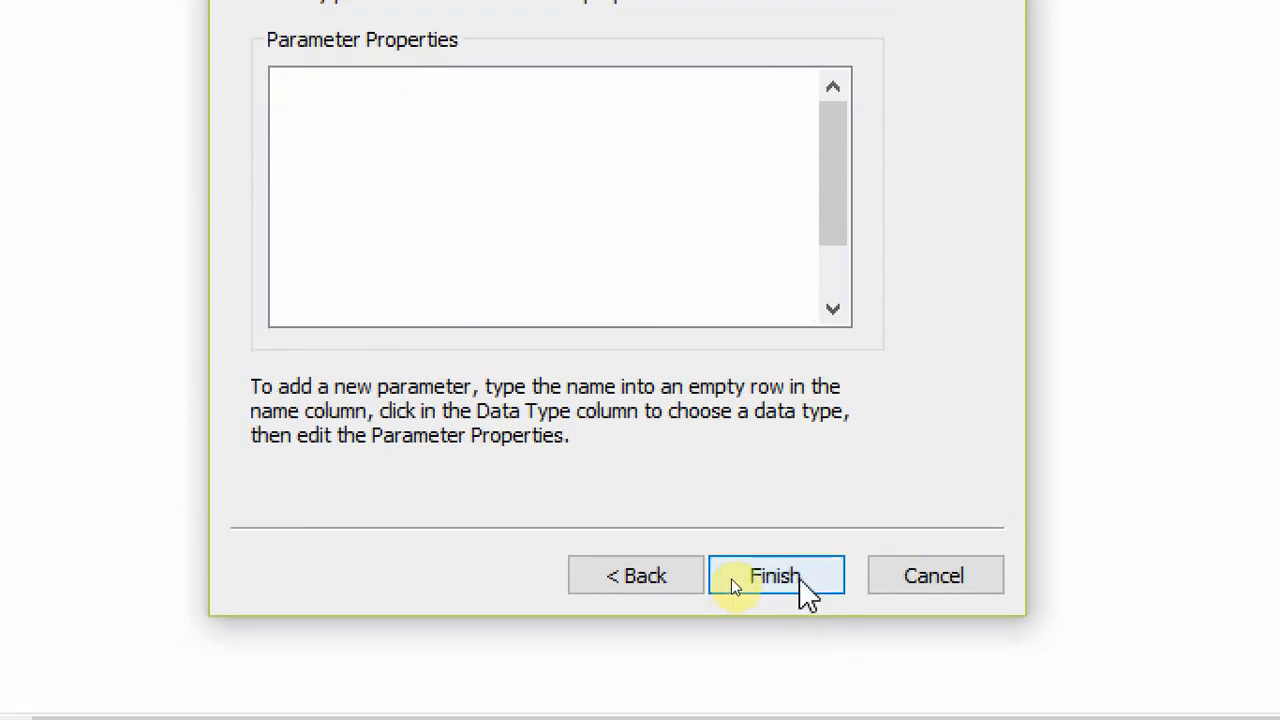
{"action": "left_click", "coordinate": [776, 576]}
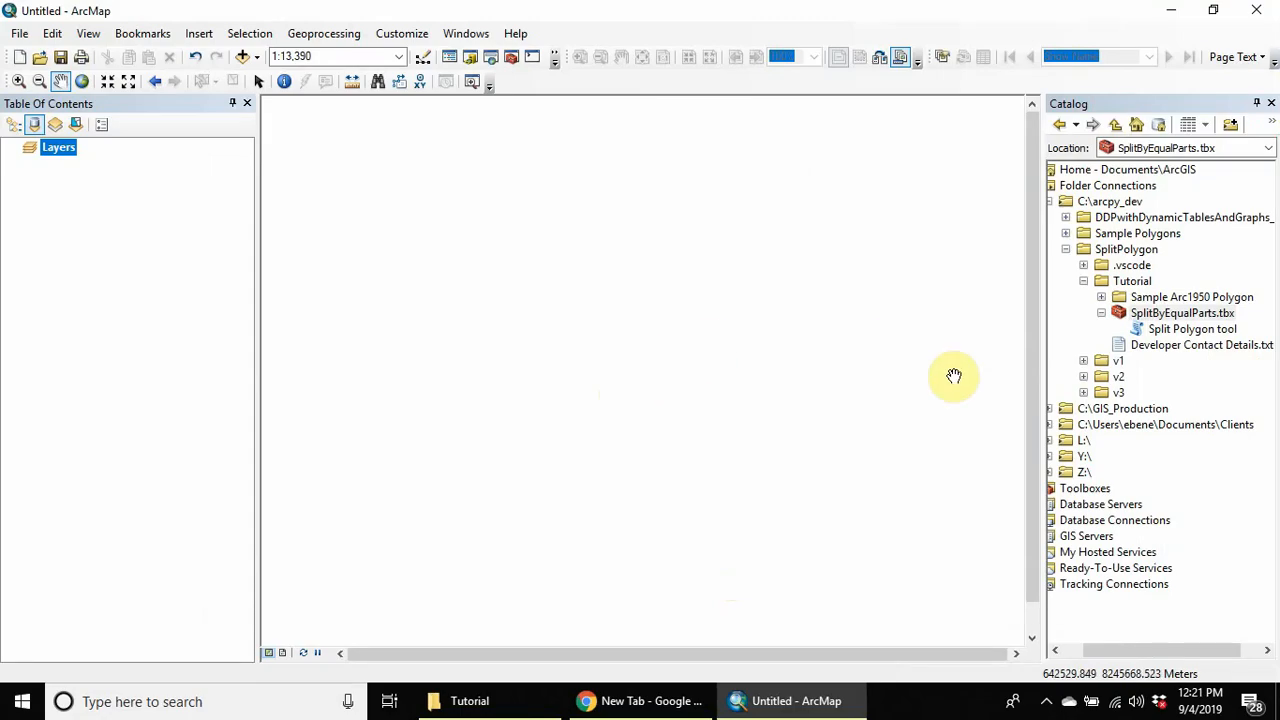
{"action": "left_click", "coordinate": [1192, 328]}
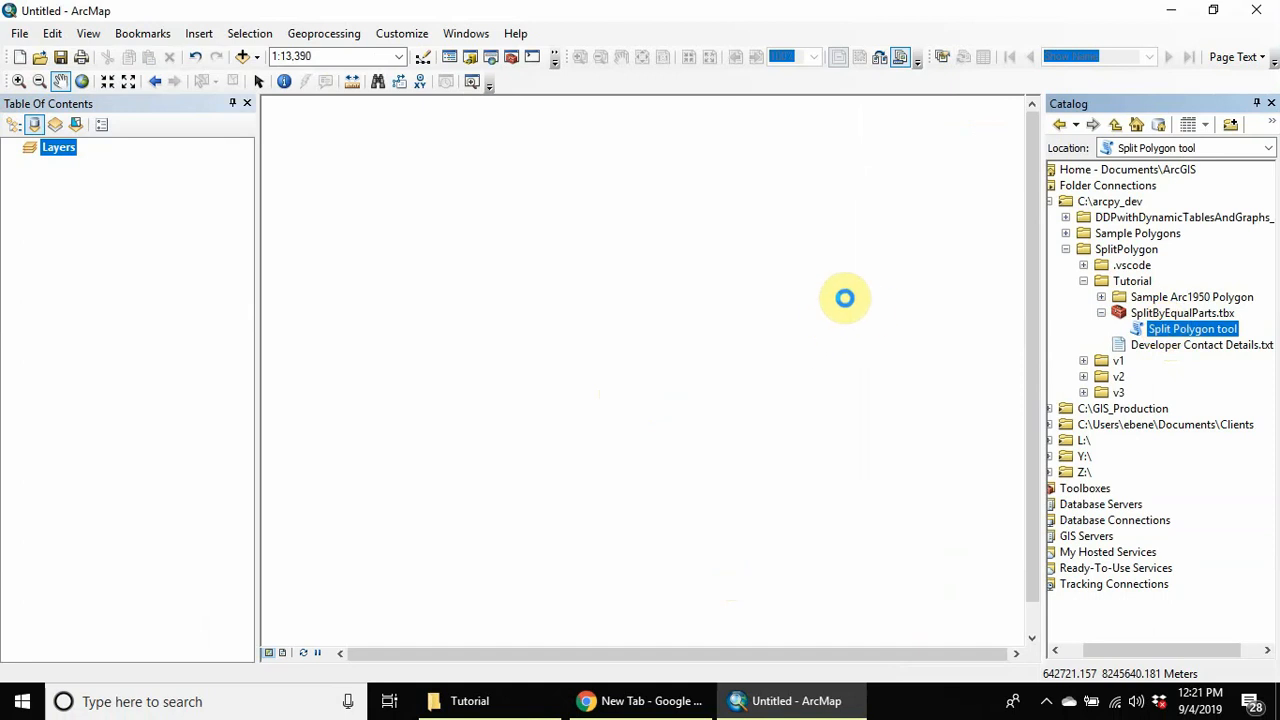
{"action": "mouse_move", "coordinate": [850, 304]}
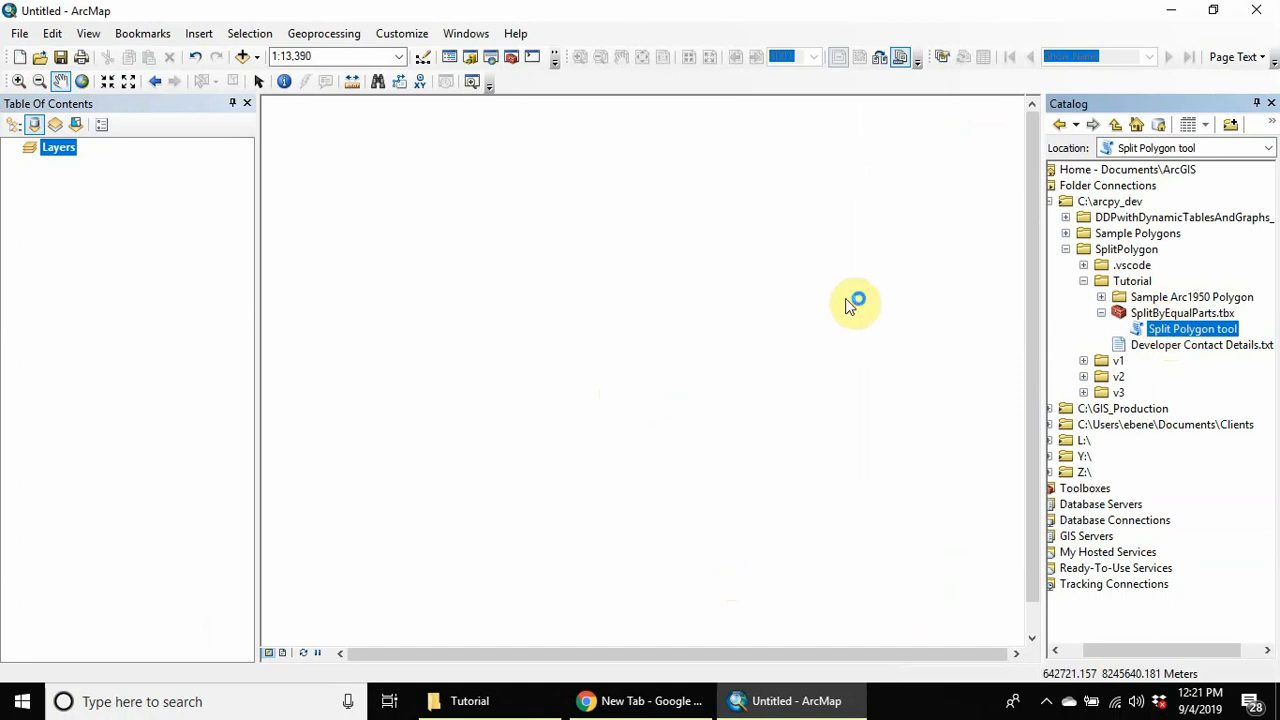
{"action": "double_click", "coordinate": [1192, 328]}
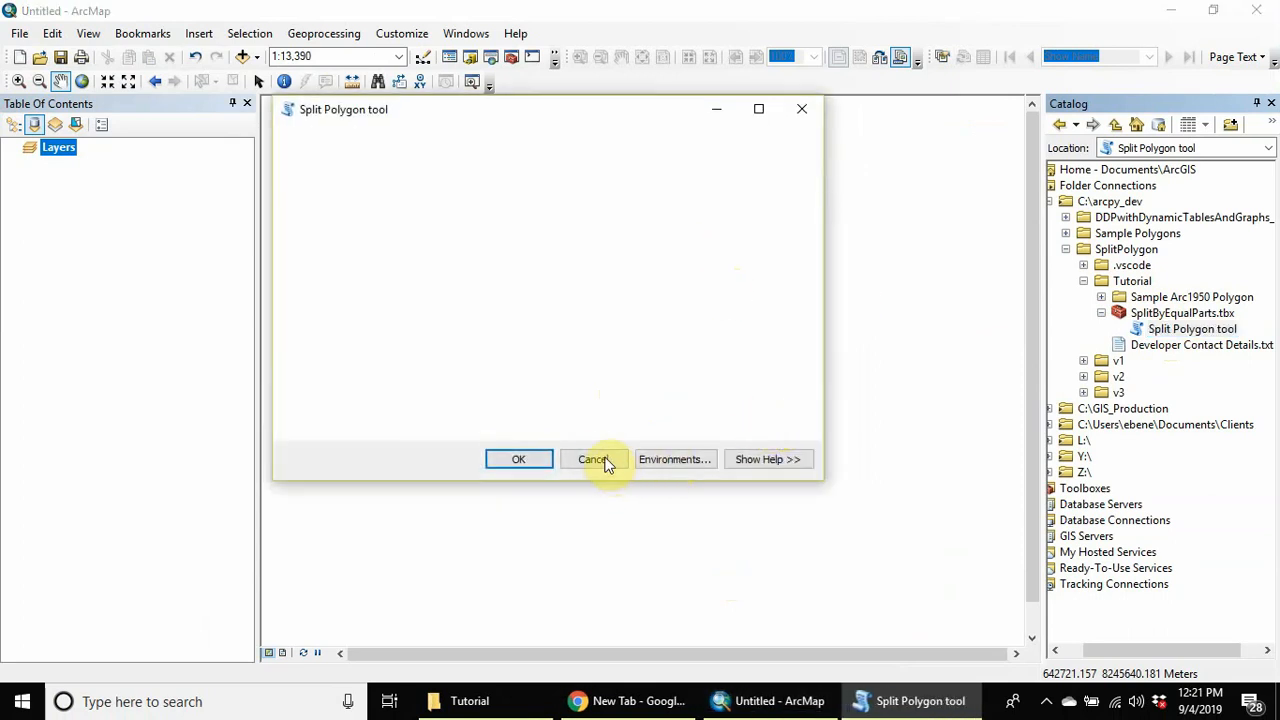
{"action": "left_click", "coordinate": [594, 458]}
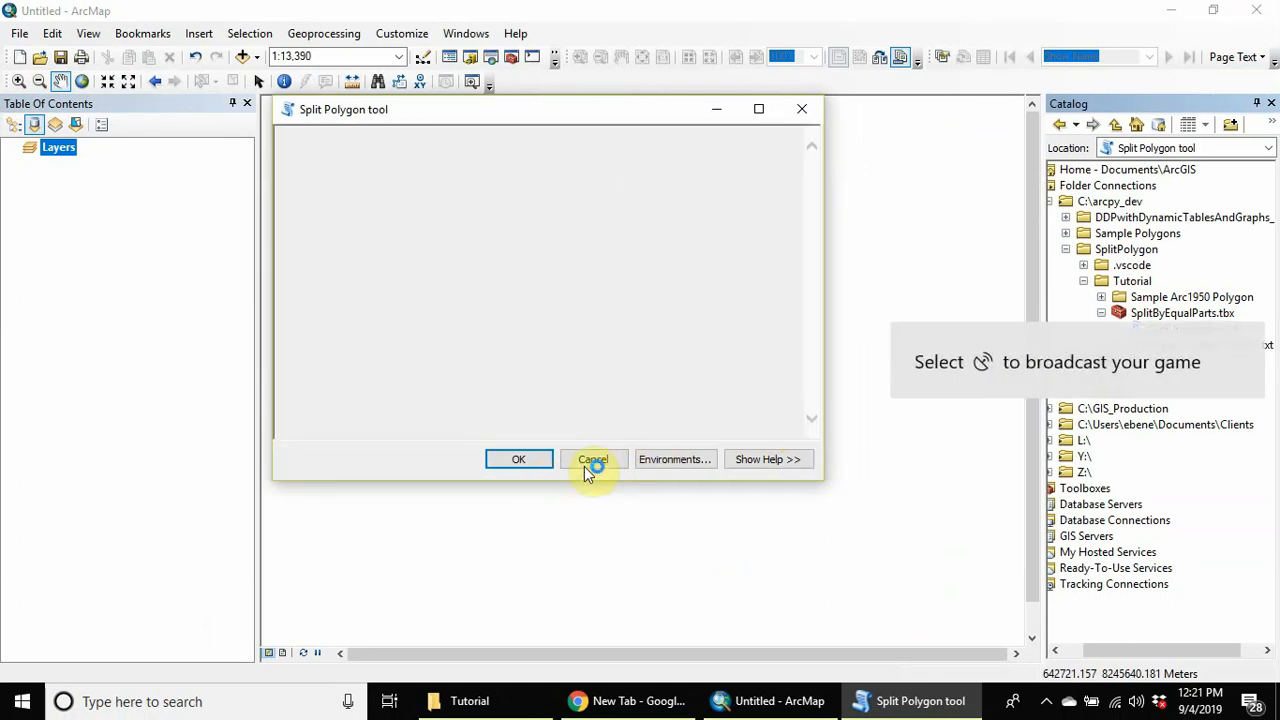
{"action": "left_click", "coordinate": [592, 458]}
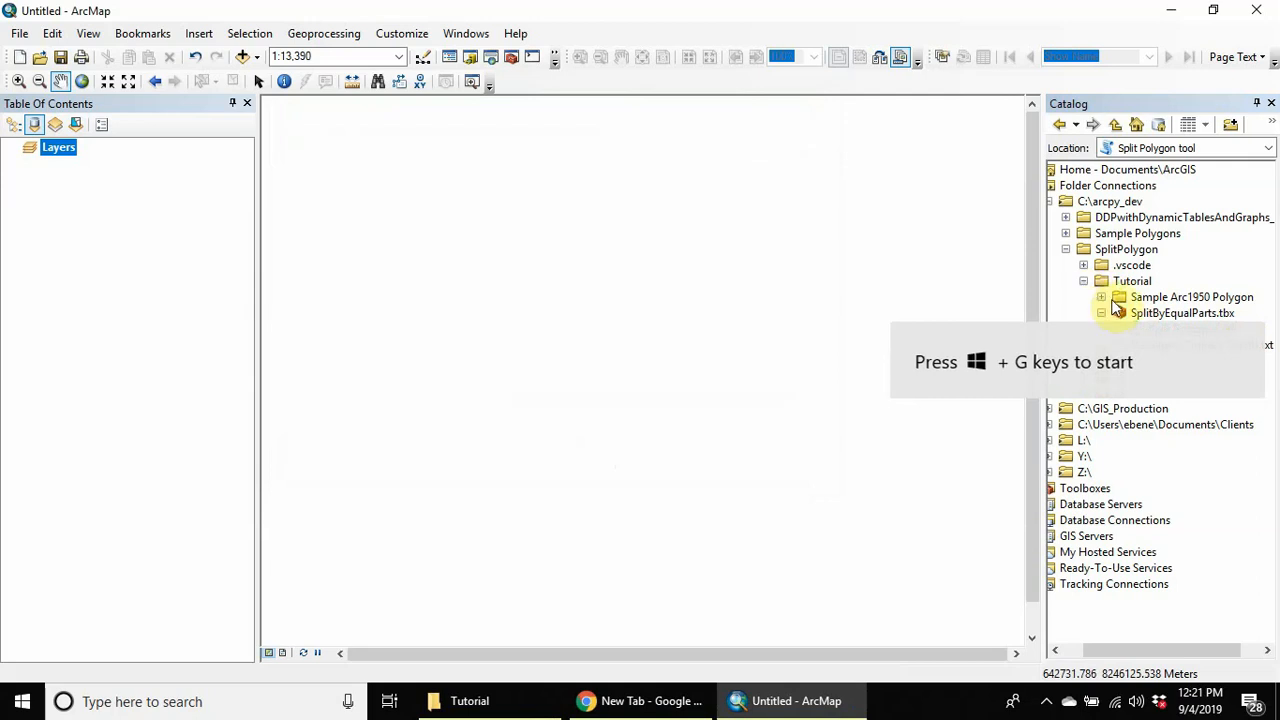
- Add PolyOne.shp from the sample polygons folder to the map and open its Shapefile Properties
{"action": "left_click", "coordinate": [1100, 312]}
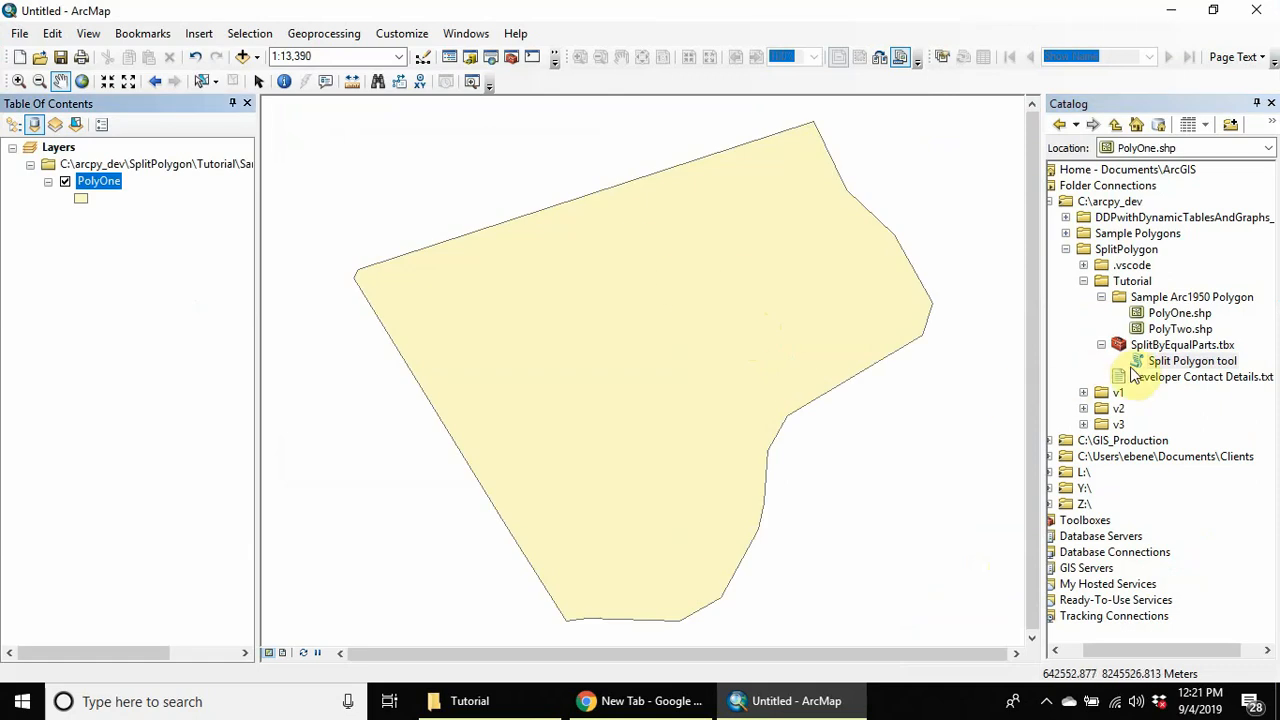
{"action": "left_click", "coordinate": [1192, 360]}
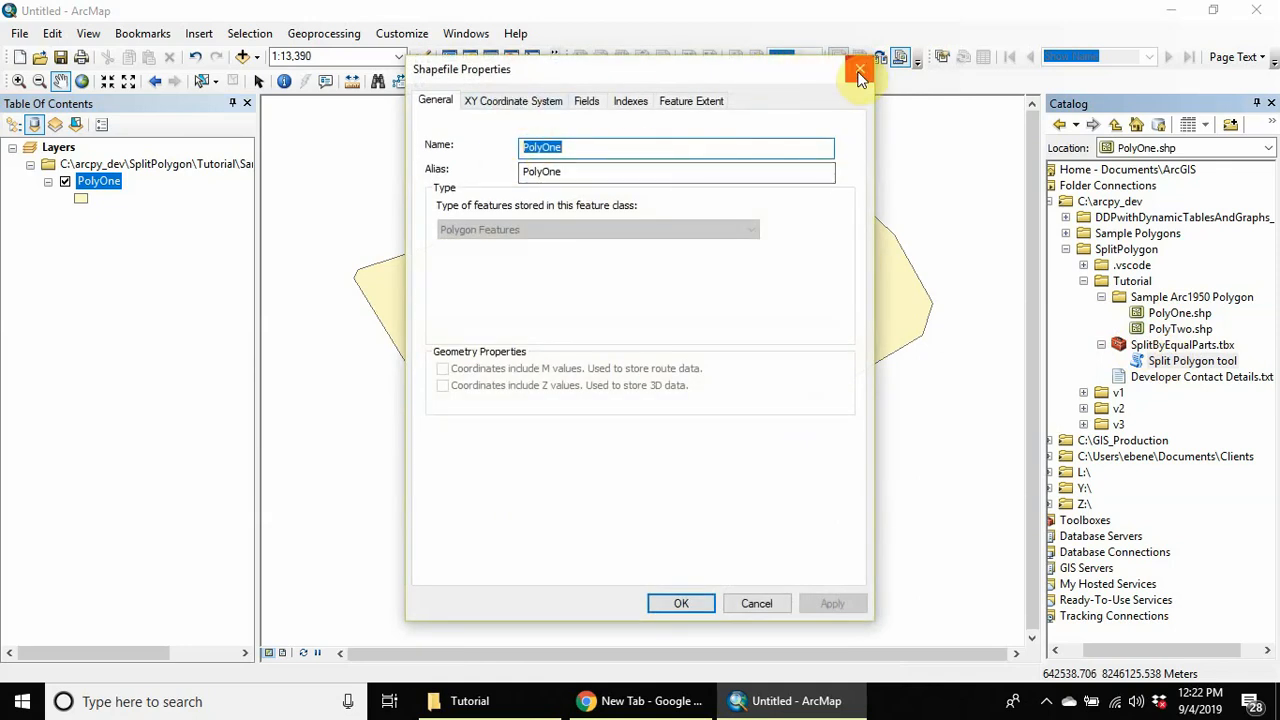
{"action": "left_click", "coordinate": [858, 76]}
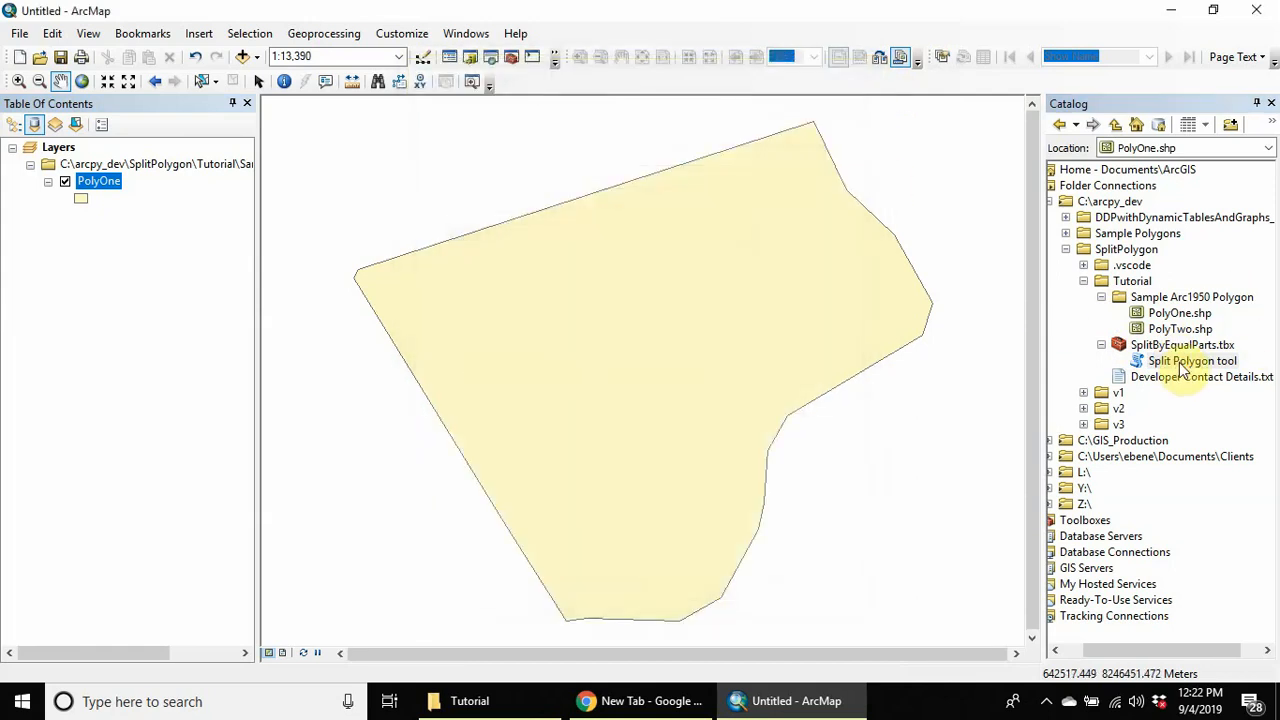
{"action": "right_click", "coordinate": [1192, 360]}
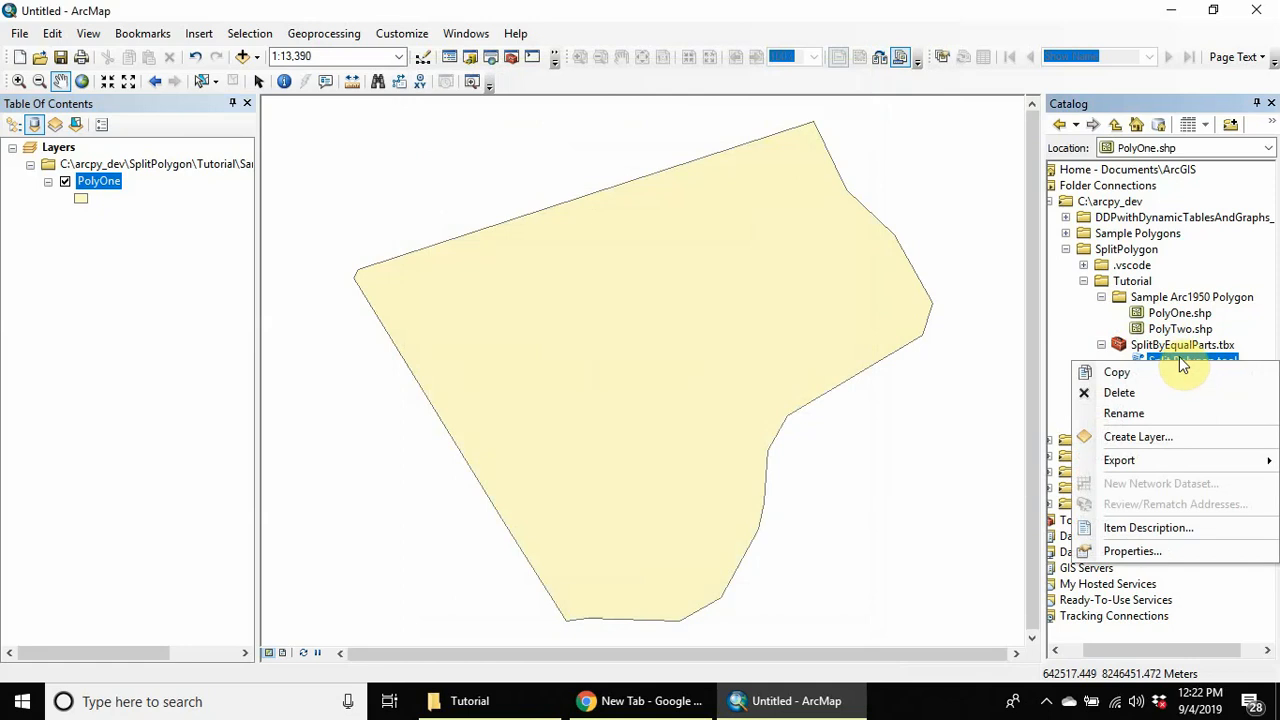
{"action": "left_click", "coordinate": [1132, 552]}
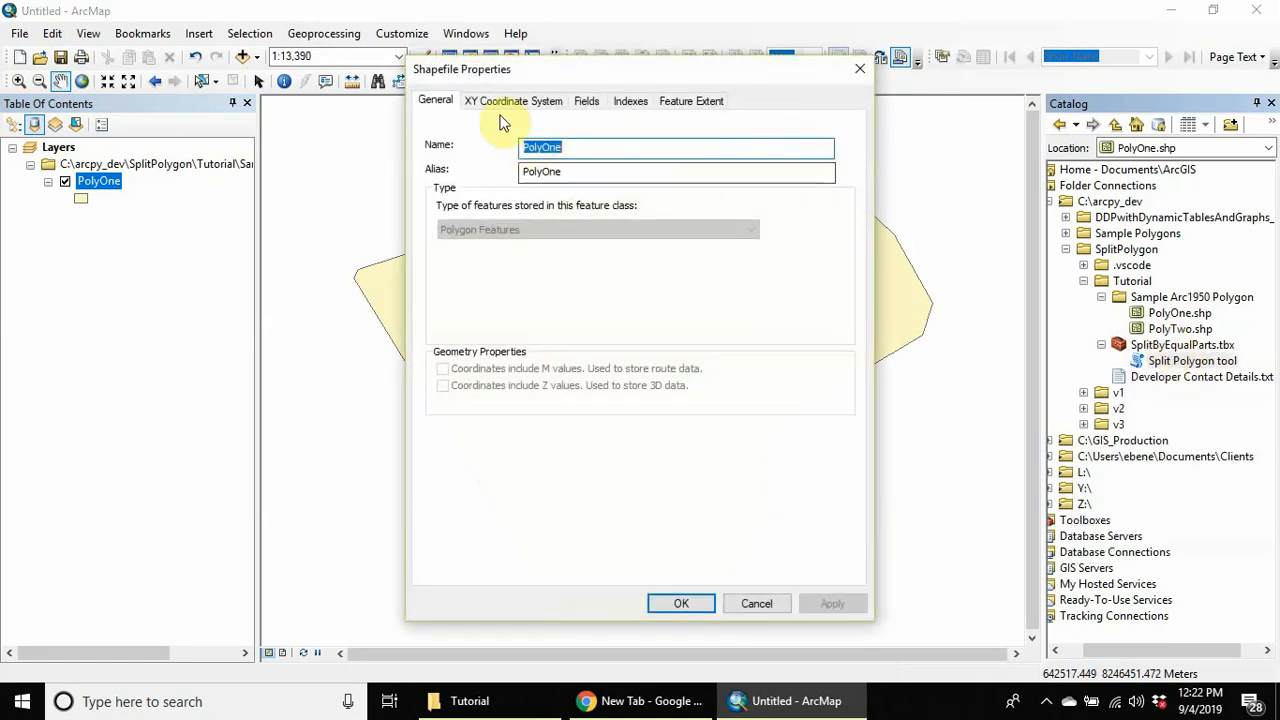
{"action": "mouse_move", "coordinate": [650, 100]}
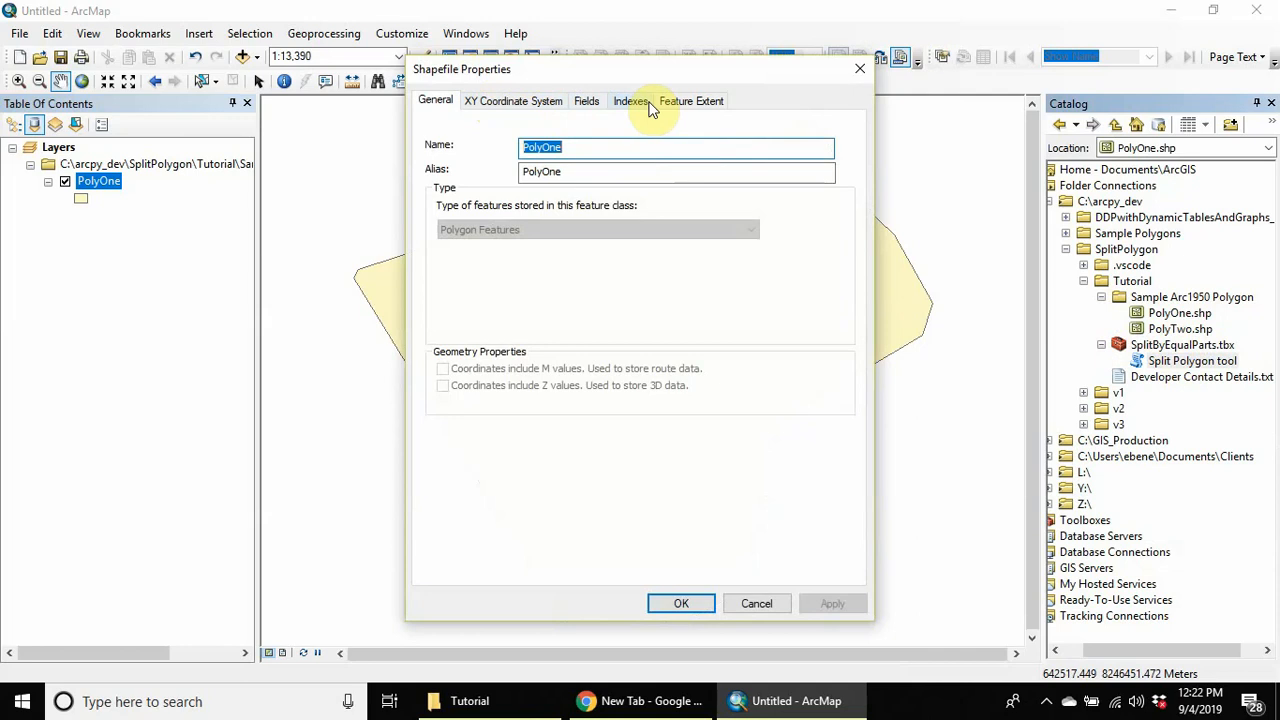
- Review PolyOne's Feature Extent coordinates, cancel the properties and reselect the toolbox
{"action": "left_click", "coordinate": [692, 100]}
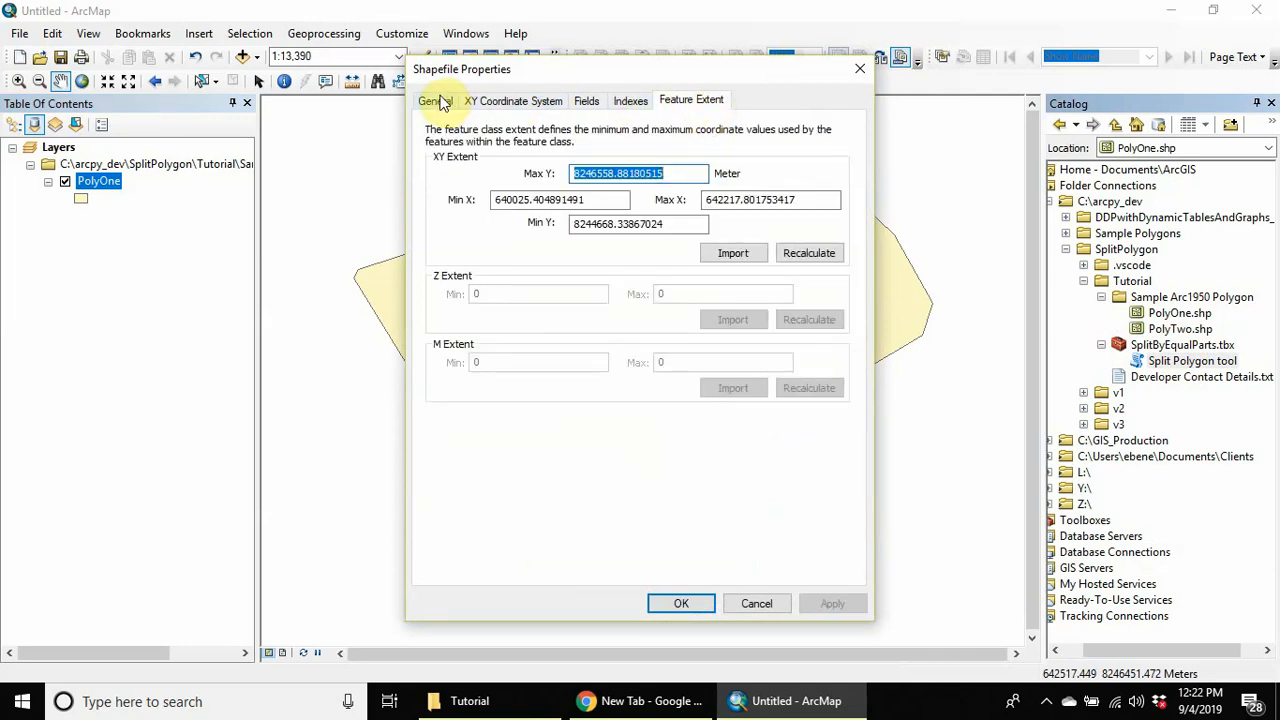
{"action": "left_click", "coordinate": [436, 100]}
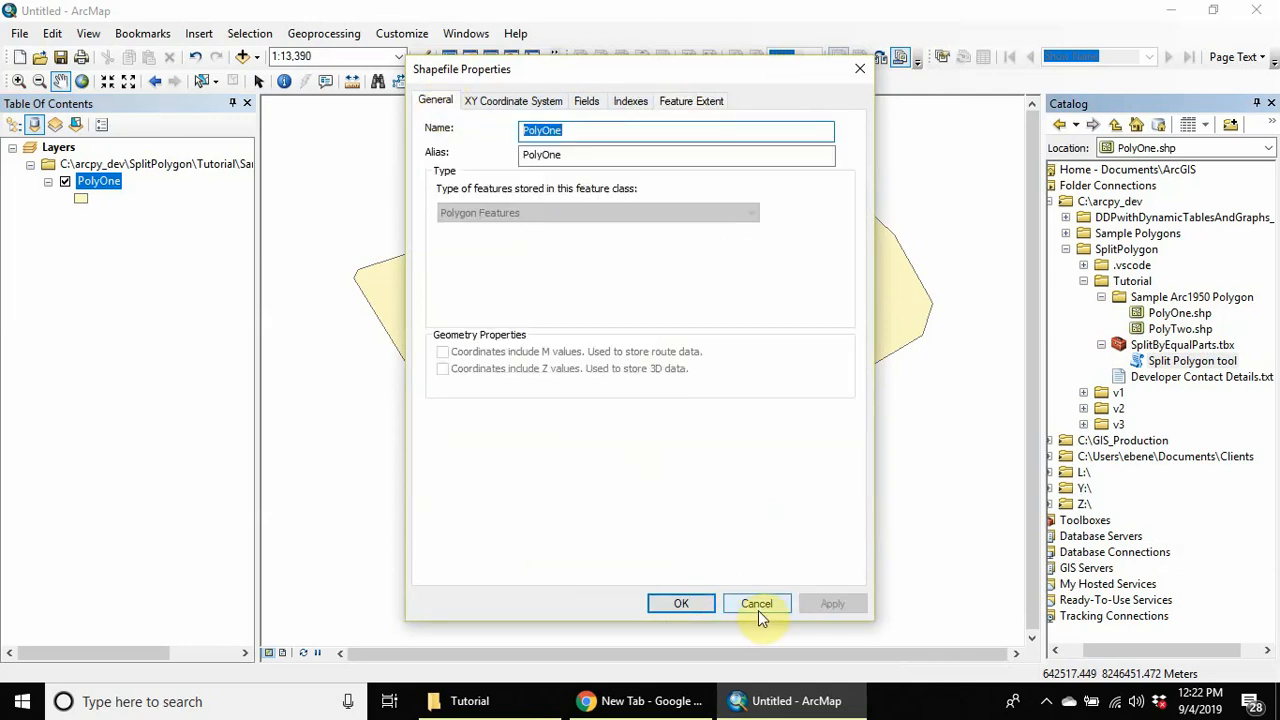
{"action": "left_click", "coordinate": [756, 604]}
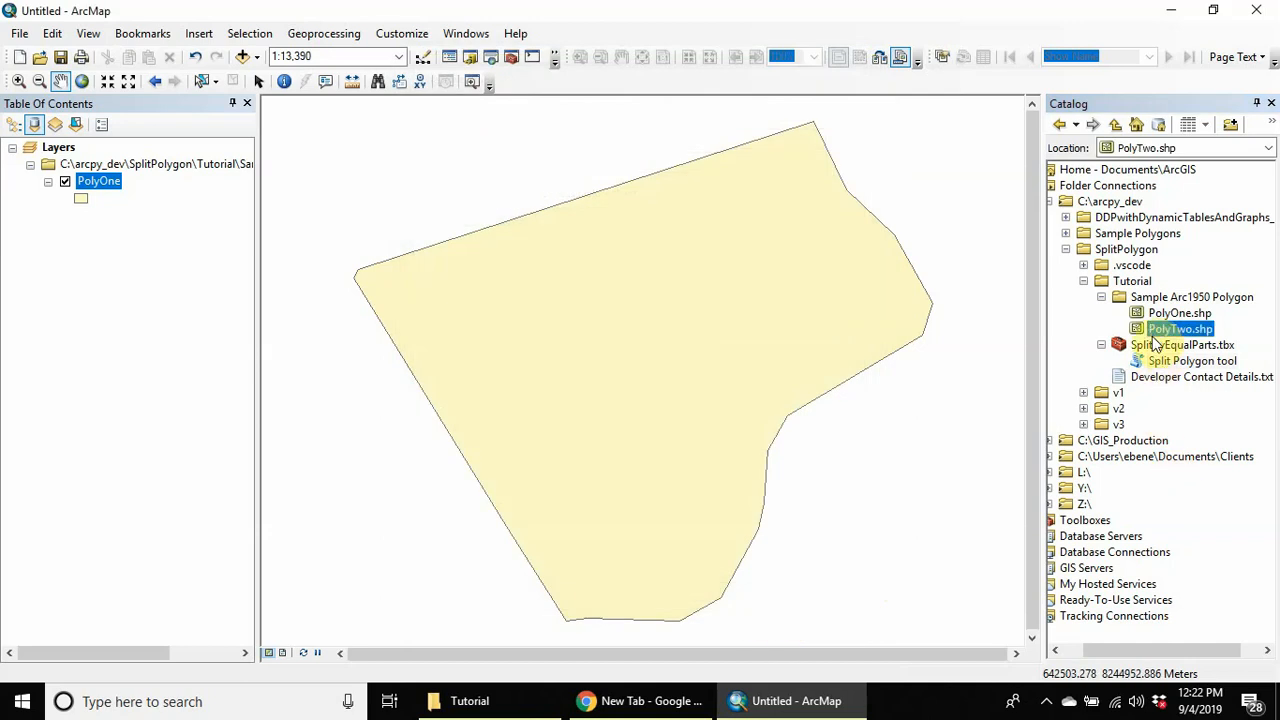
{"action": "left_click", "coordinate": [1180, 344]}
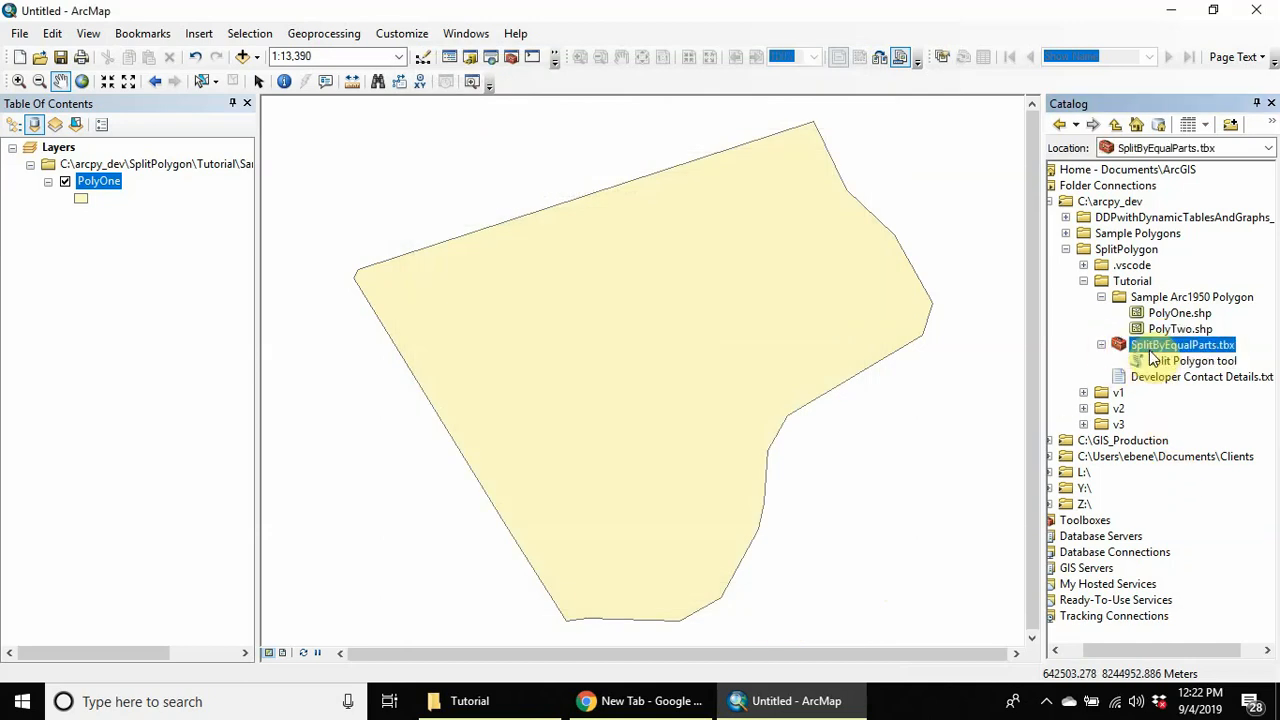
{"action": "left_click", "coordinate": [1188, 360]}
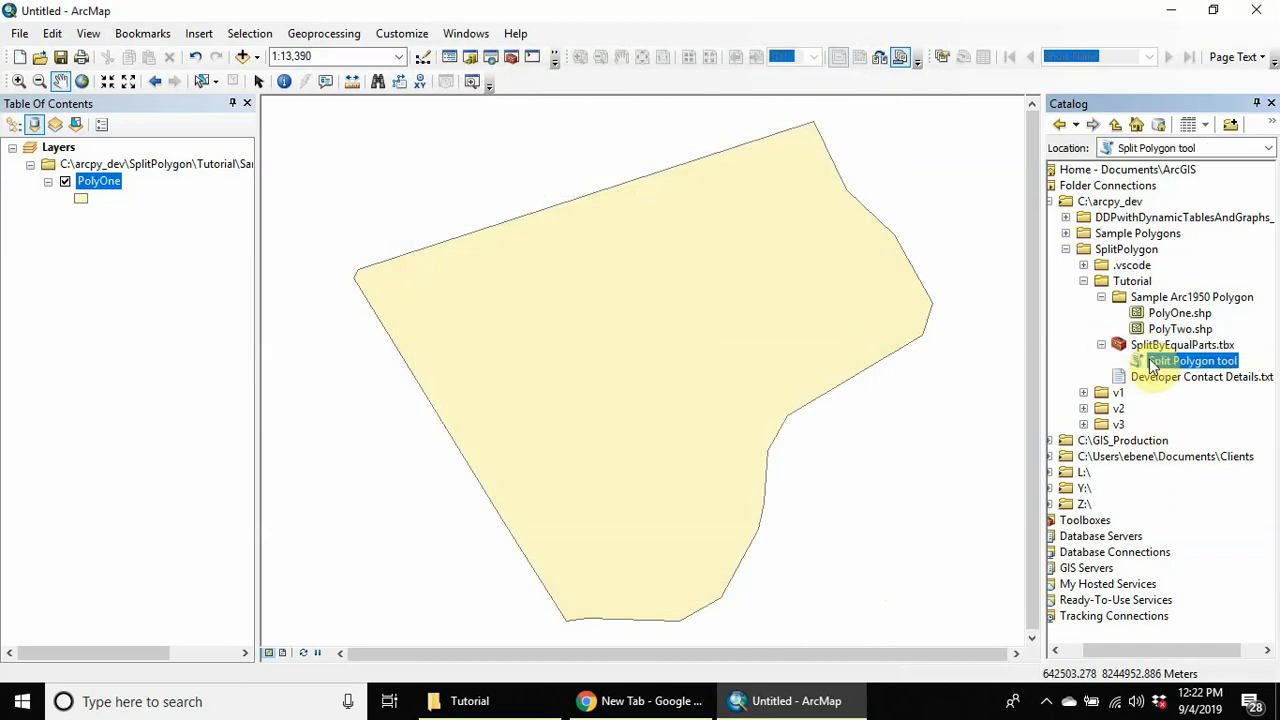
- Run Split Polygon on PolyOne: 4 parts, NS direction, output cut_polygon
{"action": "double_click", "coordinate": [1192, 360]}
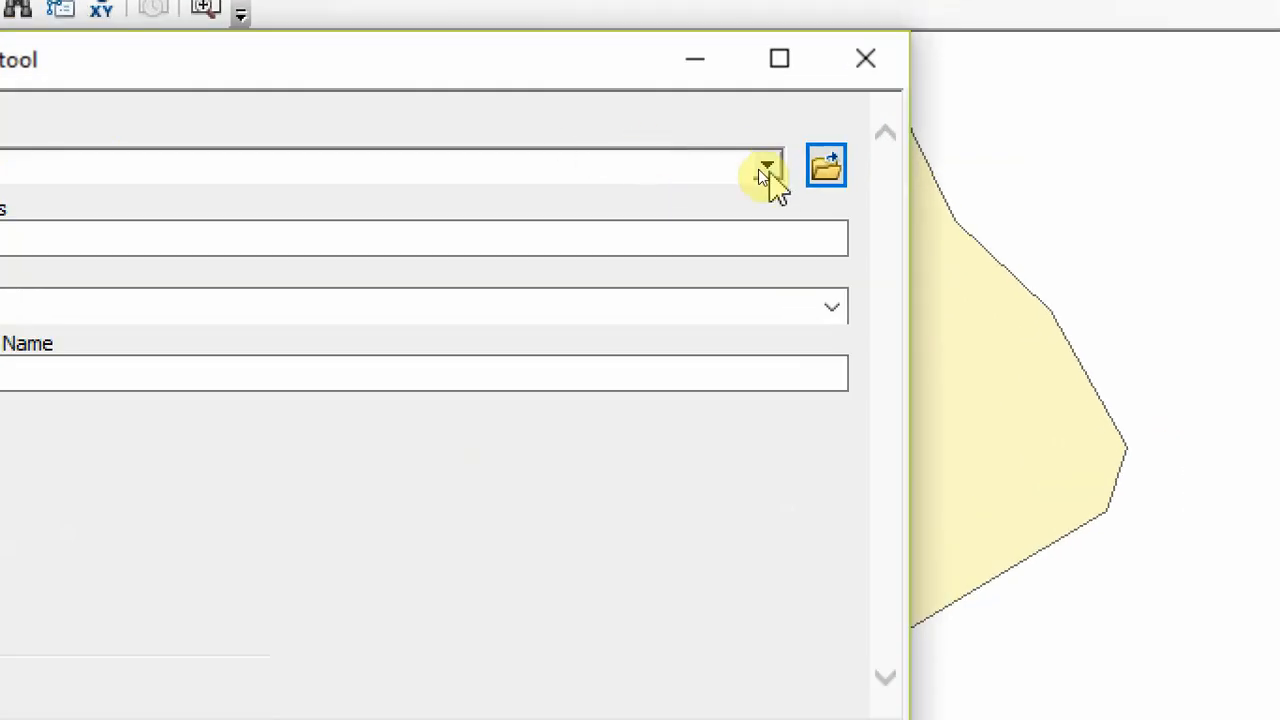
{"action": "left_click", "coordinate": [766, 166]}
{"action": "type", "text": "cut_polygon"}
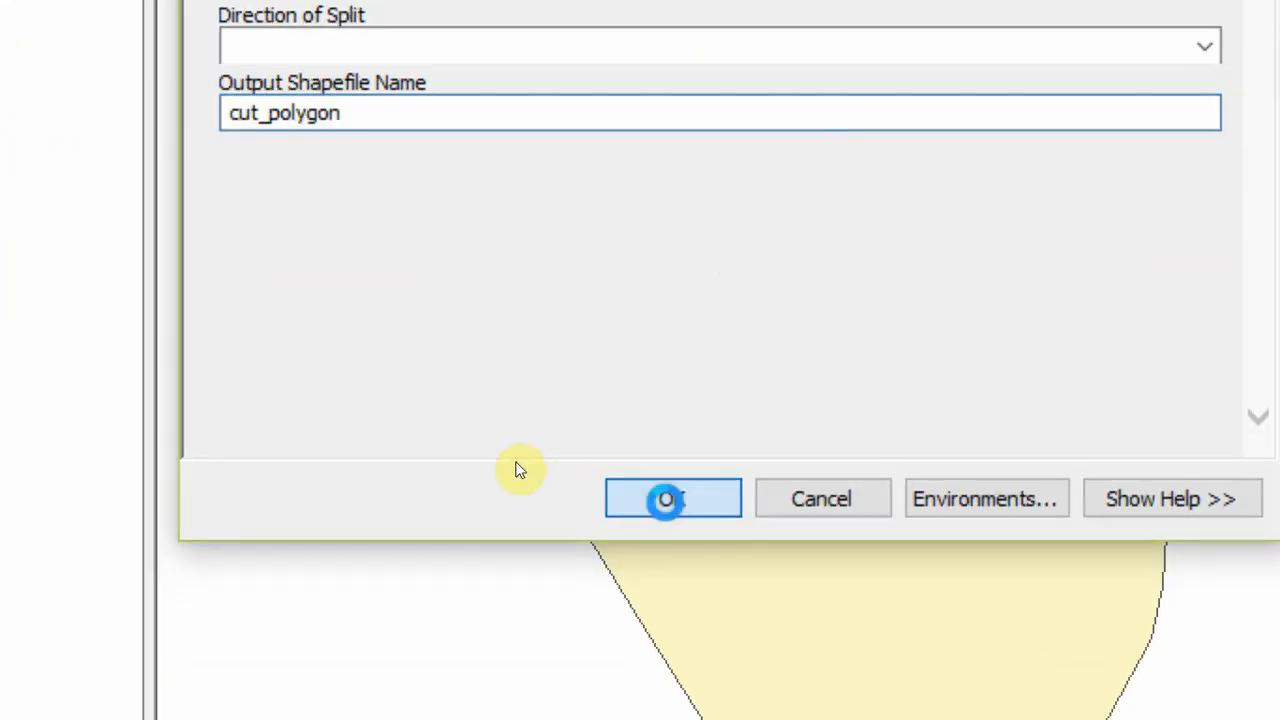
{"action": "left_click", "coordinate": [672, 498]}
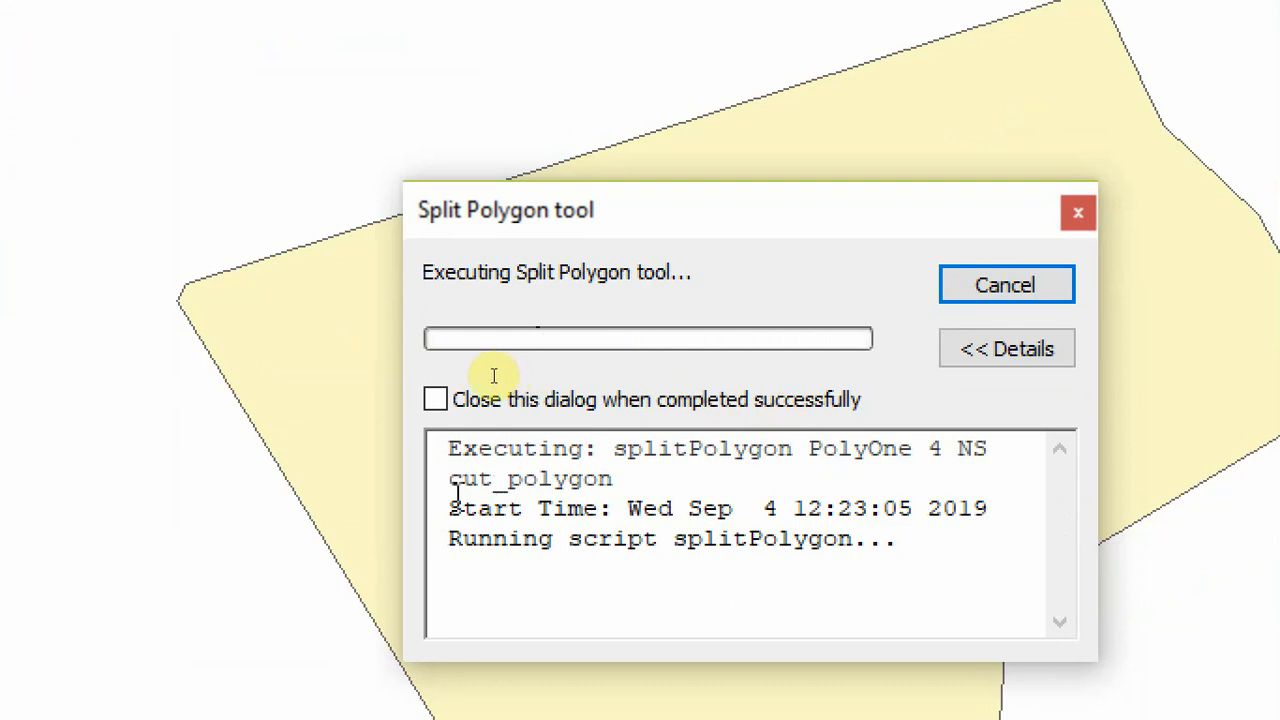
- Let the run finish and close the completion report, leaving cut_polygon.shp in the Catalog
{"action": "double_click", "coordinate": [530, 478]}
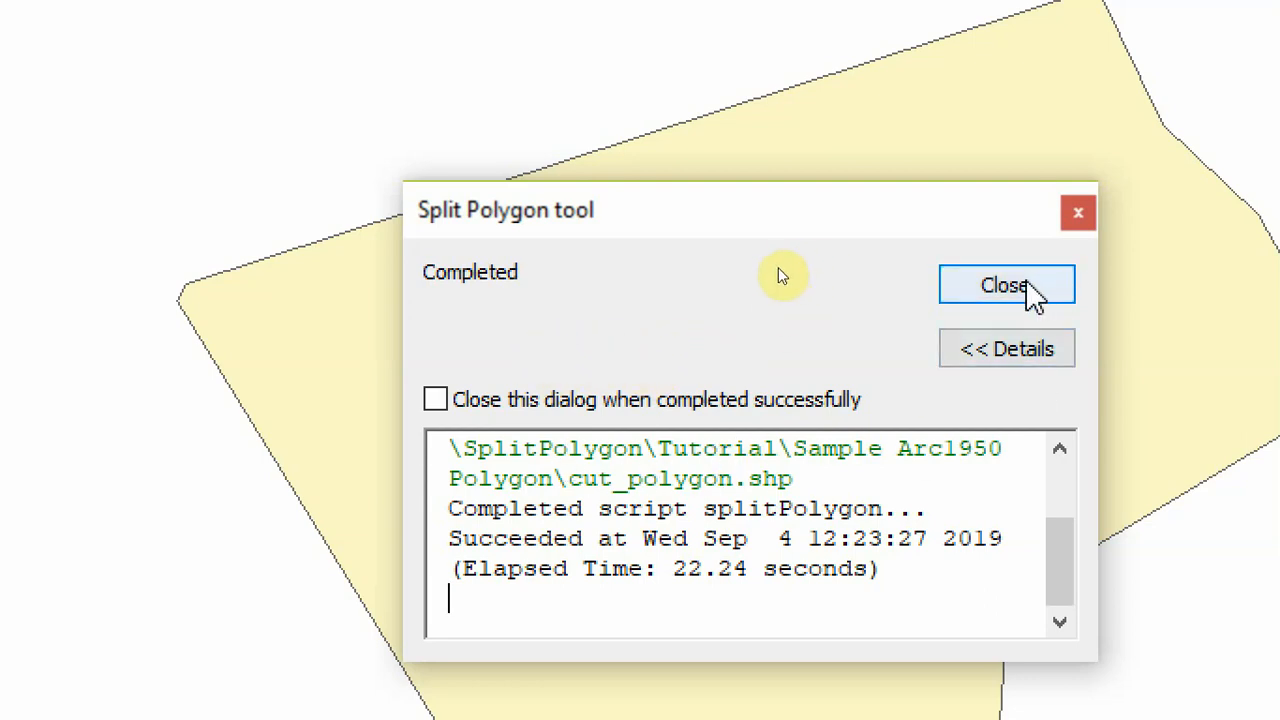
{"action": "left_click", "coordinate": [1006, 284]}
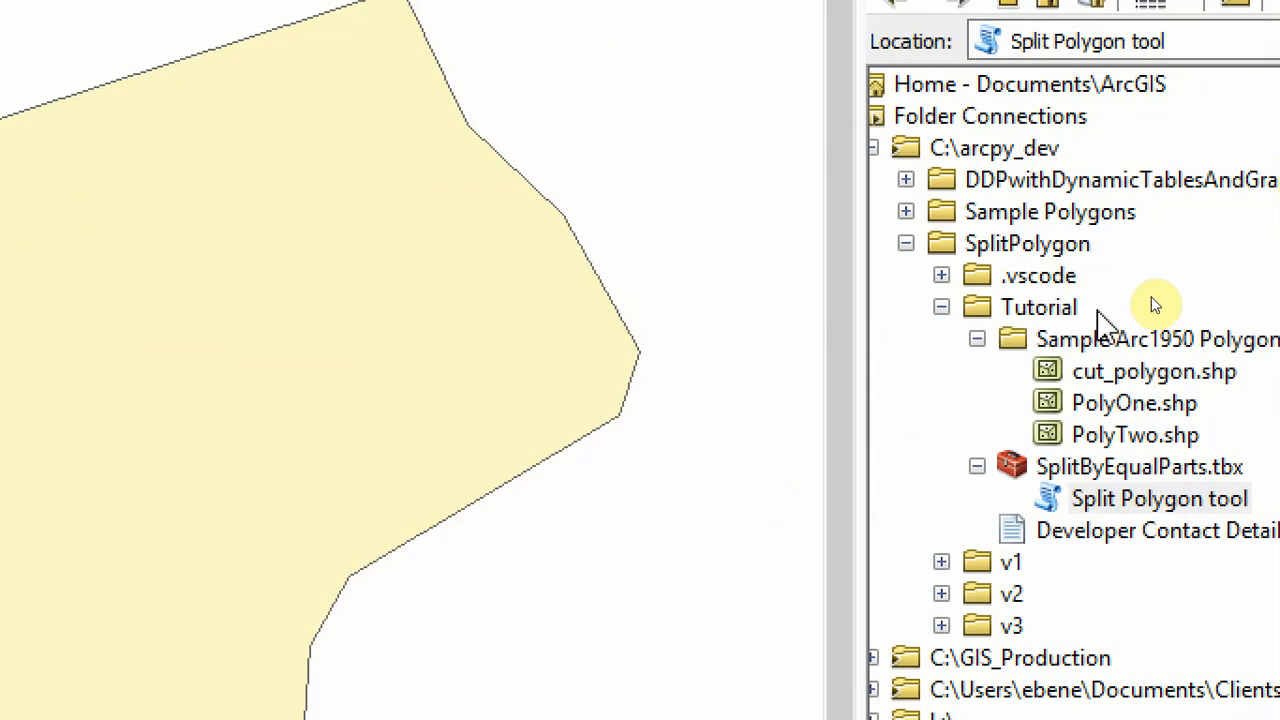
- Add cut_polygon.shp to the map, showing PolyOne as four north–south strips
{"action": "left_click", "coordinate": [1152, 370]}
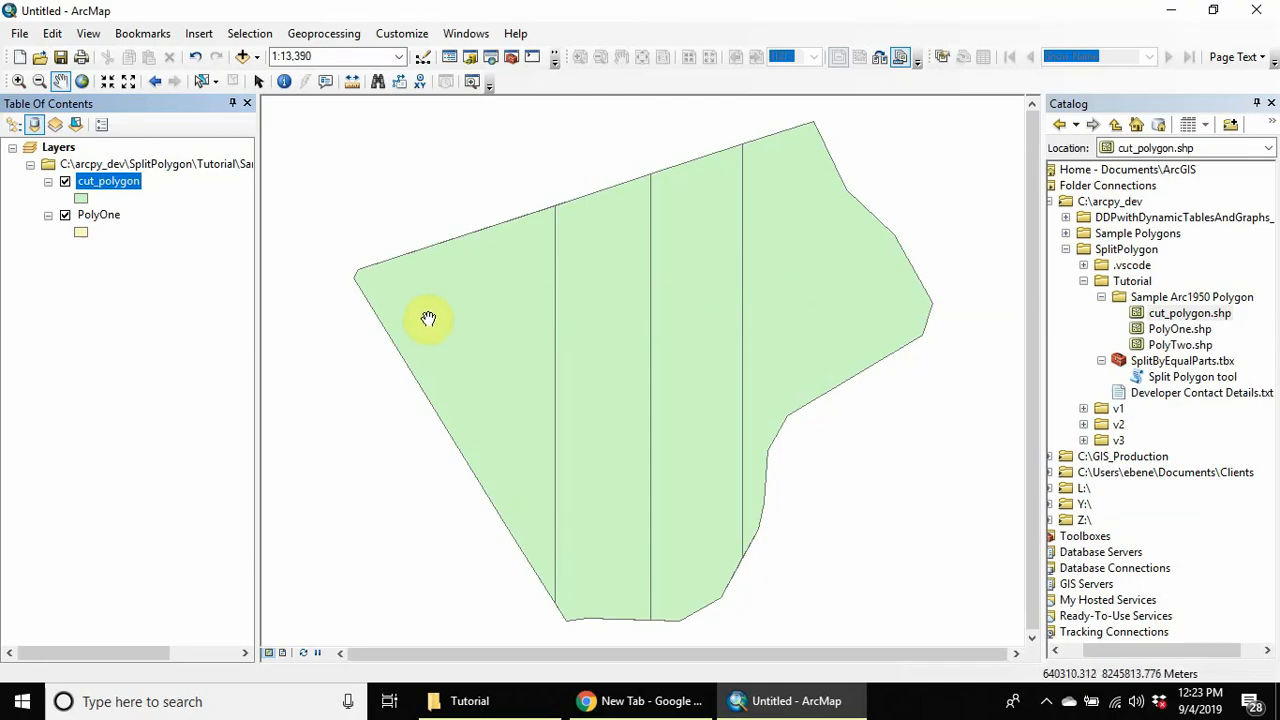
{"action": "mouse_move", "coordinate": [460, 288]}
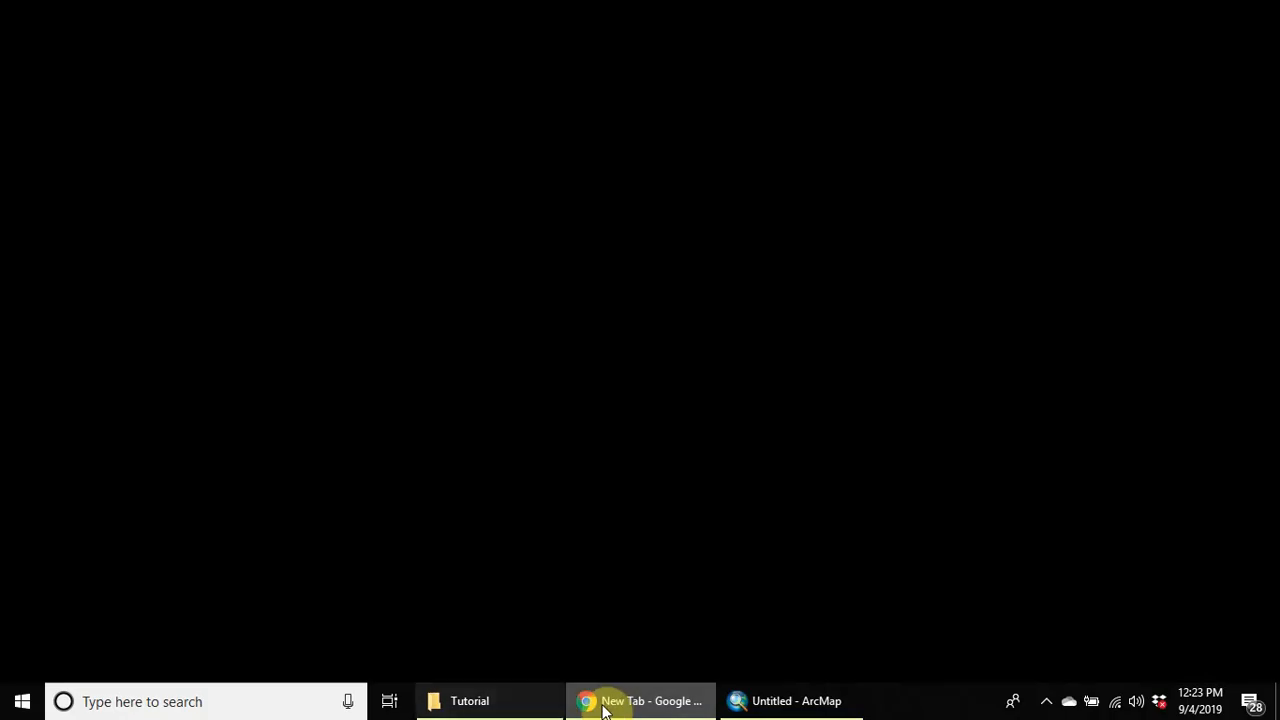
- Open Developer Contact Details.txt from the Tutorial folder in Notepad
{"action": "left_click", "coordinate": [468, 700]}
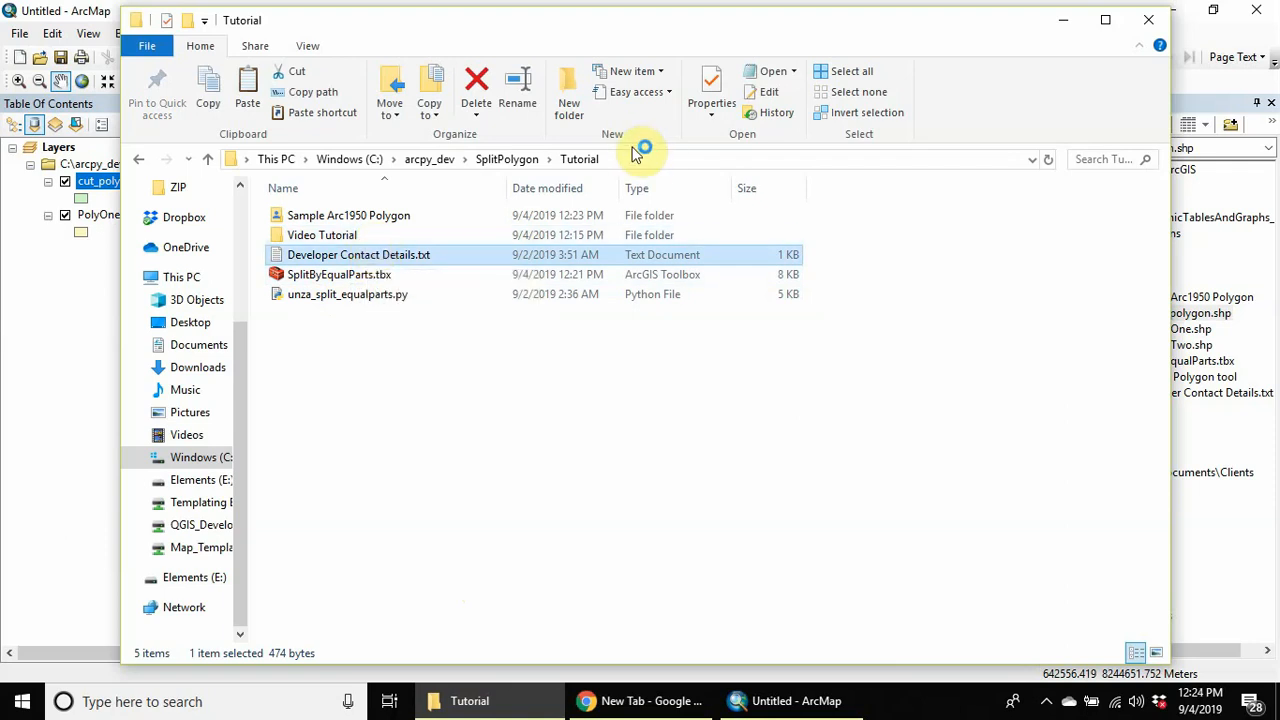
{"action": "mouse_move", "coordinate": [656, 330]}
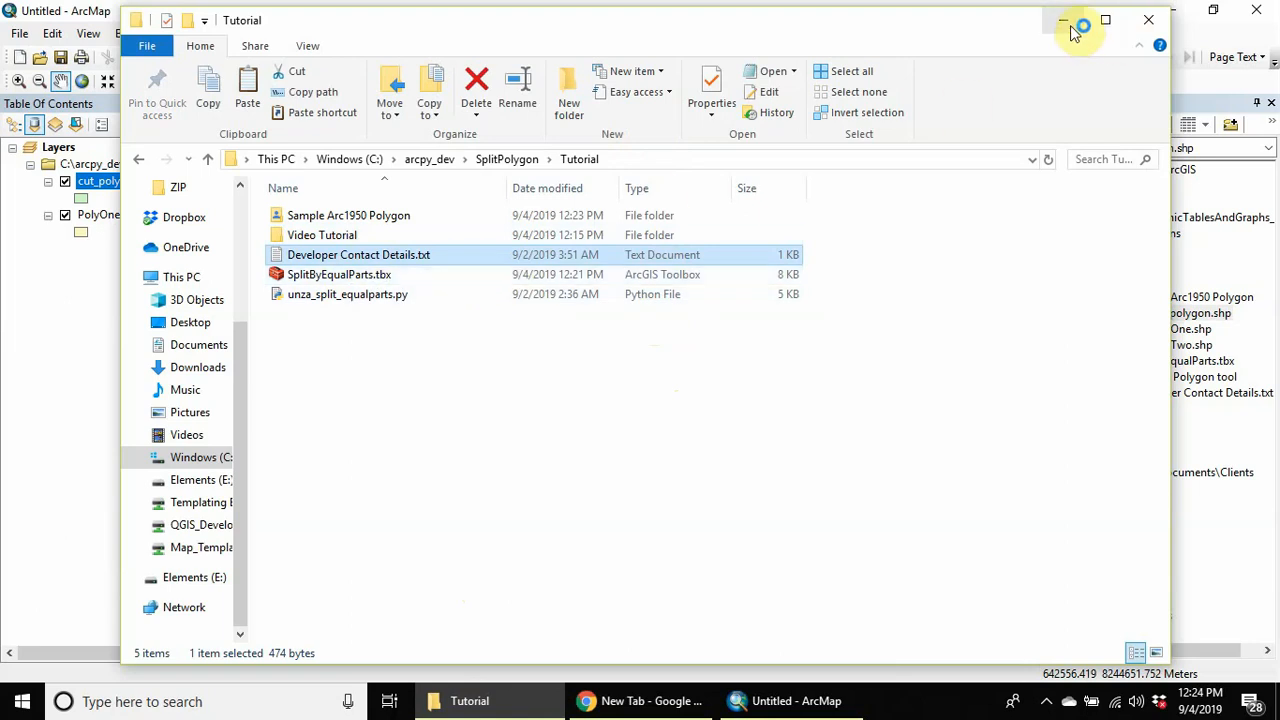
{"action": "double_click", "coordinate": [358, 254]}
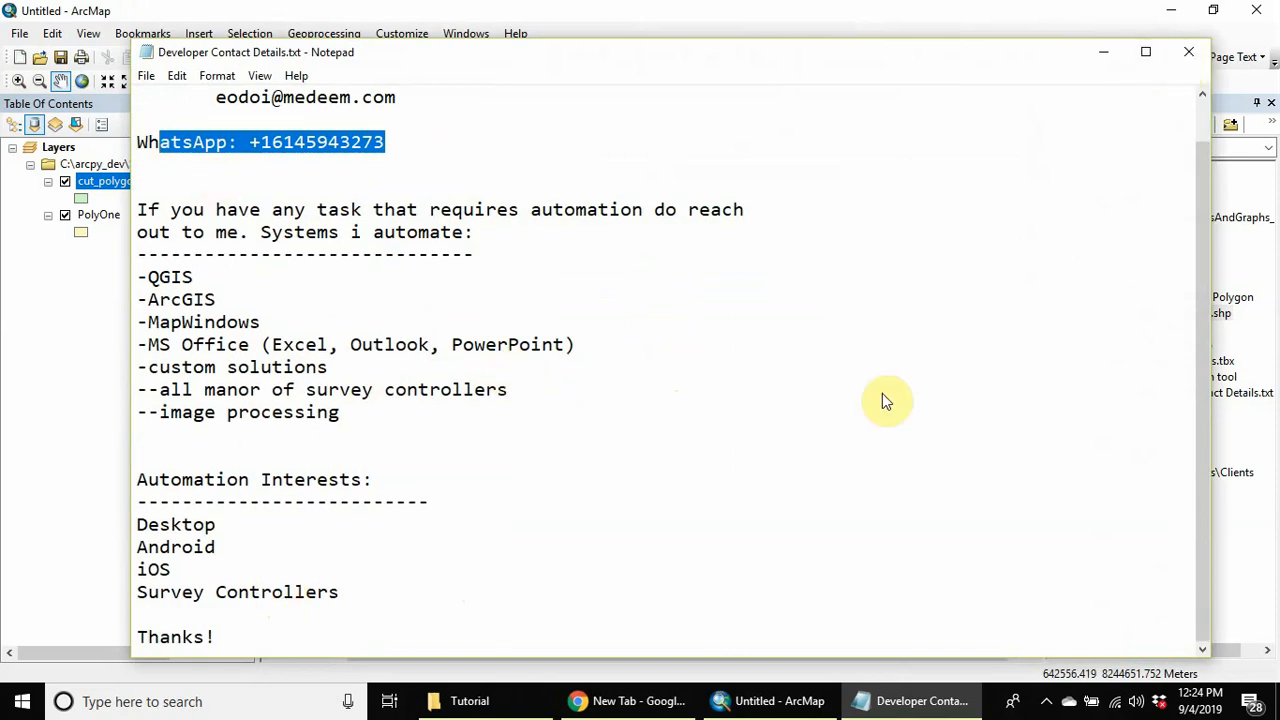
- Read the contact details and close Notepad to return to the ArcMap split map
{"action": "left_click", "coordinate": [780, 700]}
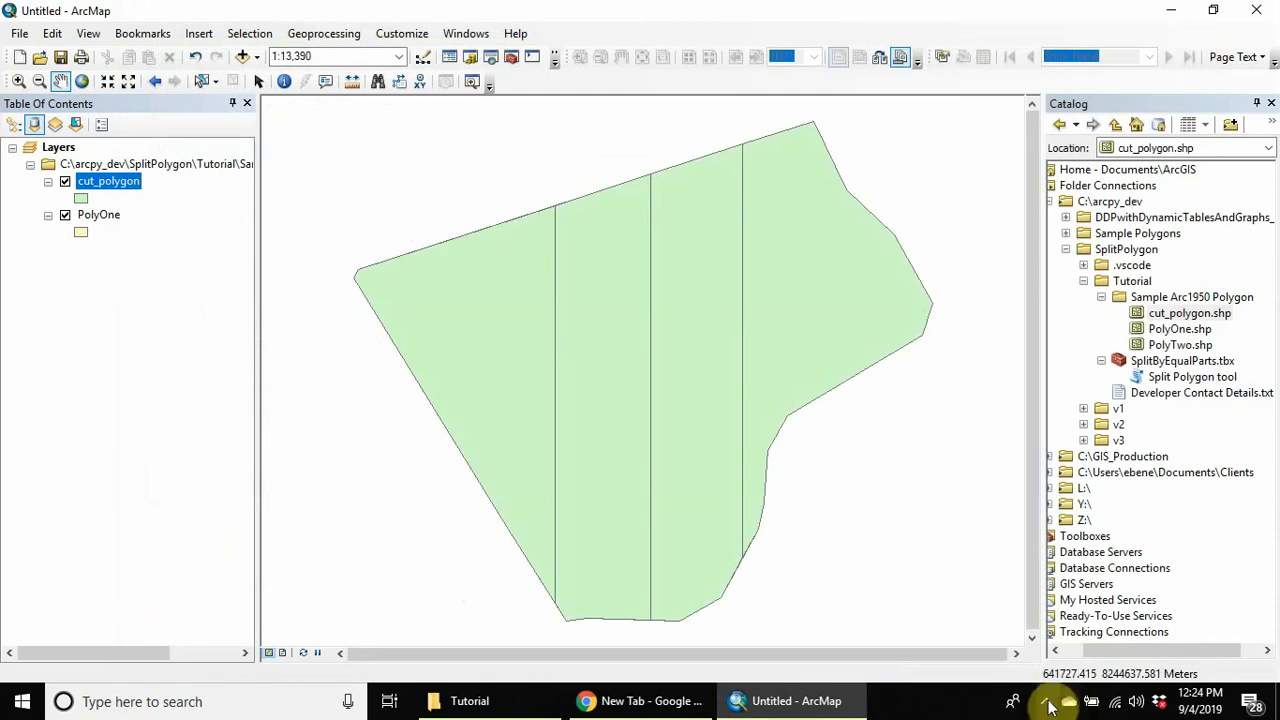